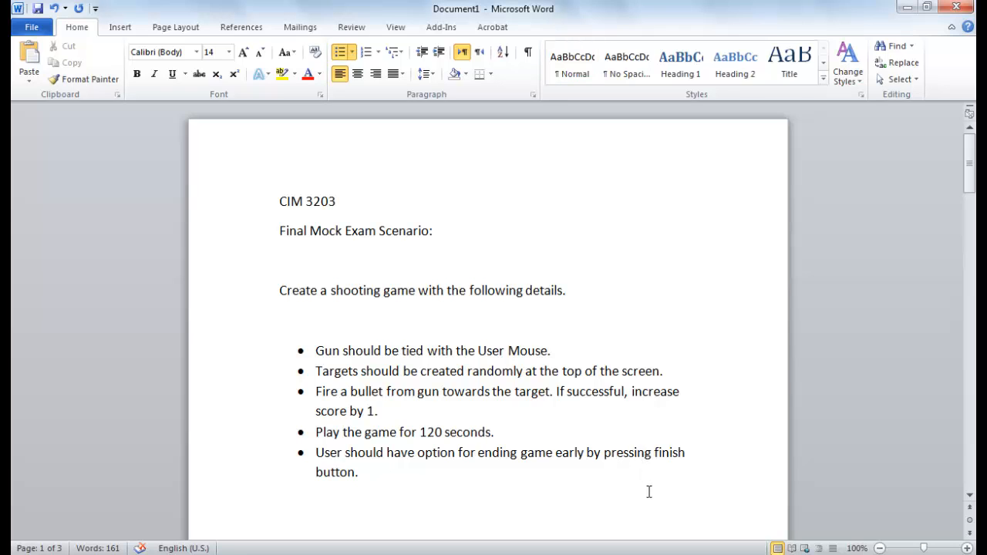
mouse_move(463, 499)
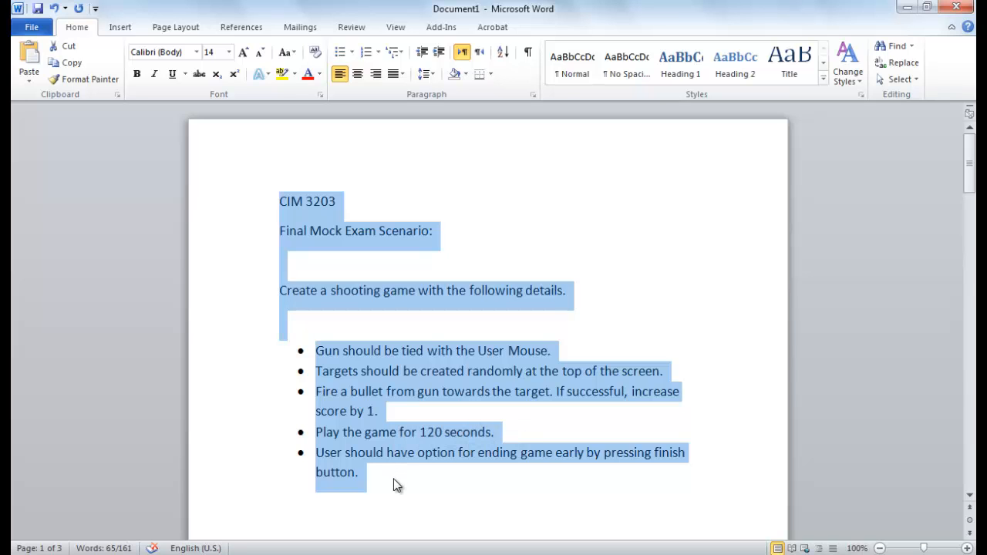
Step: Review the scenario text, highlighting the bullet about randomly created targets
click(431, 484)
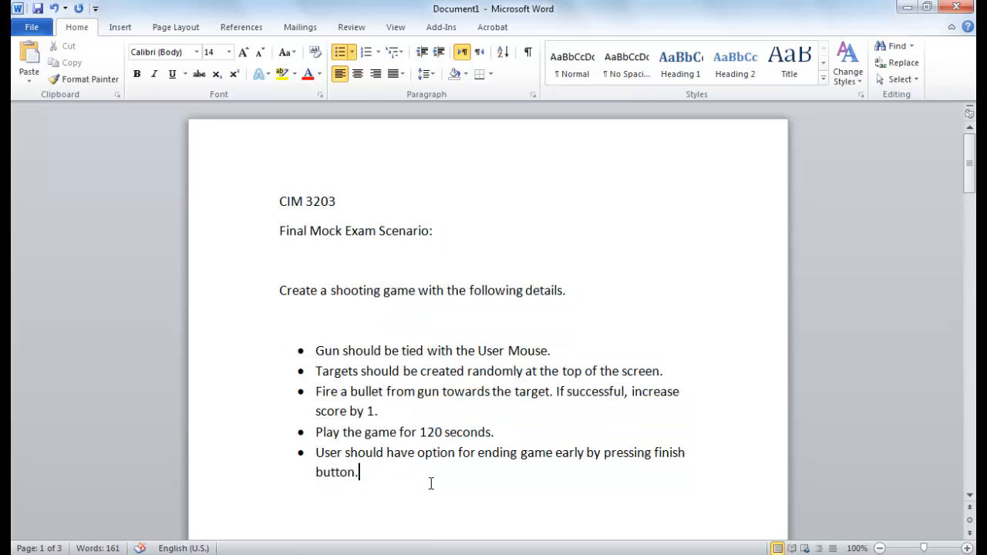
drag(316, 351, 358, 472)
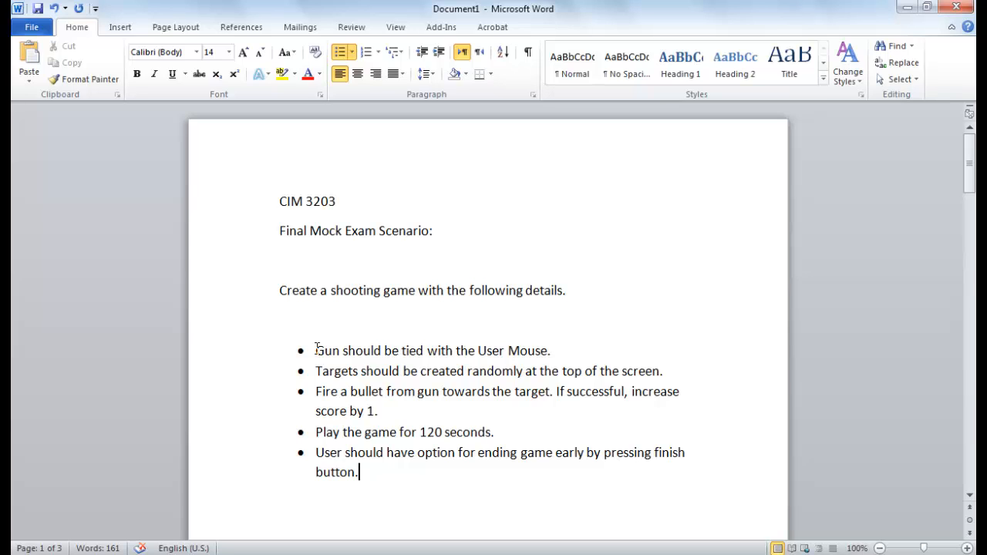
mouse_move(479, 359)
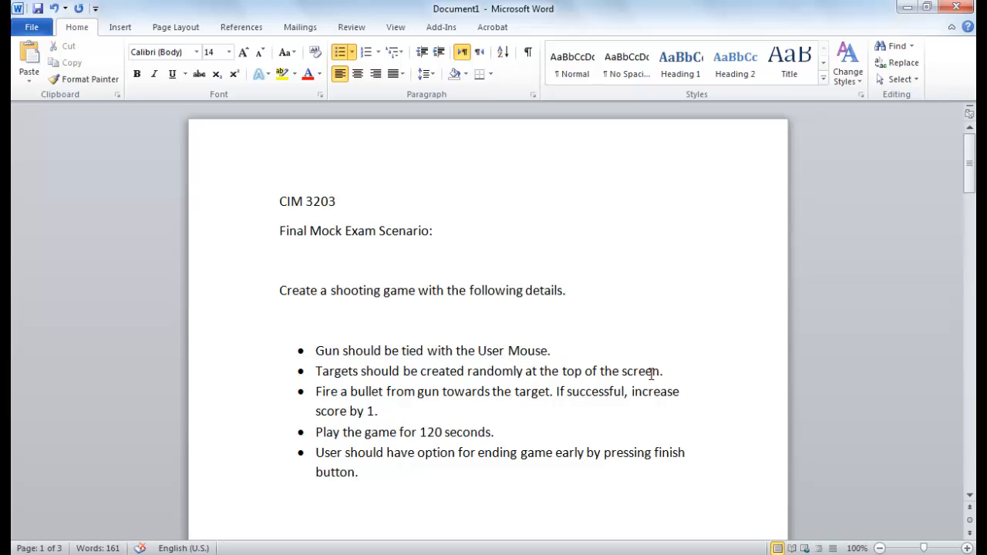
triple_click(486, 371)
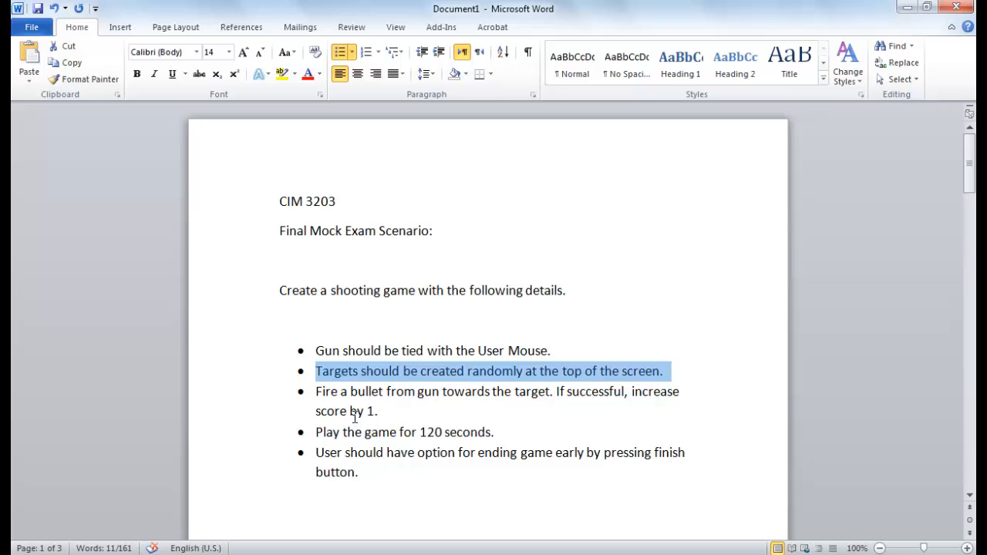
click(398, 432)
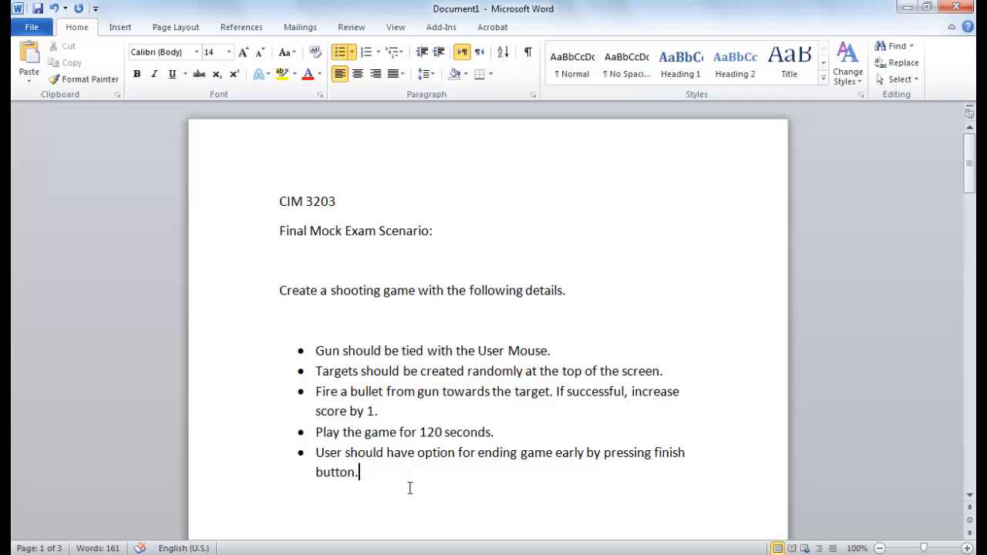
mouse_move(409, 484)
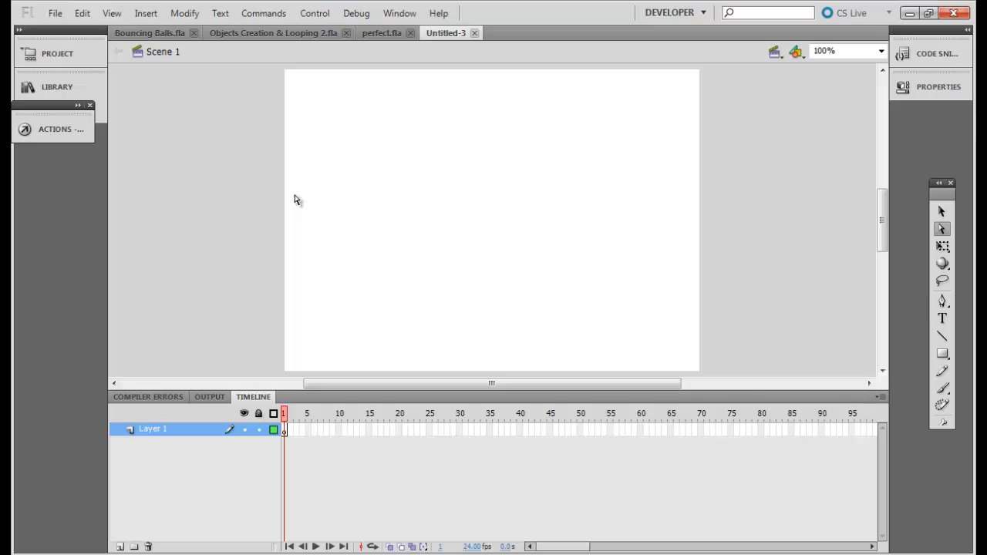
mouse_move(265, 91)
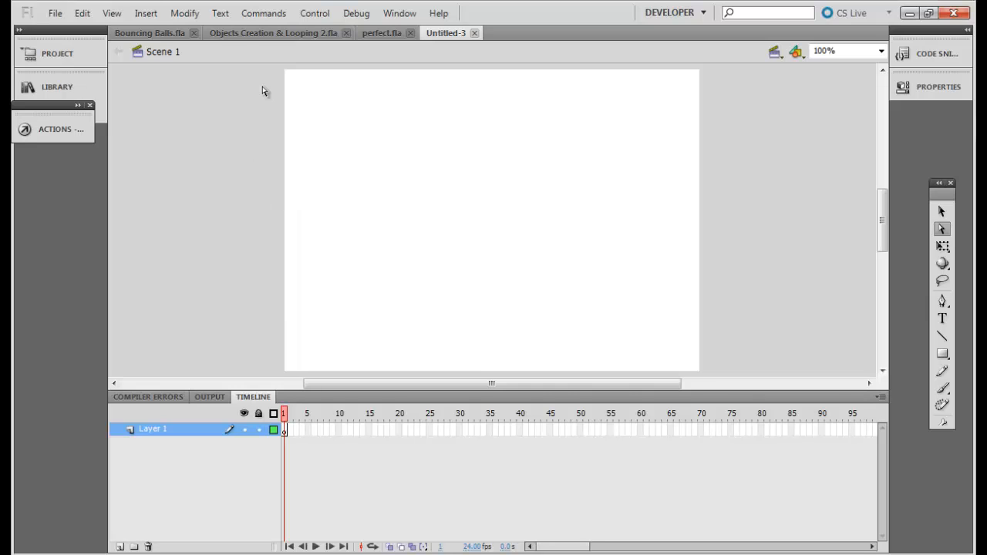
mouse_move(273, 33)
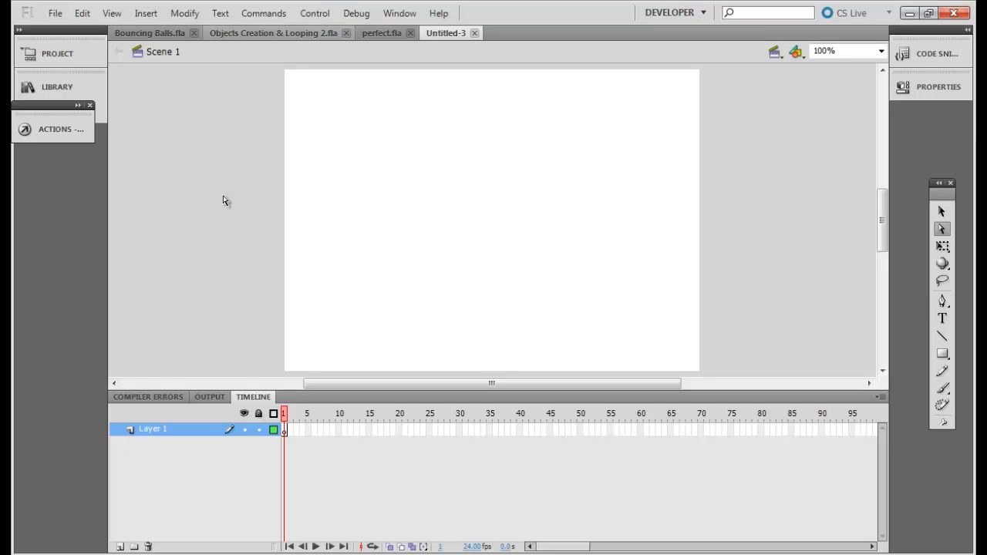
mouse_move(227, 173)
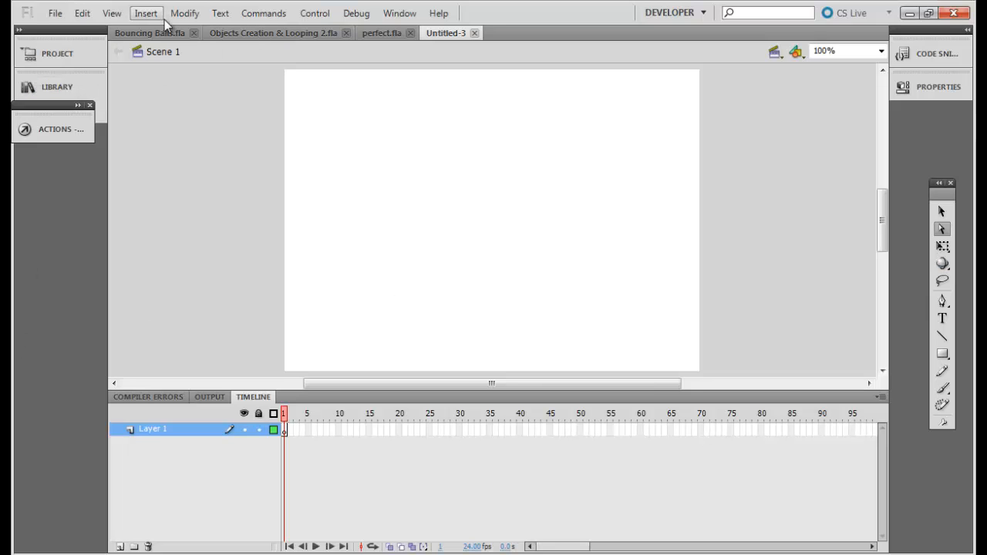
Step: Create the 'target' movie clip symbol, exported for ActionScript, and accept the class warning
click(145, 13)
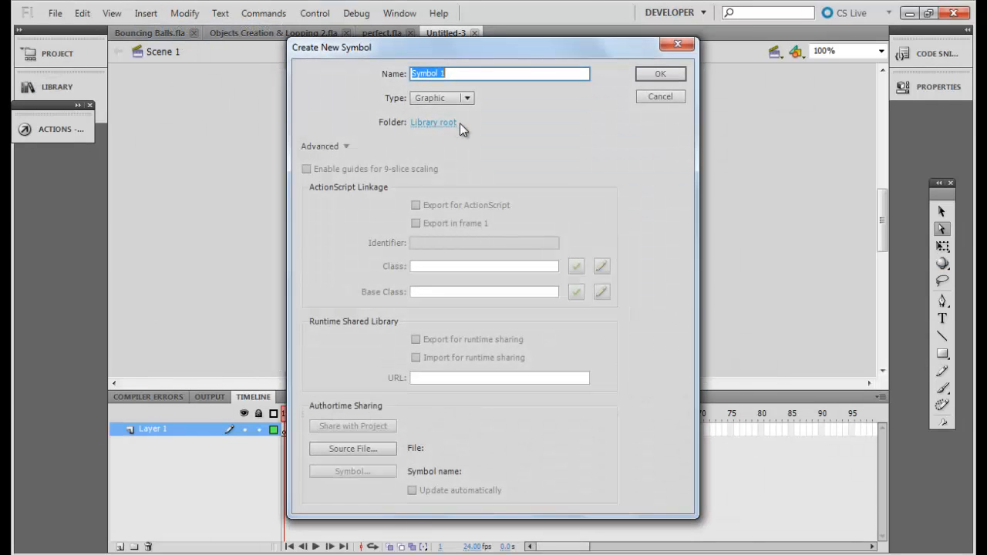
mouse_move(487, 85)
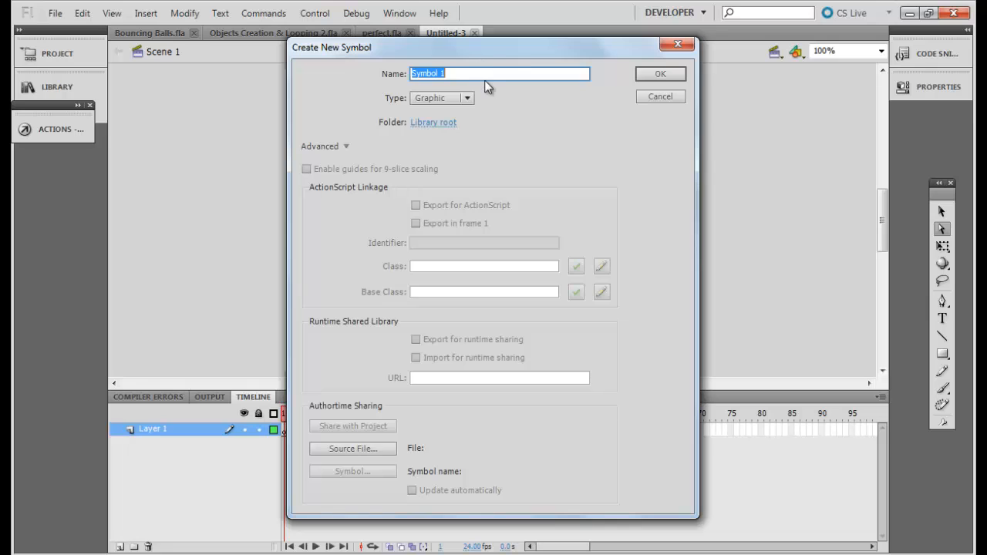
text(target)
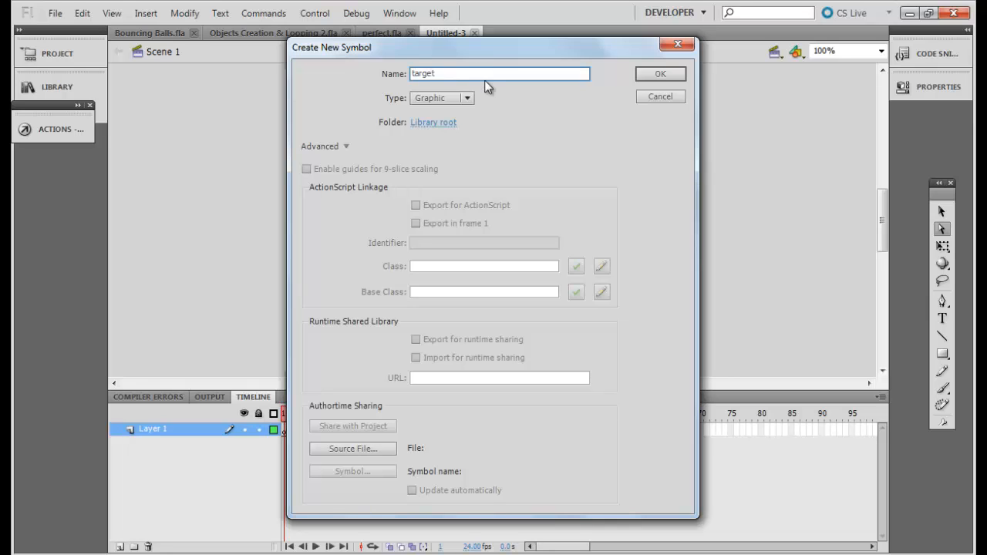
click(441, 98)
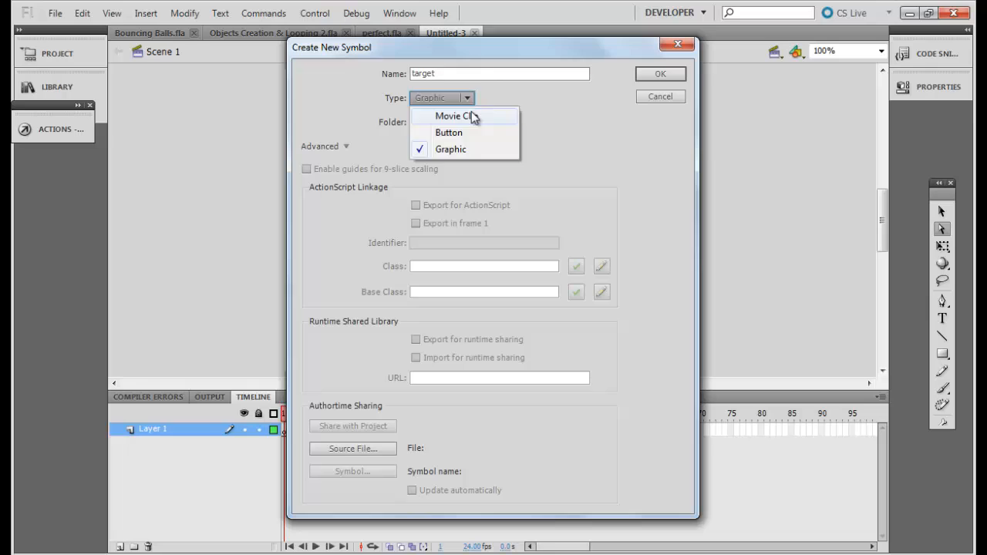
click(454, 115)
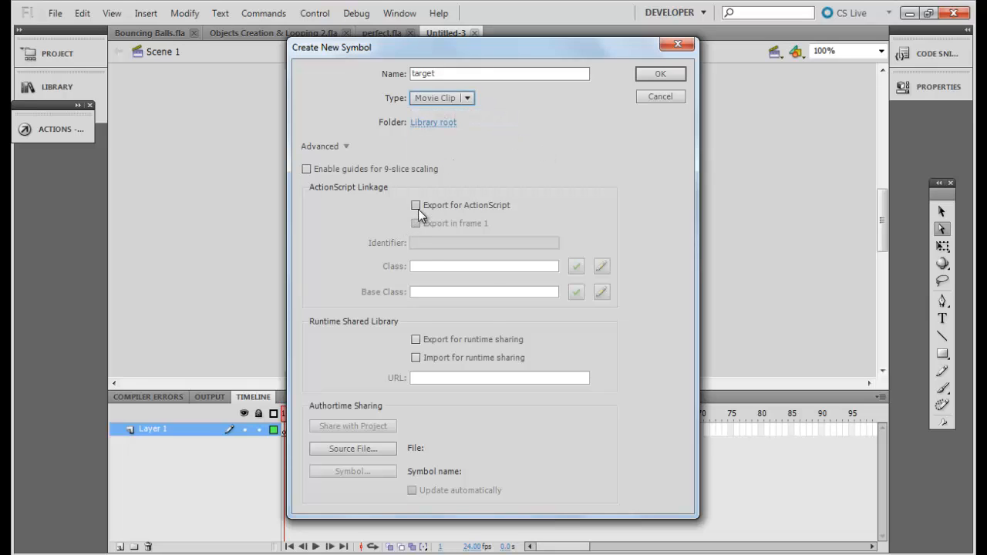
click(416, 206)
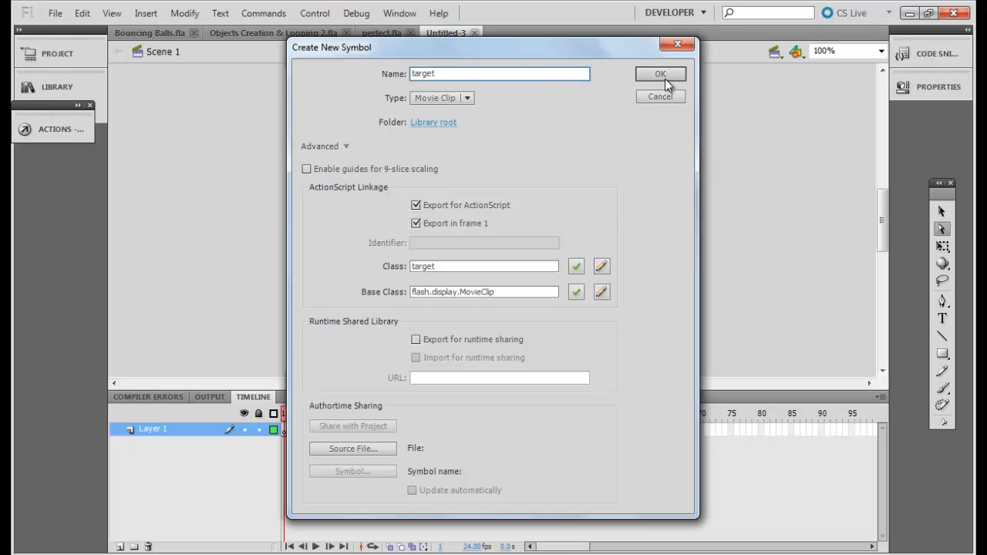
click(660, 73)
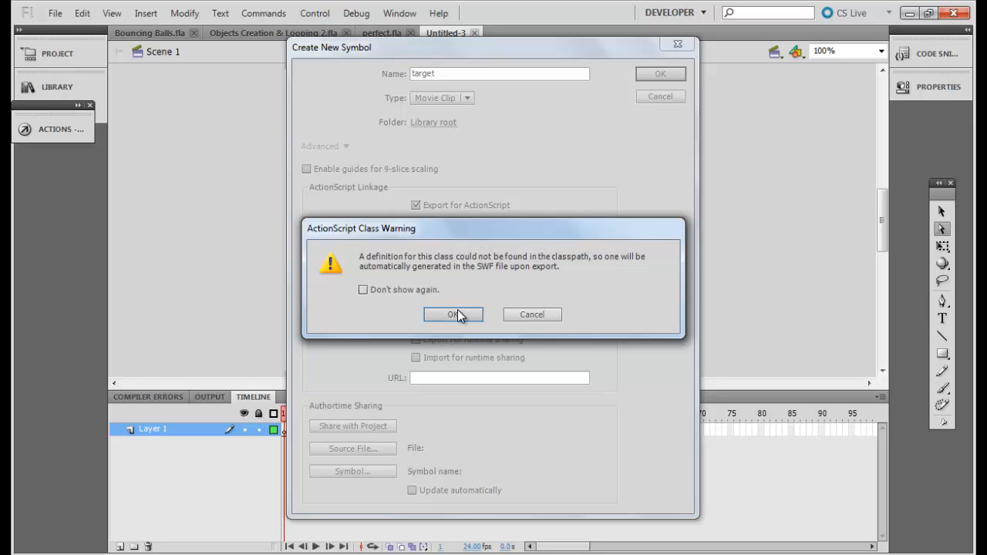
click(453, 314)
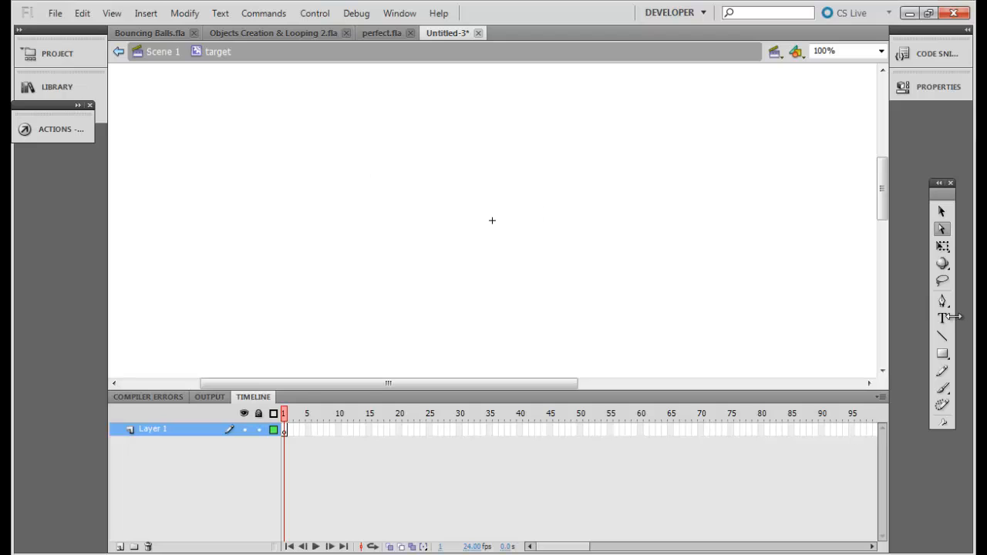
mouse_move(948, 369)
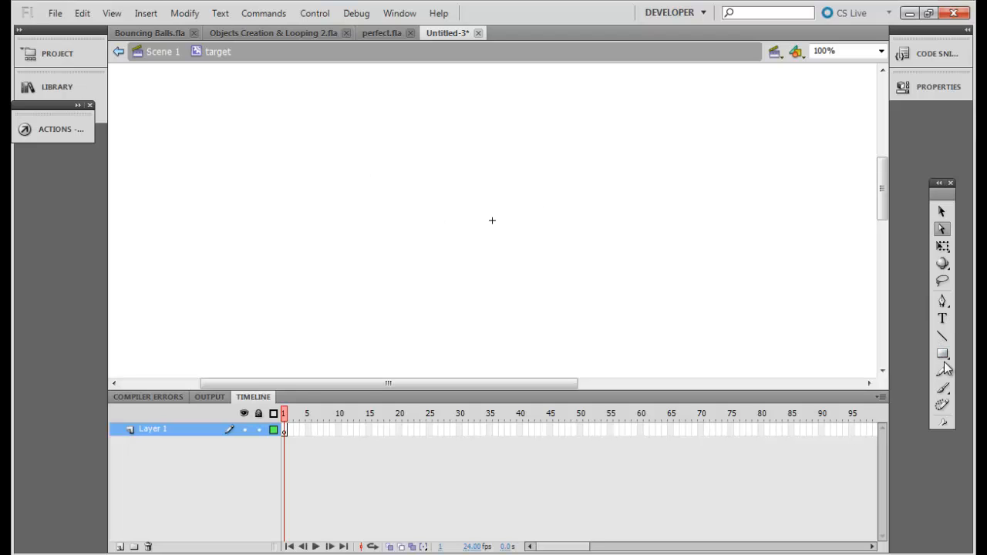
mouse_move(942, 354)
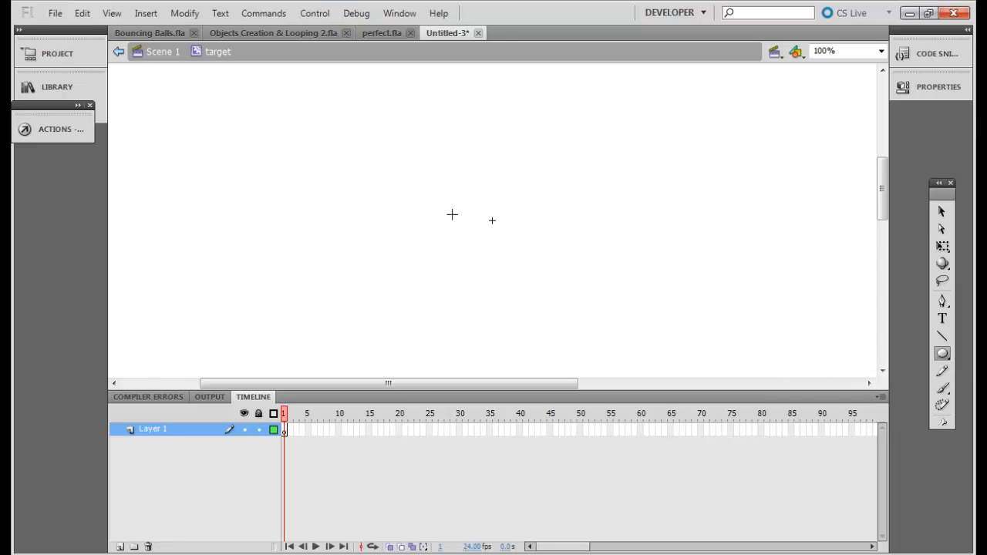
Step: Draw a red ellipse at the symbol's centre, name the new layer Actions, and select its first frame
drag(452, 214, 515, 233)
text(Actions)
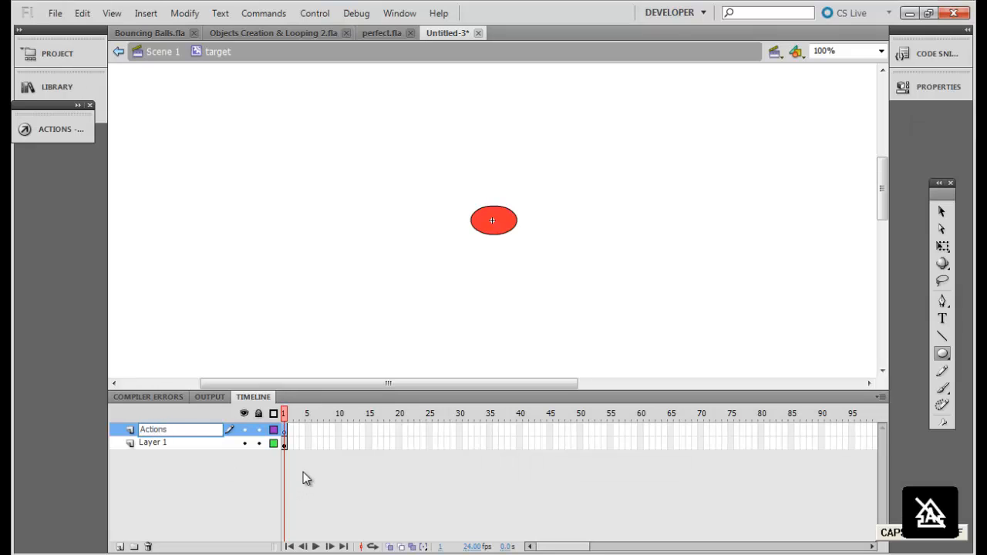
click(153, 430)
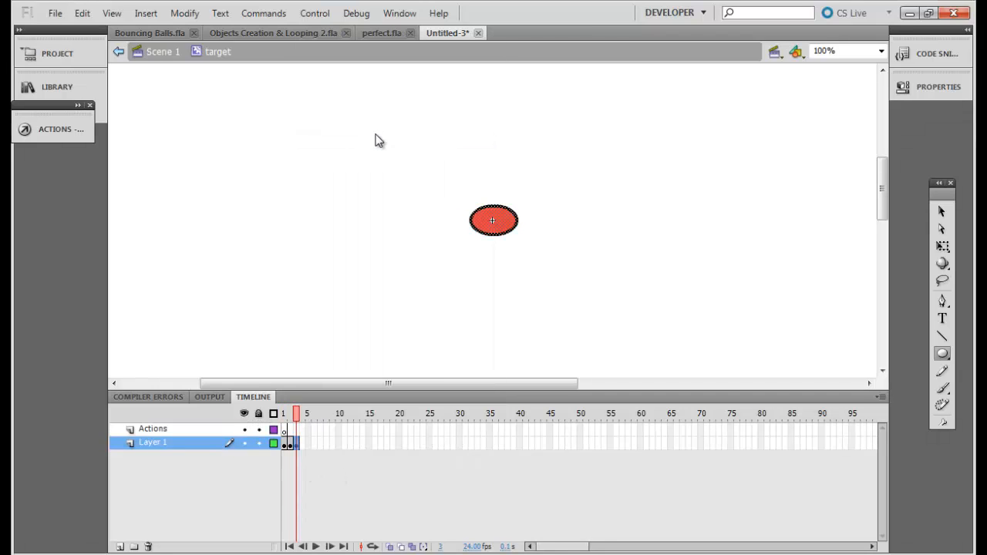
click(153, 429)
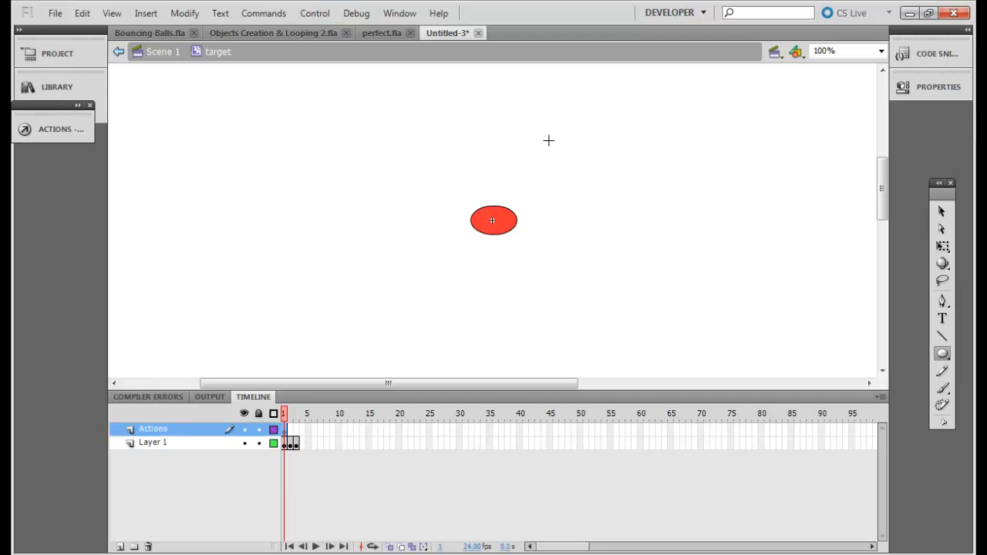
mouse_move(555, 290)
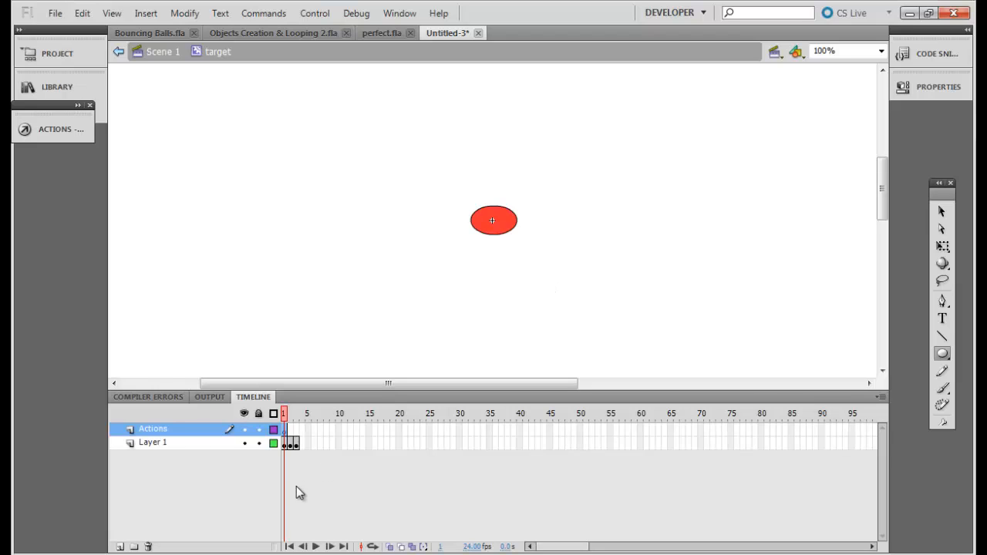
mouse_move(690, 396)
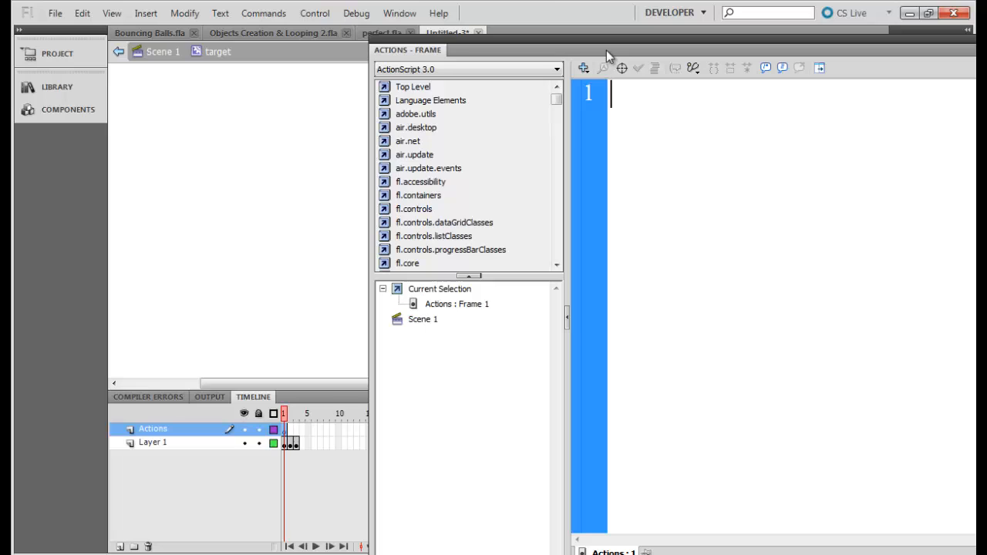
Step: Write frame 1's script: this.x = 50 + Math.random() + 15; this.y = 60 + Math.random() + 15;
text(Th)
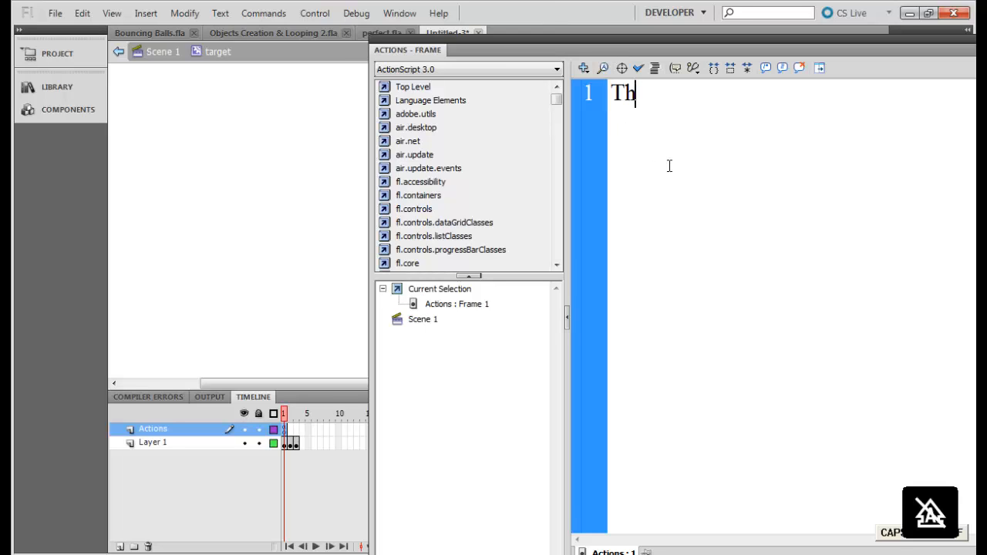
text(is)
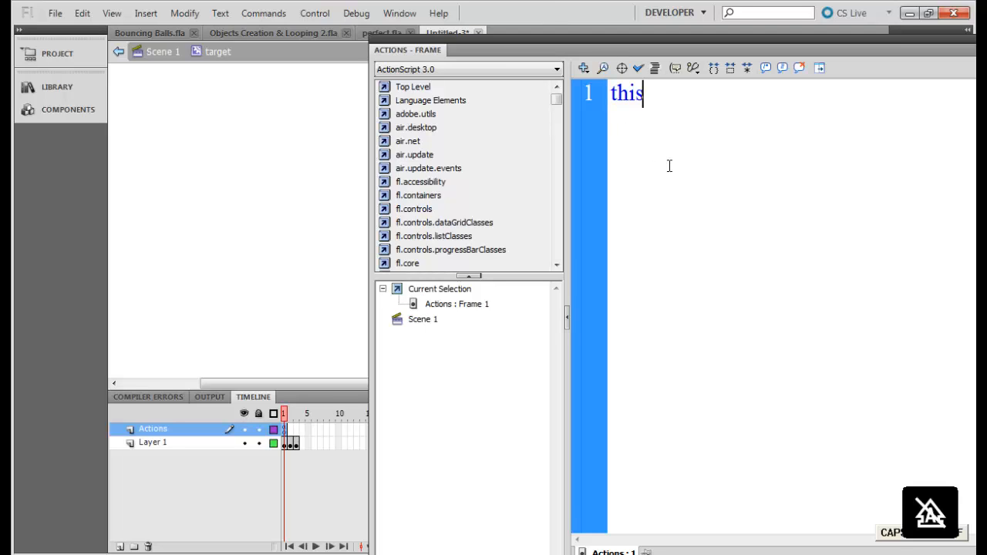
text(.x =)
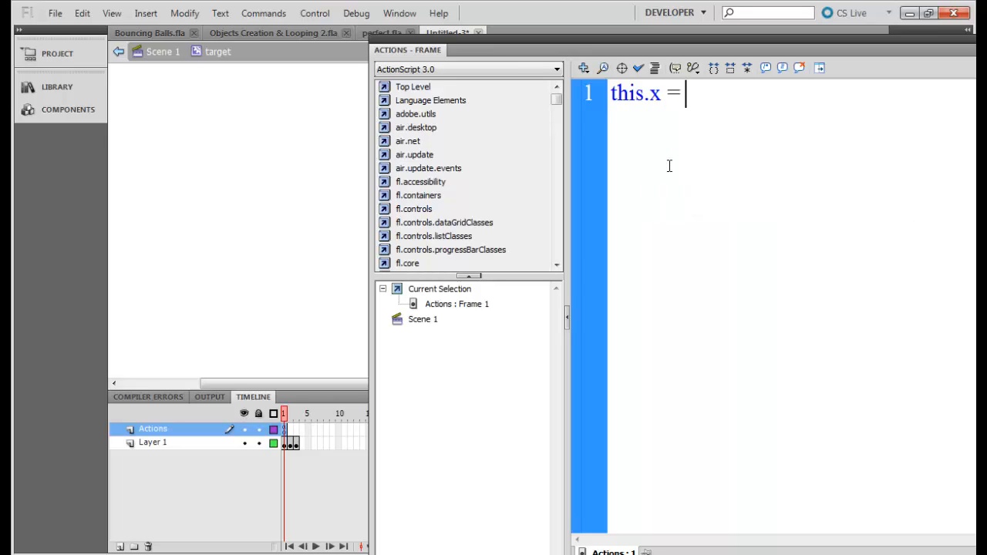
text(50;)
text(this.y)
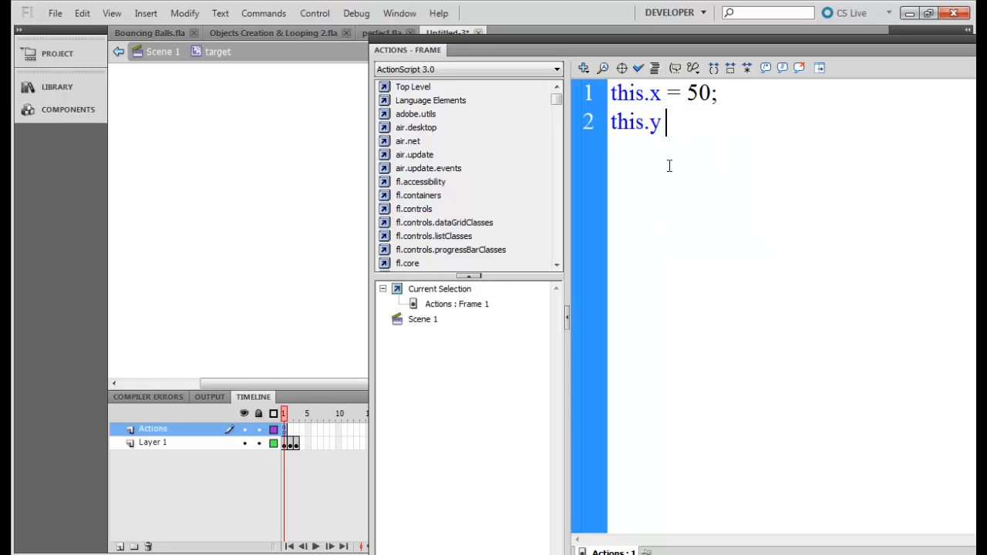
text(=)
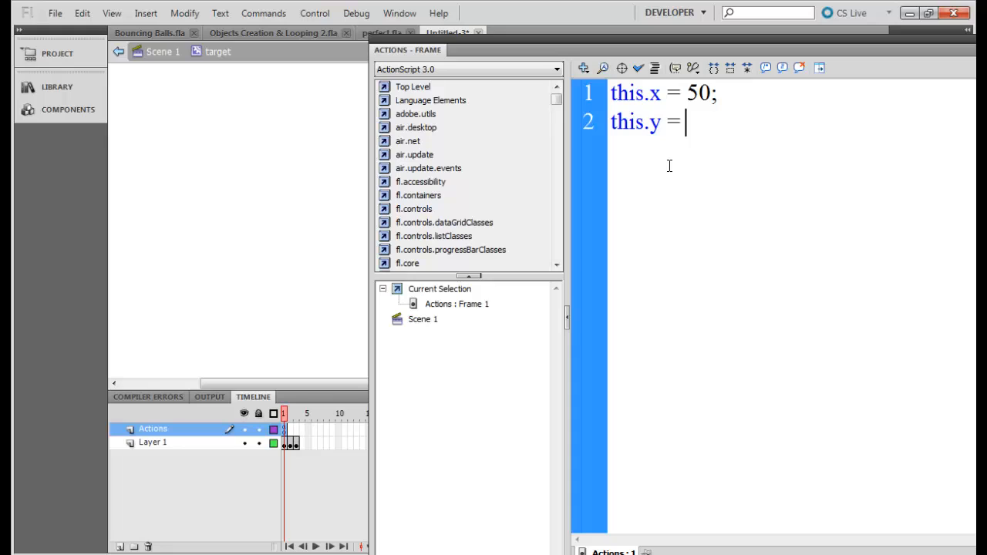
text(60)
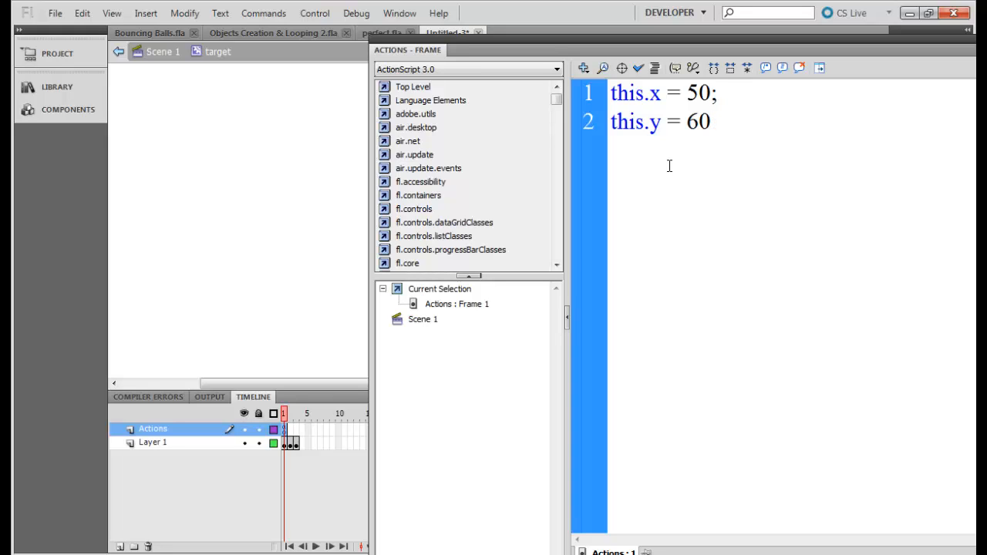
text(+)
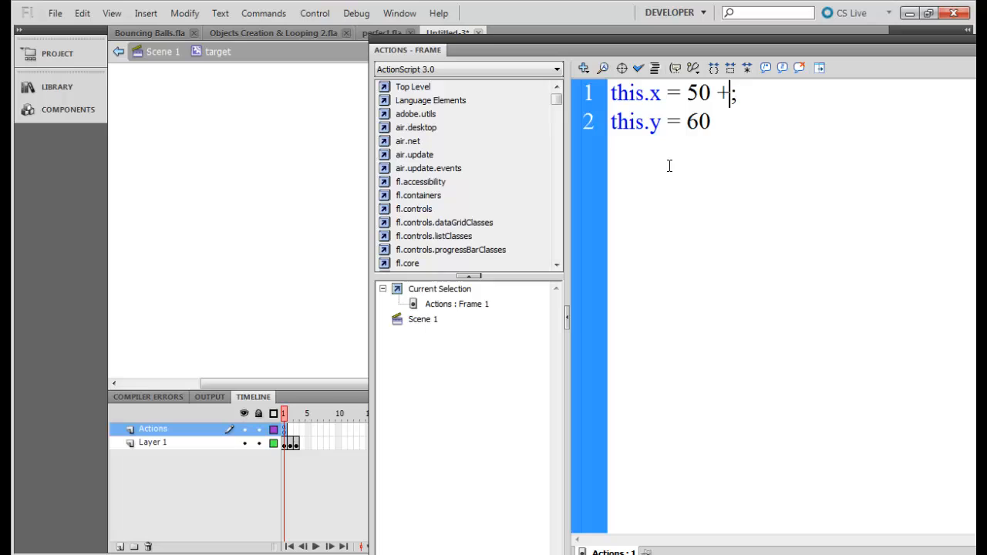
text(Math.random()
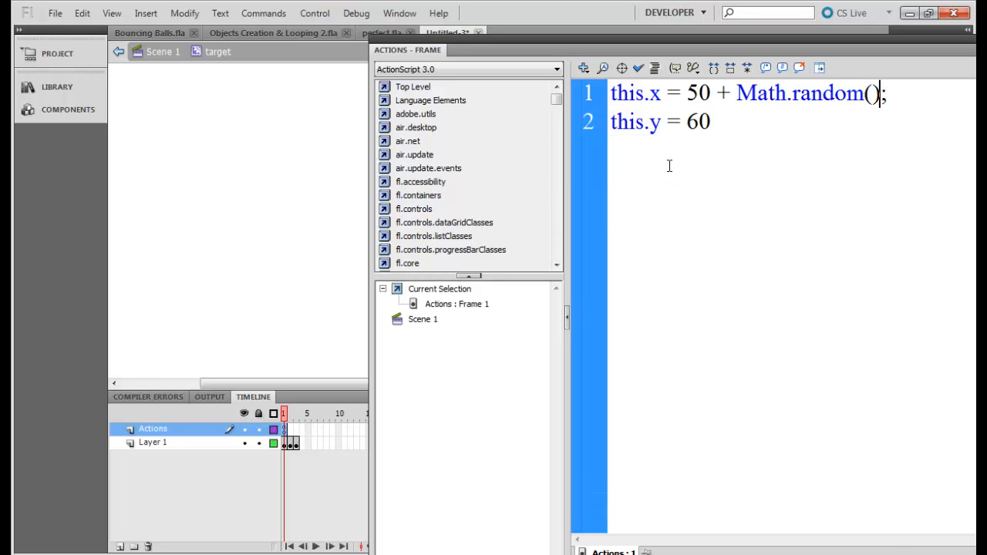
text(+)
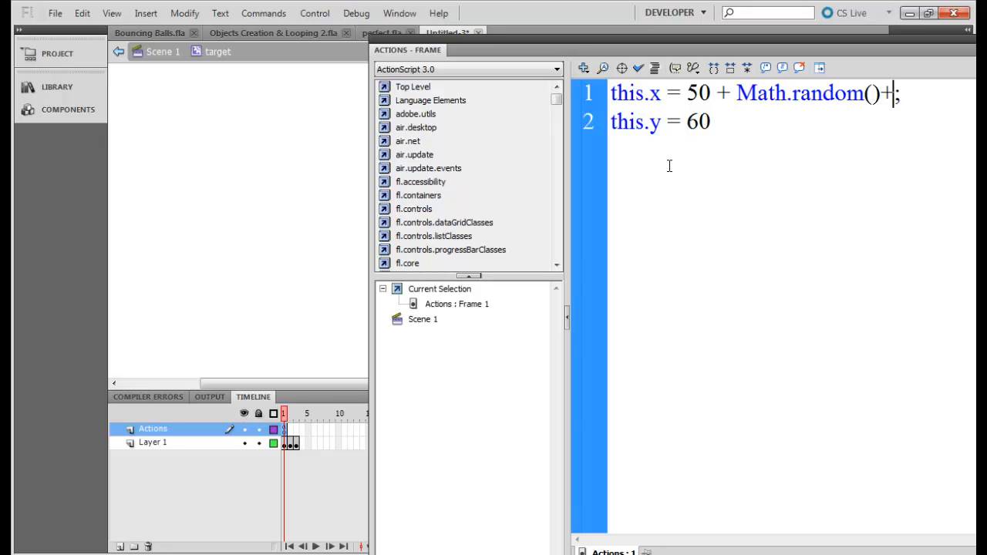
text(15)
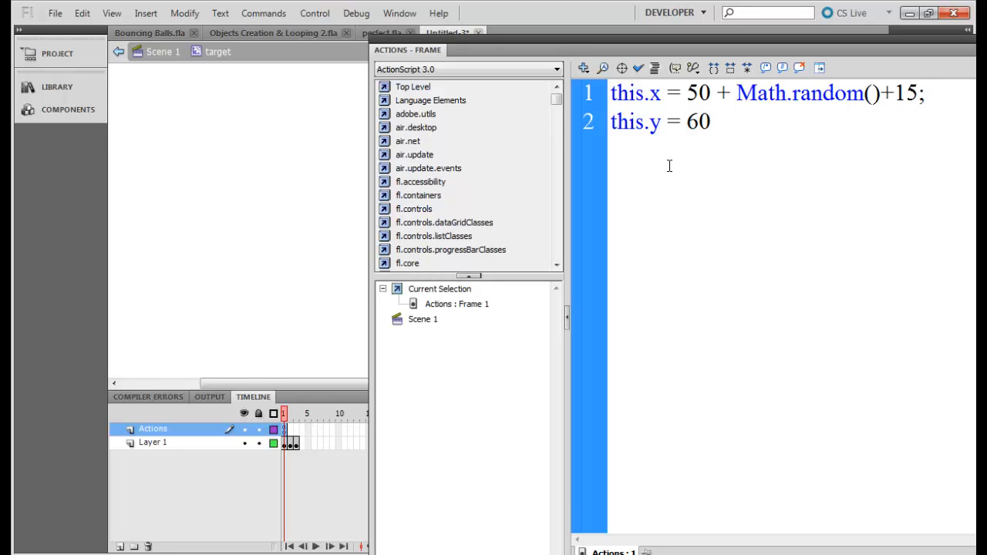
text(+ Math)
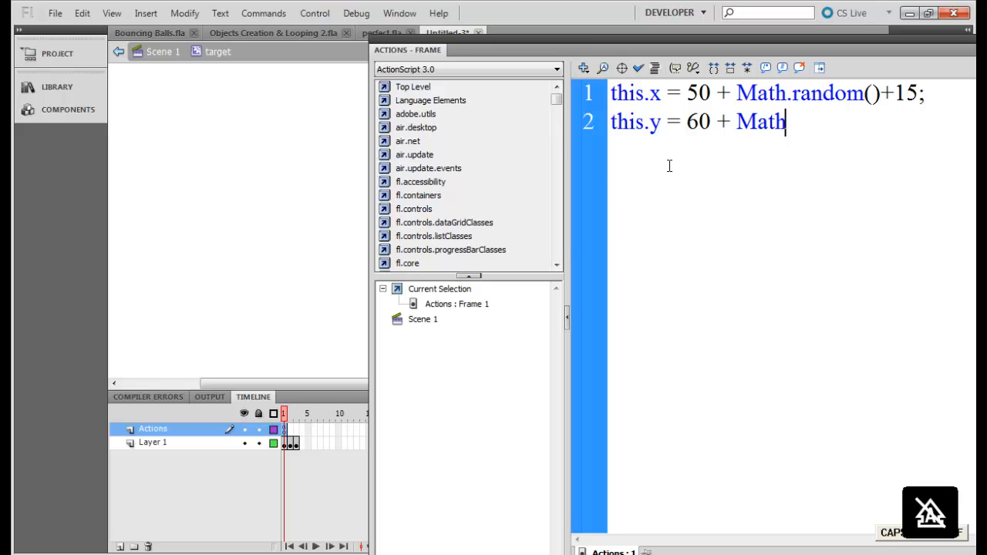
text(.random())
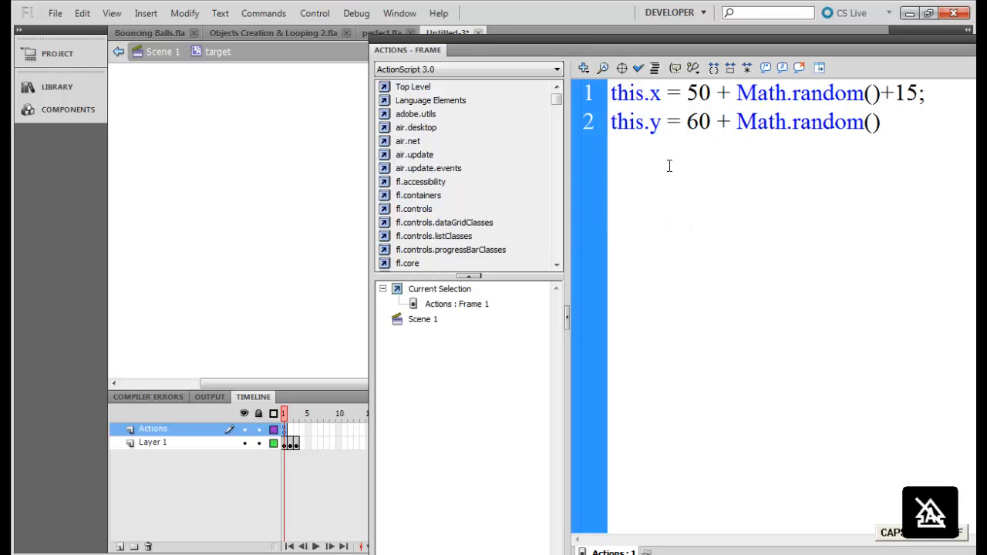
text(+)
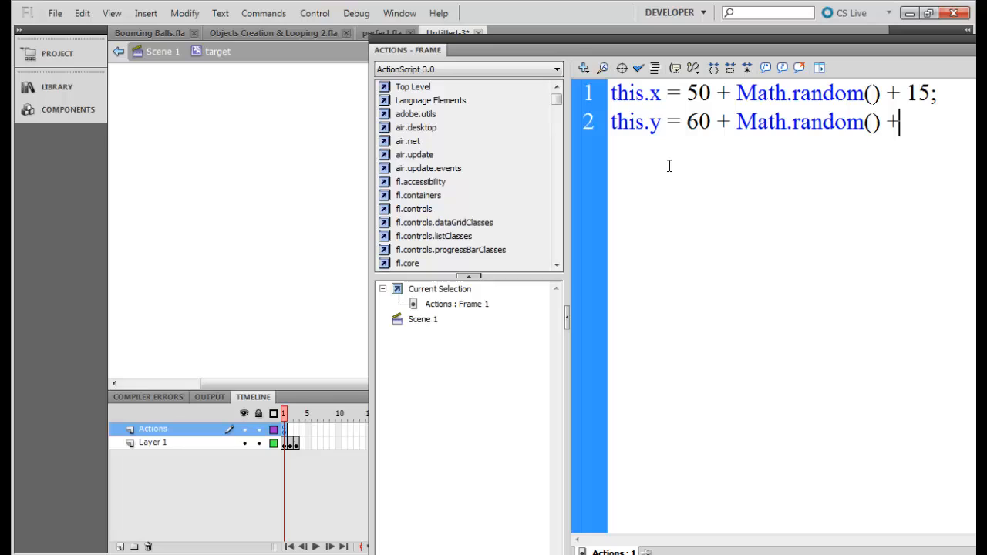
text(15;)
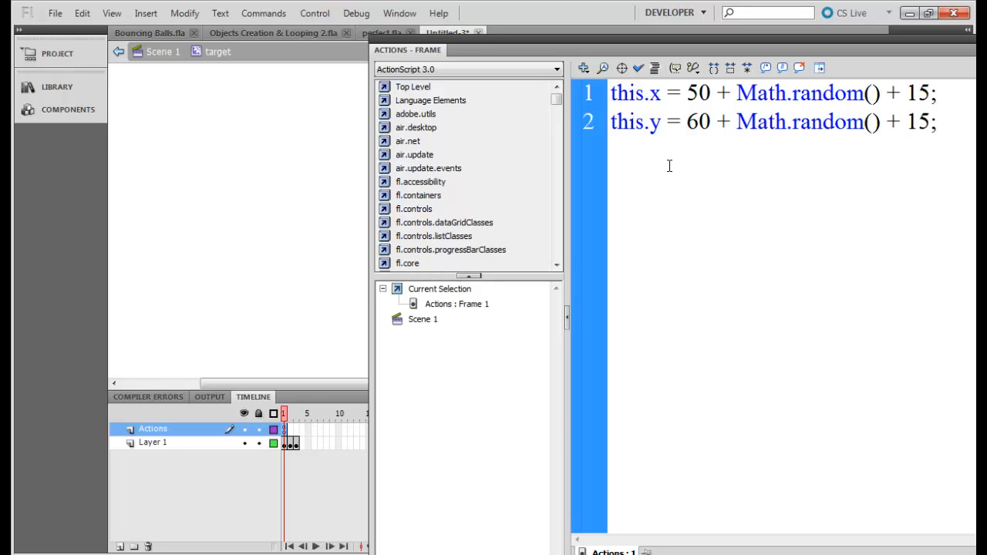
click(833, 122)
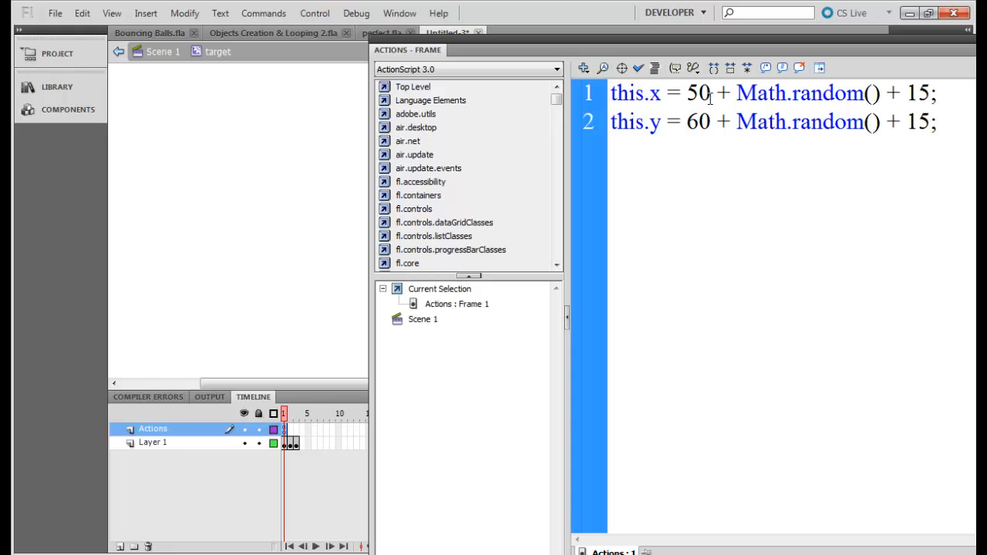
mouse_move(715, 139)
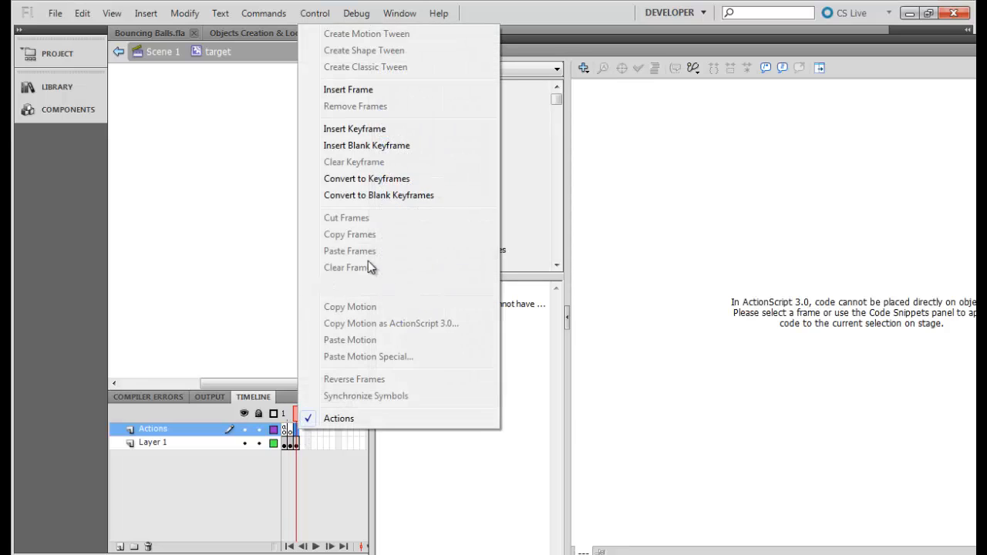
Step: Add a blank keyframe at frame 2 with the script this.x = this.x + Math.random();
click(338, 419)
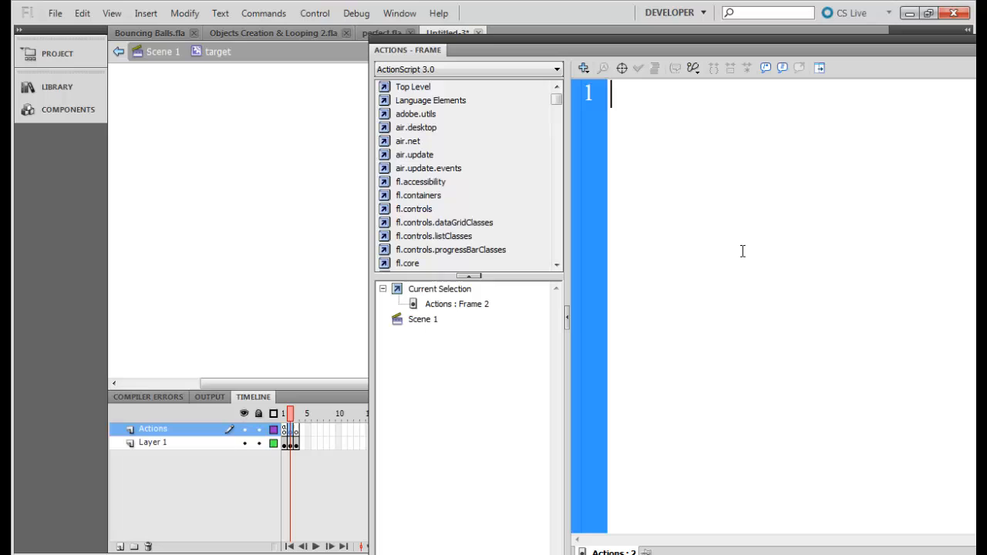
text(this.)
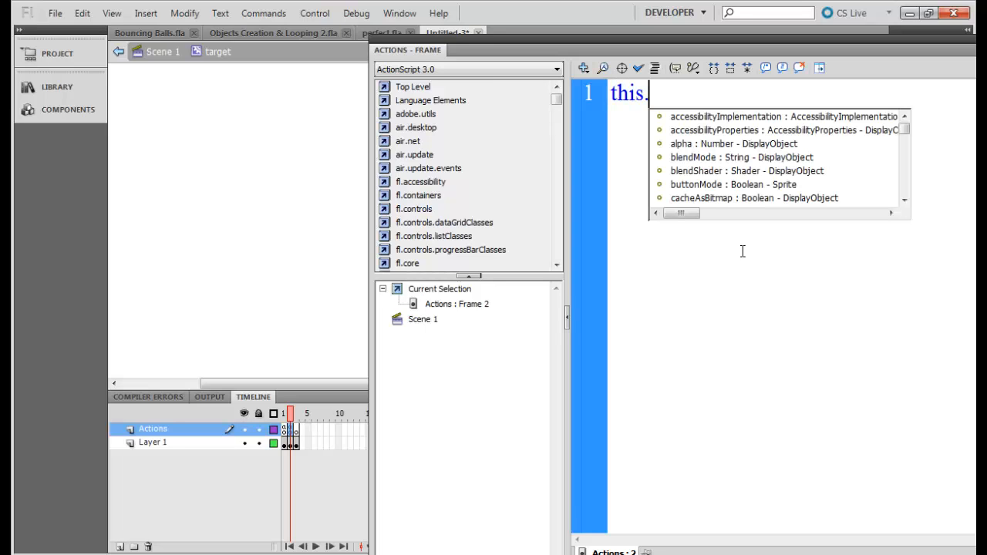
text(x +)
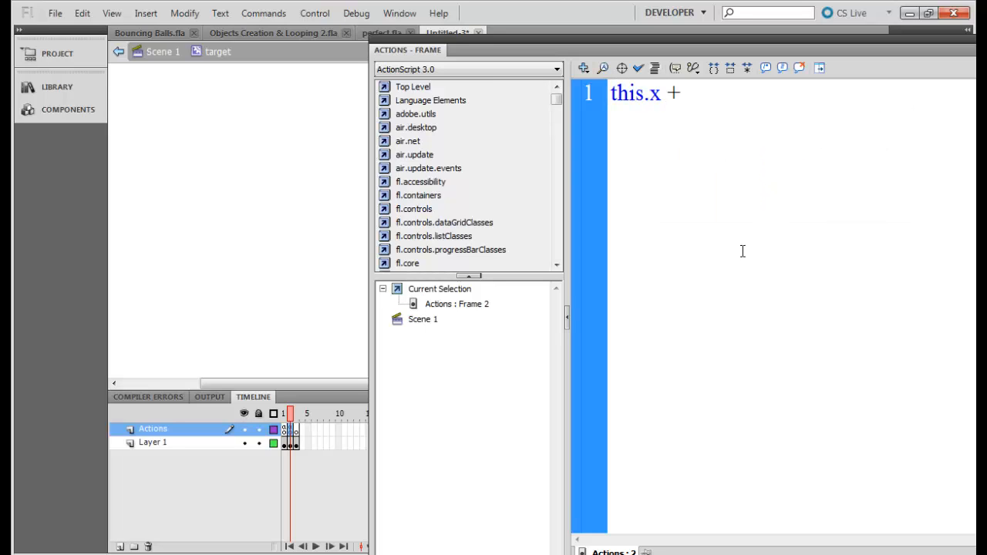
text(=)
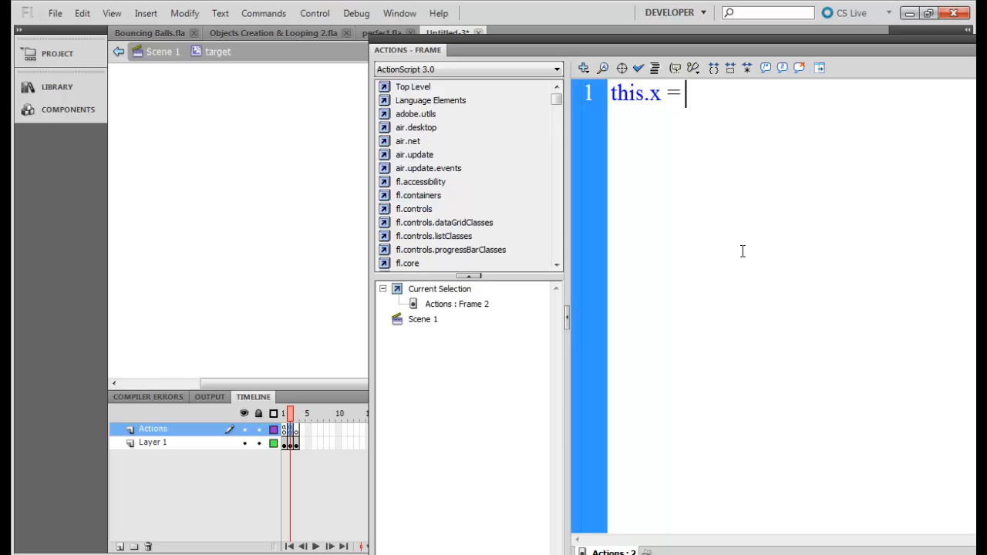
text(this.x +)
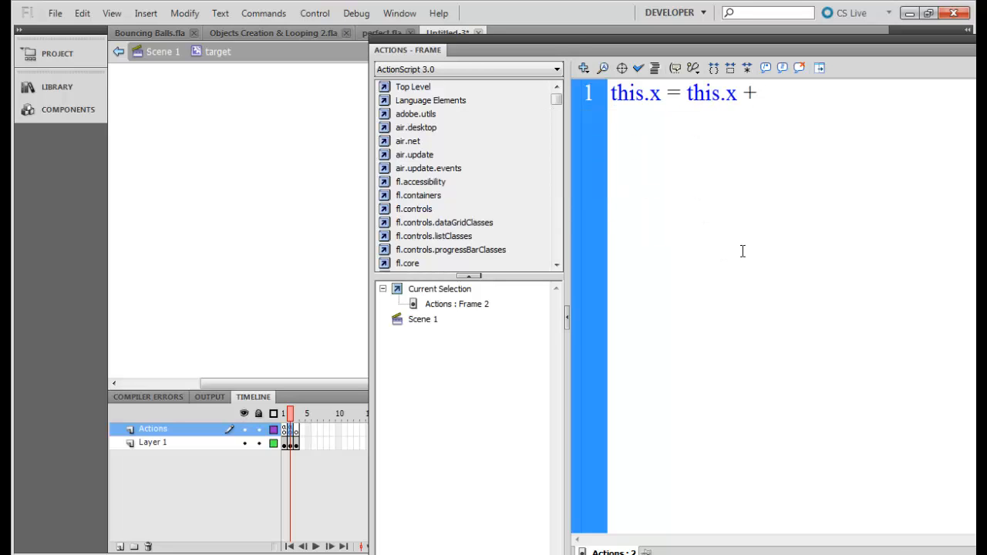
text(Math.random()
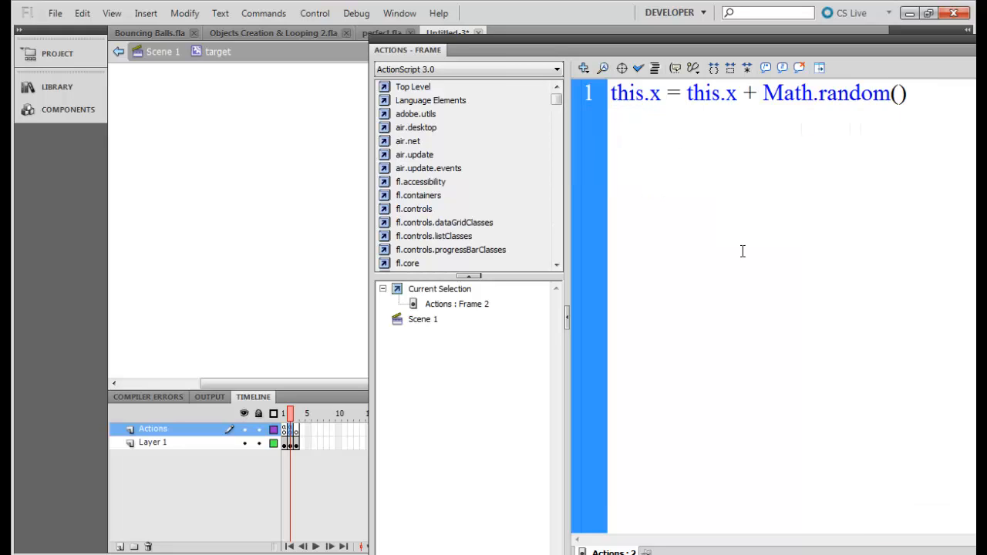
text(;)
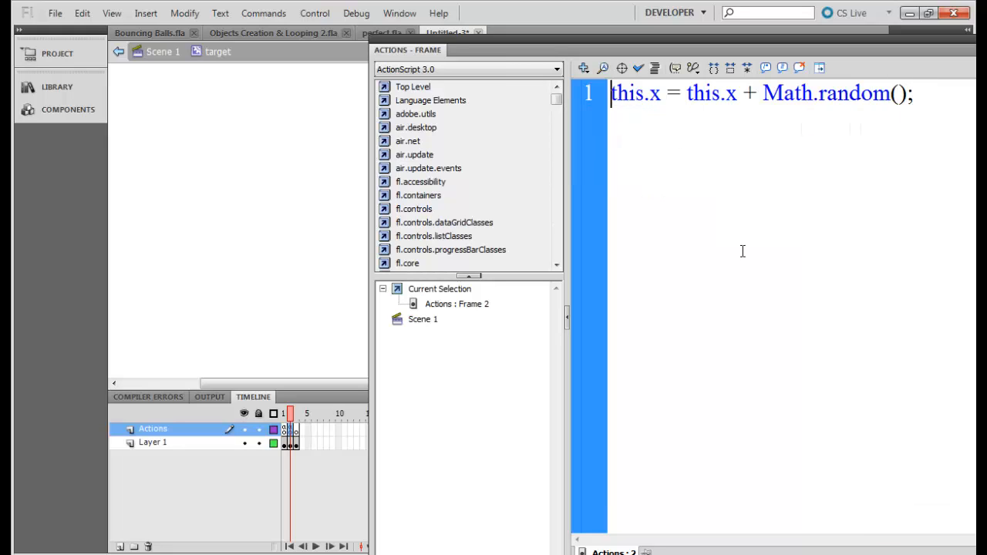
Step: Add the comment '// Increase x position.' and multiply the random offset by 5
text(//)
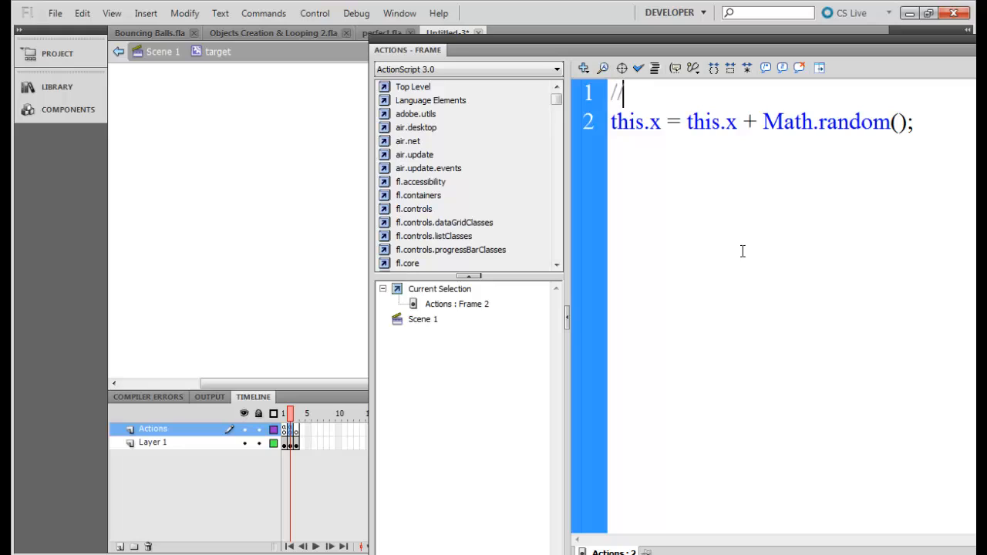
text(Increase x p)
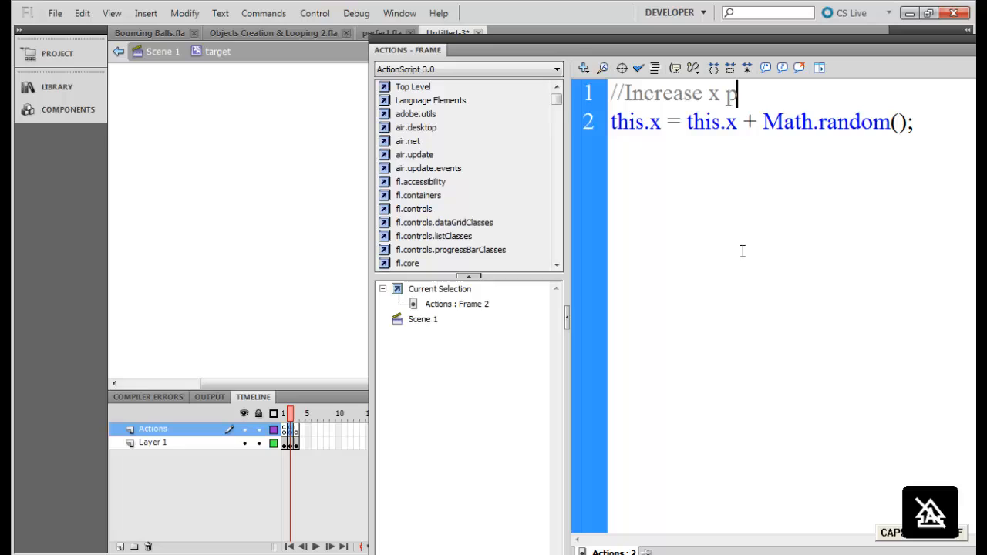
text(osition fr)
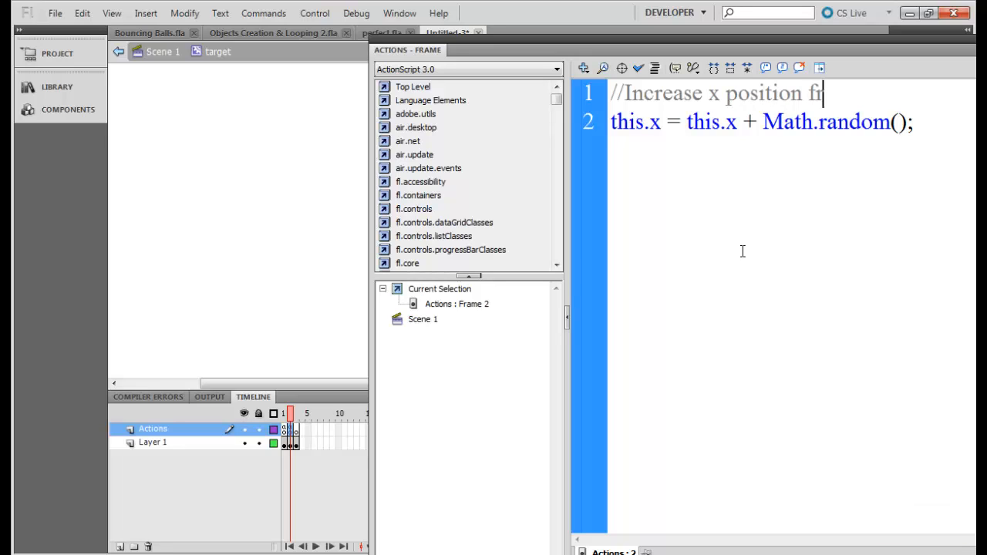
key(BackSpace)
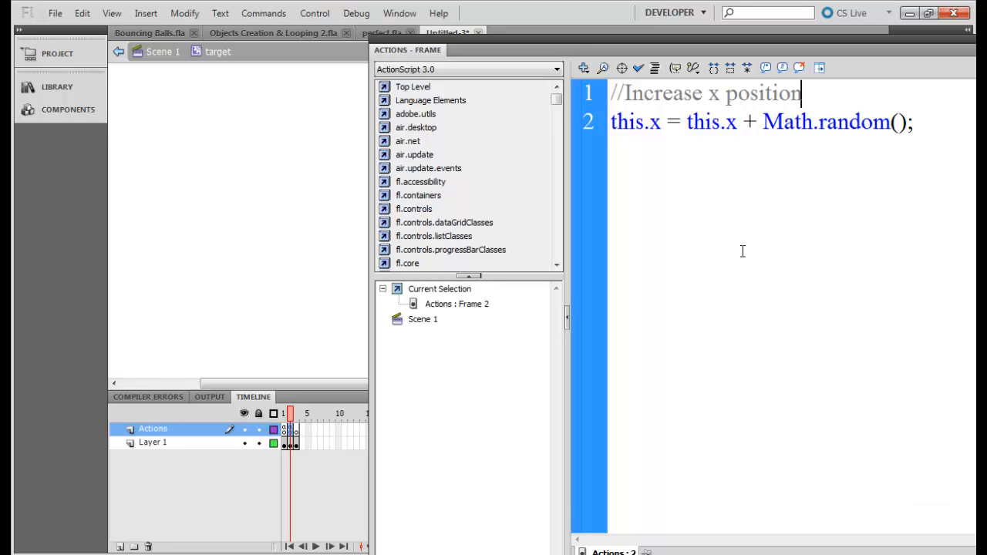
text(.)
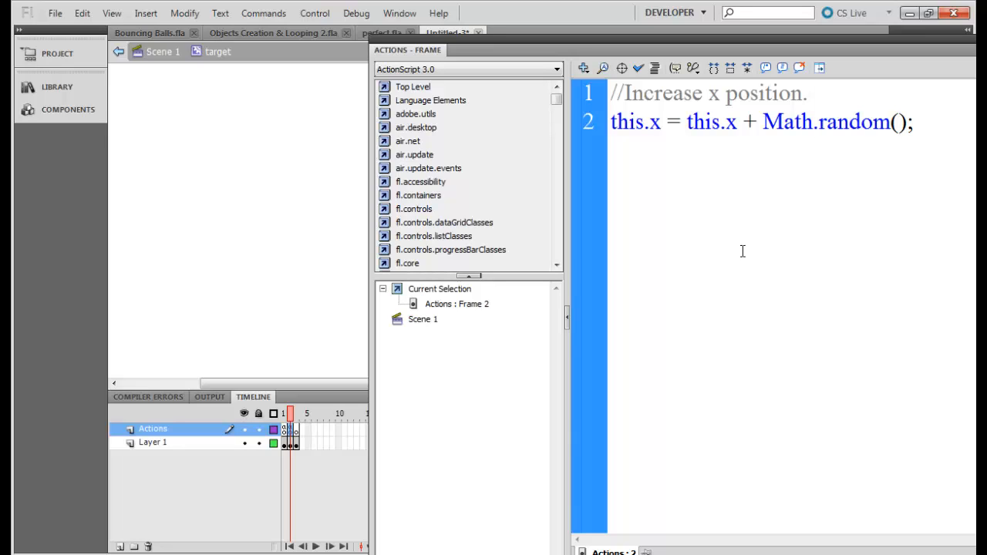
text(*)
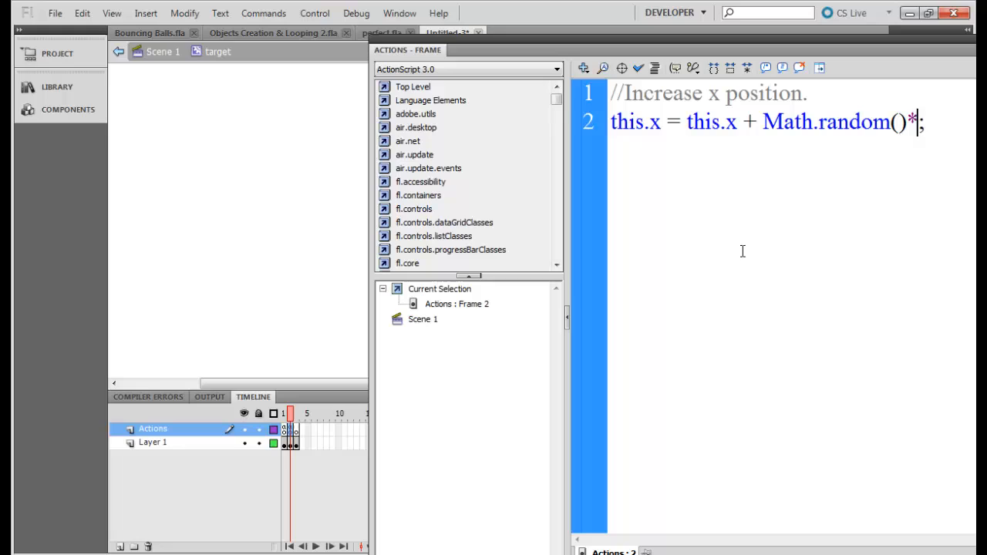
text(5)
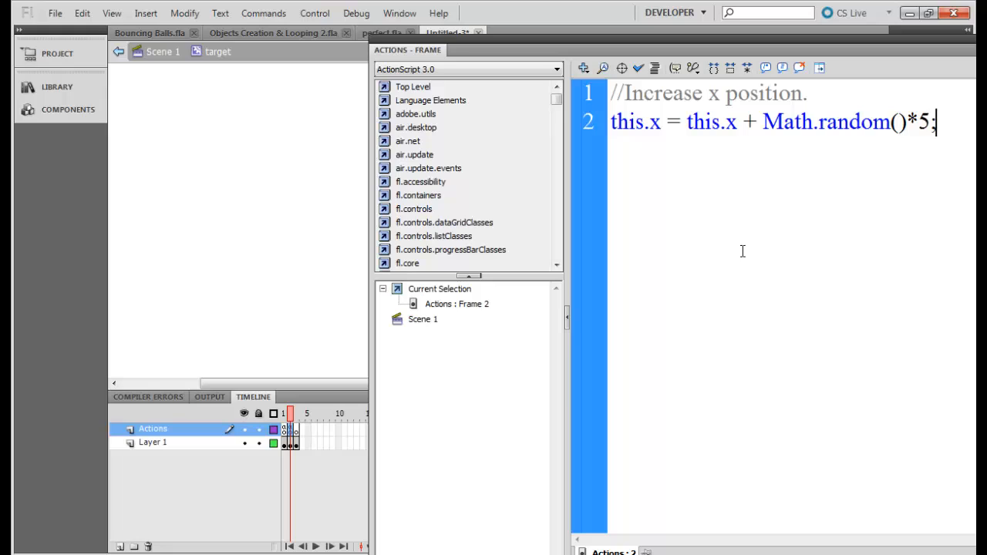
mouse_move(307, 443)
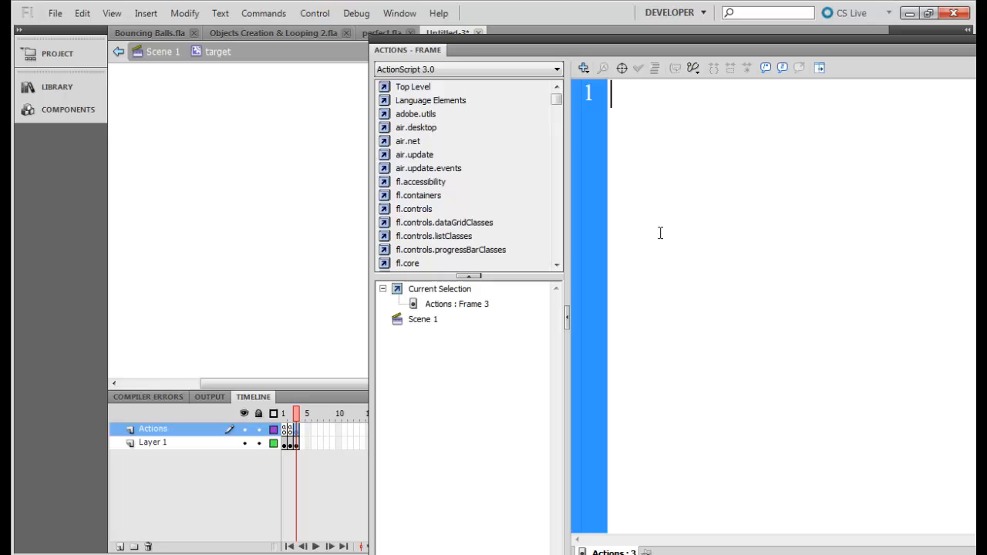
Step: Give frame 3 the script gotoAndPlay(2); and review the frame 2 script
text(gotoAndPlay)
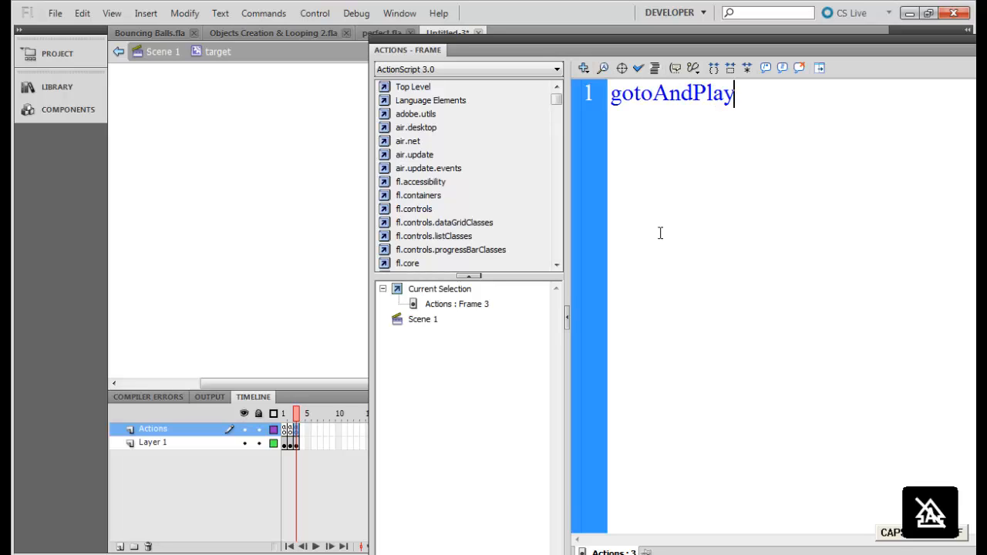
text((2);)
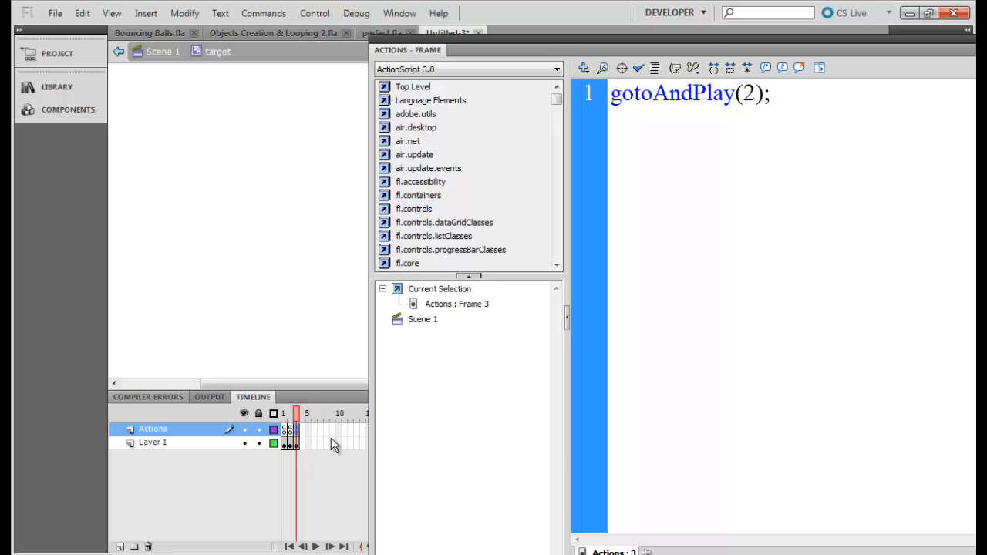
click(290, 429)
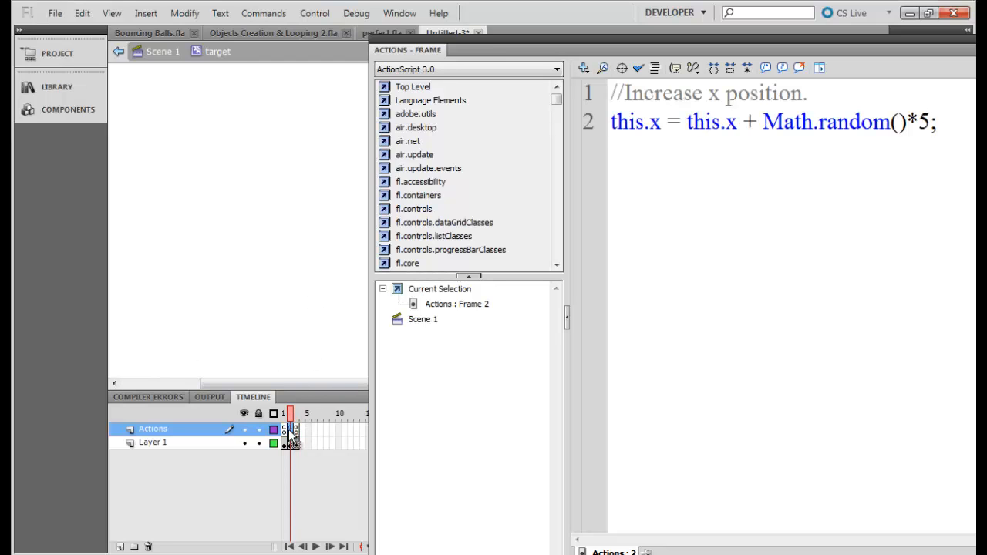
click(296, 429)
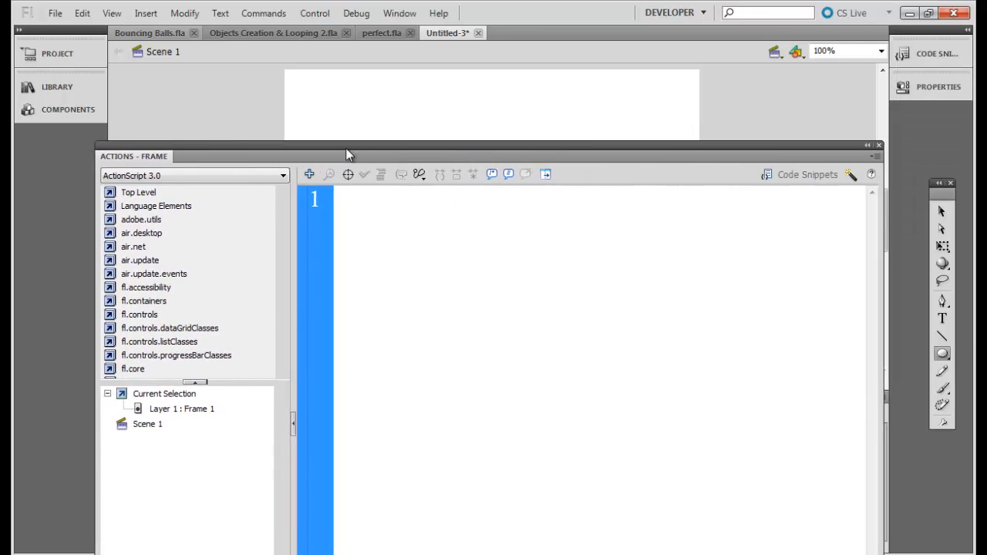
drag(347, 151, 293, 151)
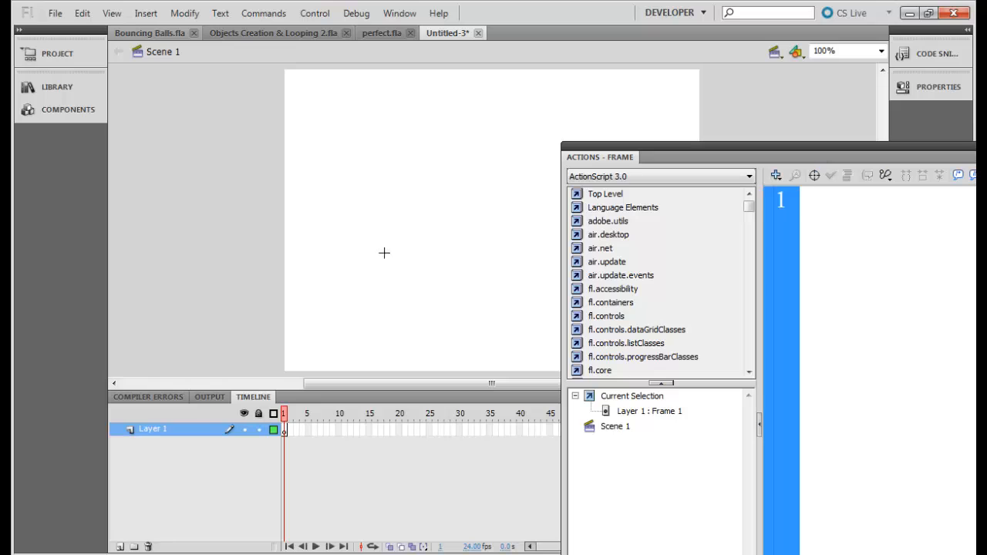
mouse_move(57, 86)
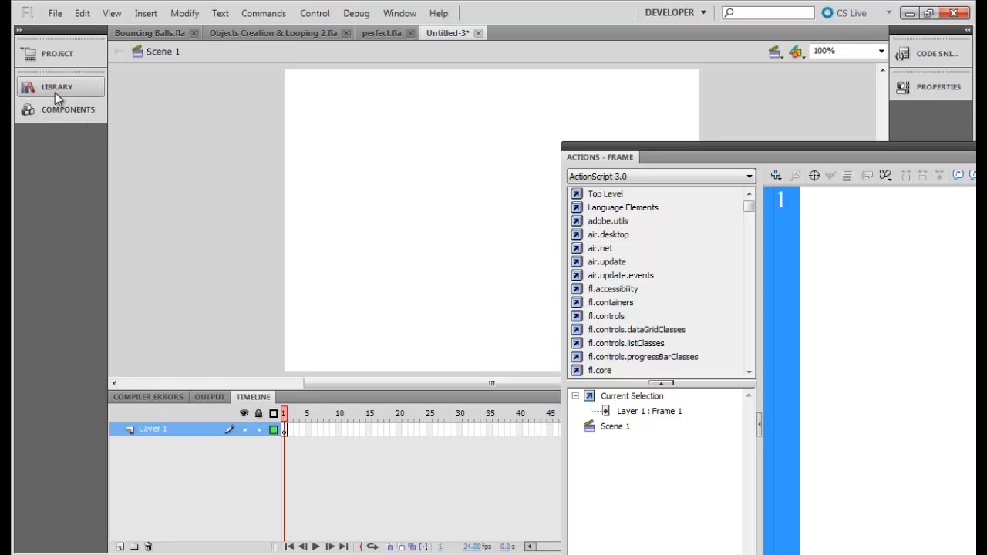
click(58, 86)
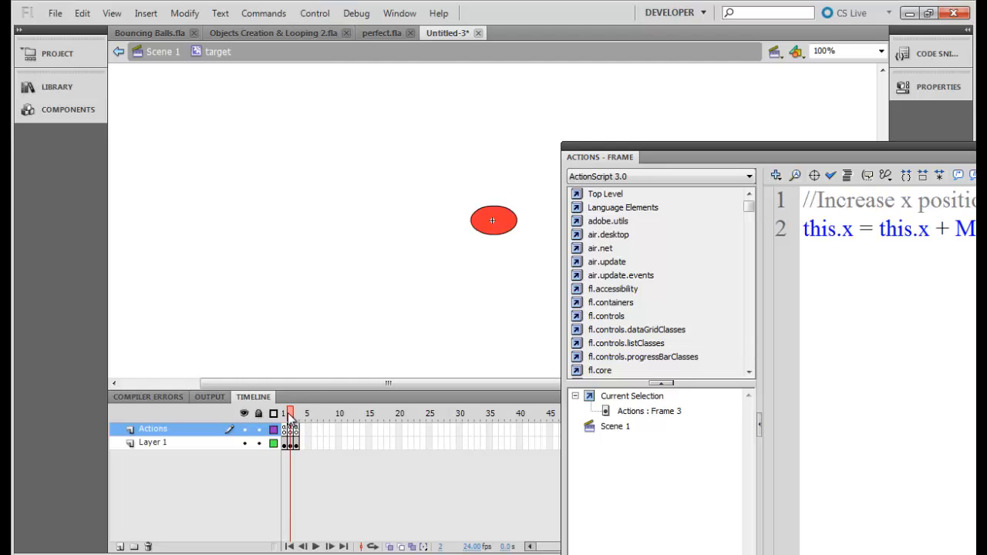
click(297, 413)
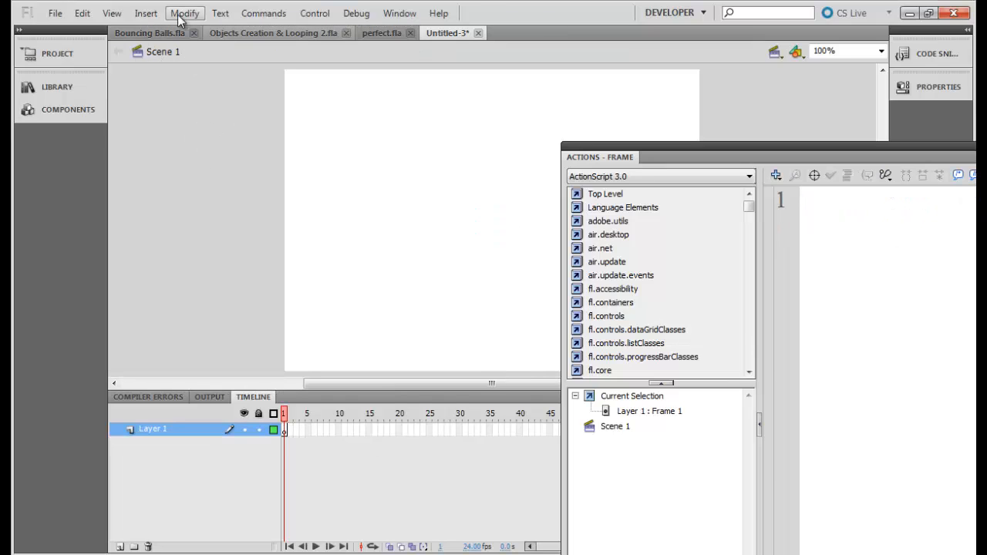
Step: Create a 'gun' movie clip symbol with Export for ActionScript ticked, accepting the class warning
click(146, 13)
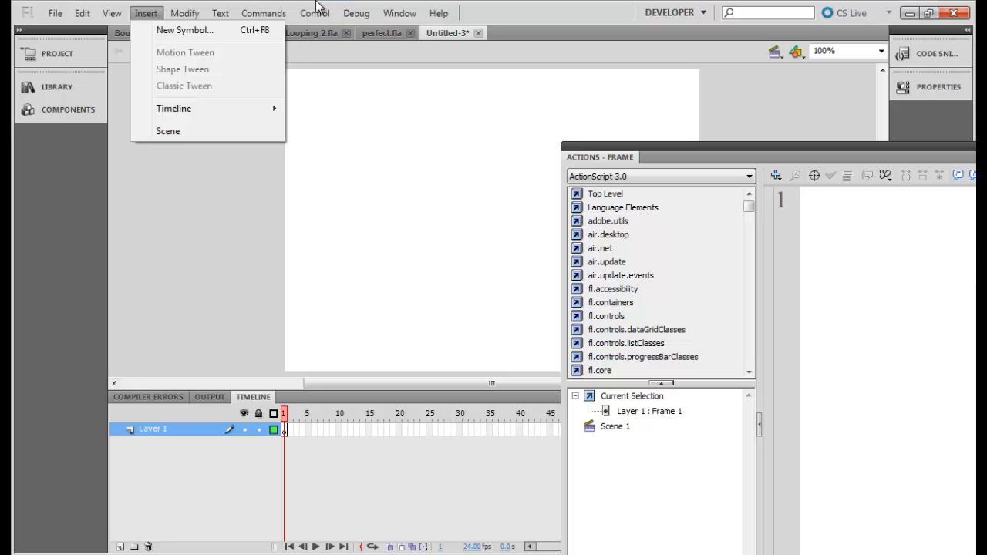
click(184, 29)
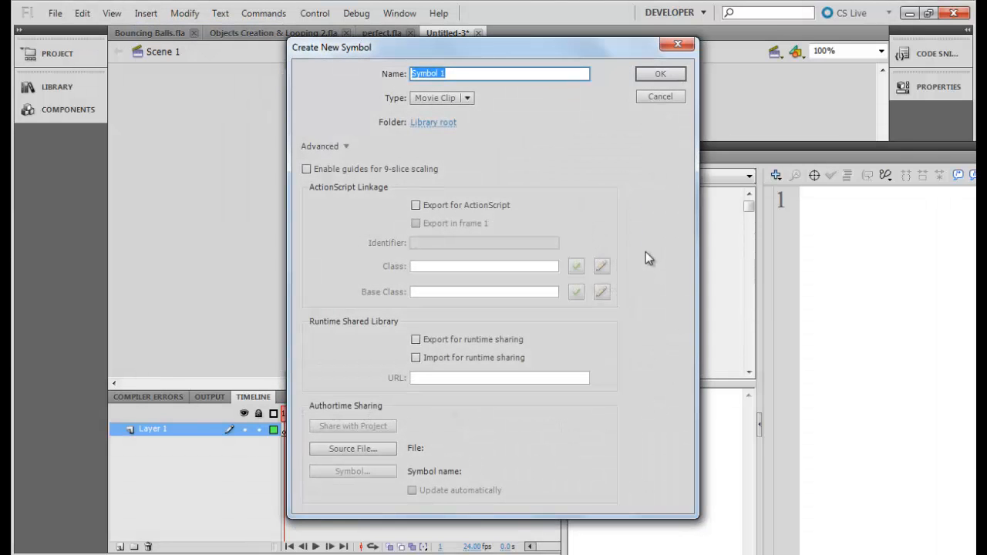
text(gun)
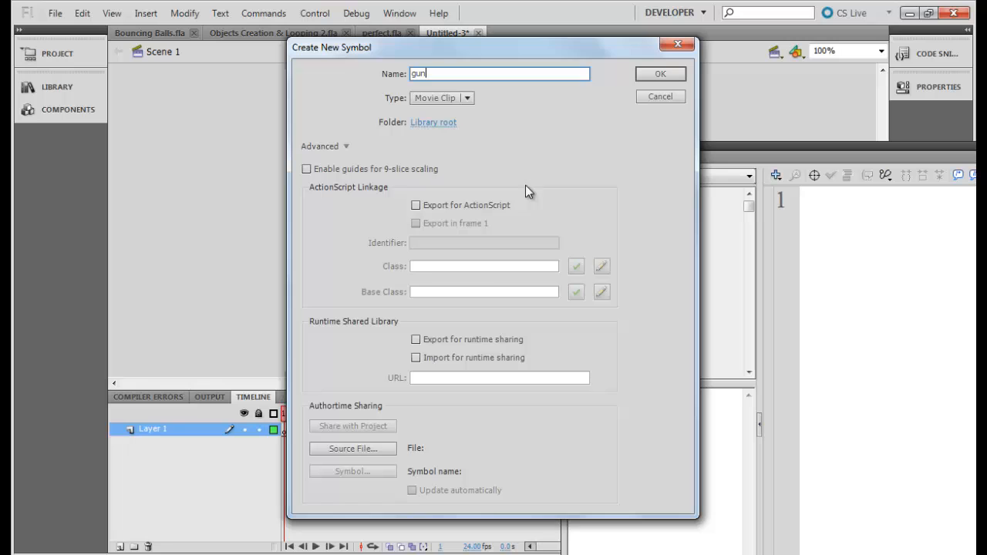
click(416, 204)
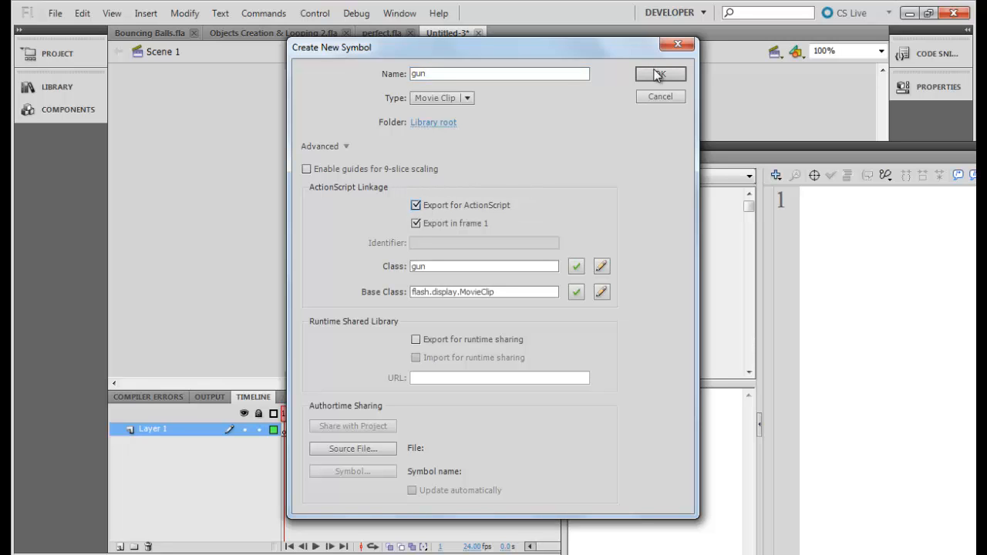
click(659, 75)
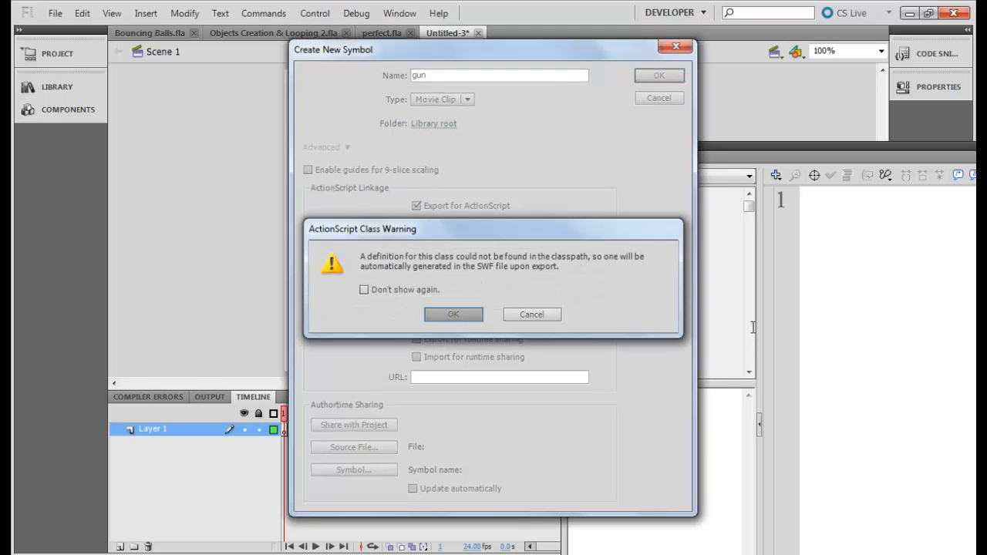
click(453, 314)
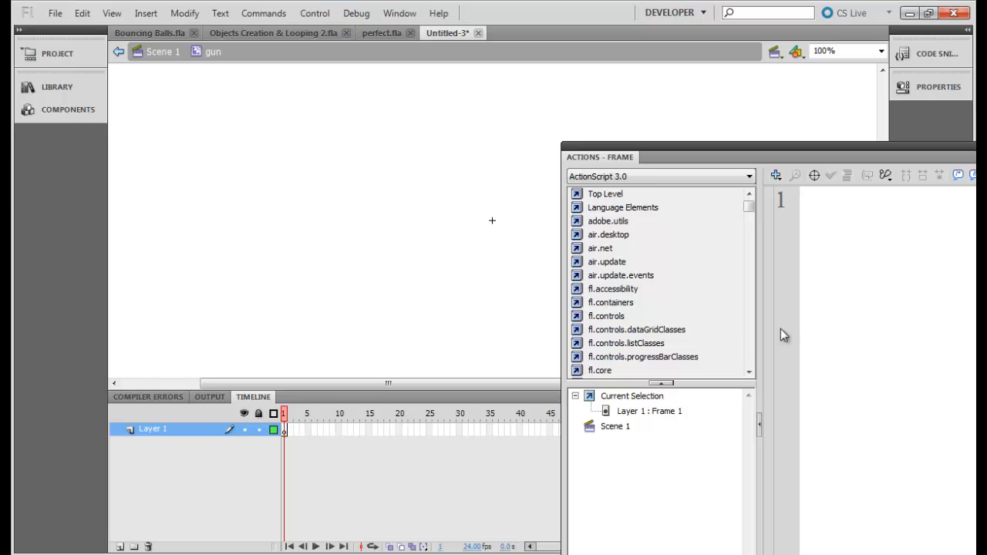
mouse_move(182, 65)
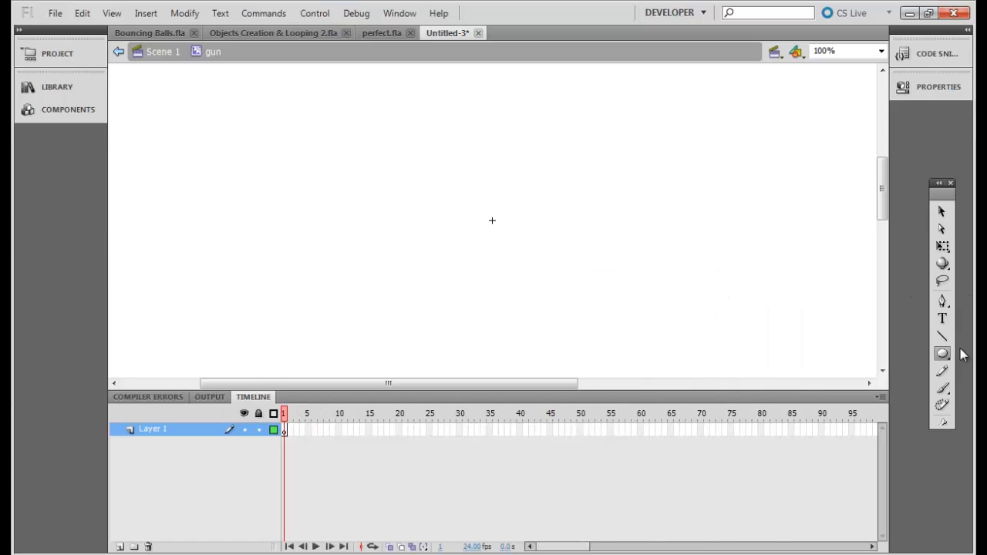
Step: Draw a thin rectangular bar at the gun clip's centre and fill it dark purple
click(943, 353)
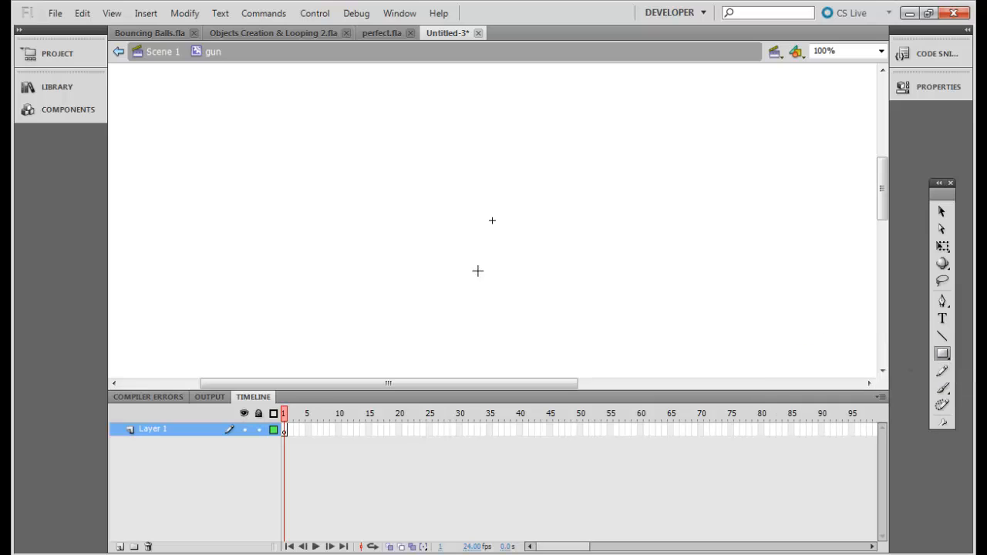
drag(470, 220, 520, 221)
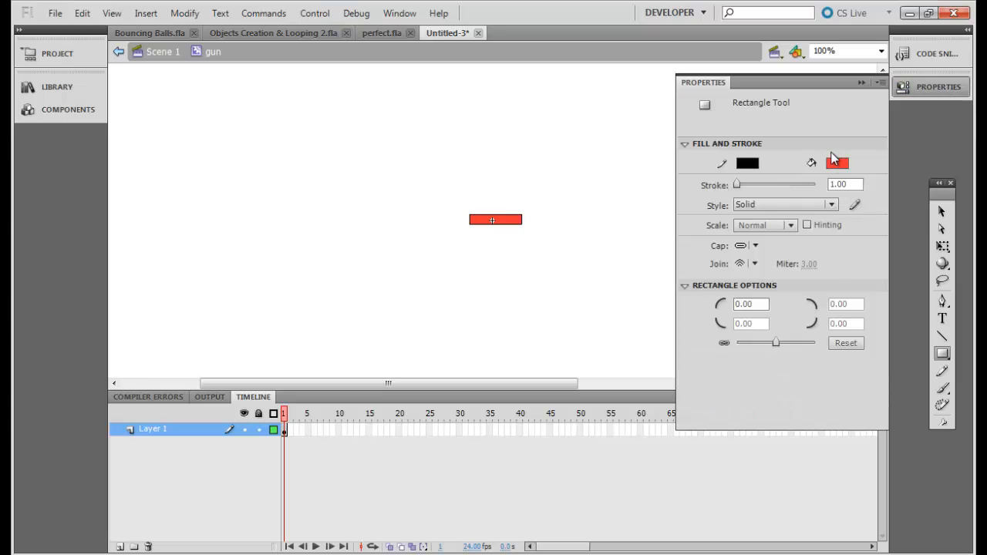
click(838, 163)
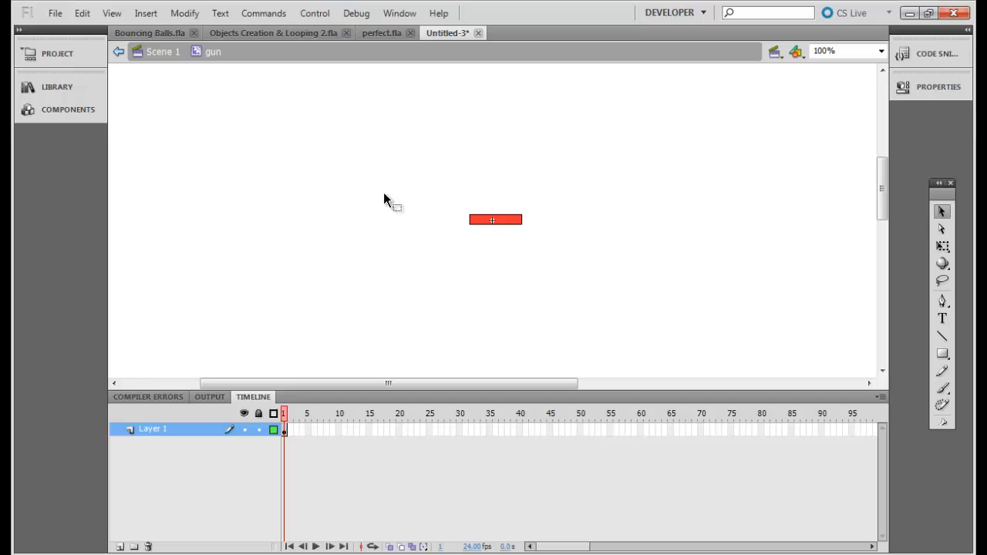
click(929, 86)
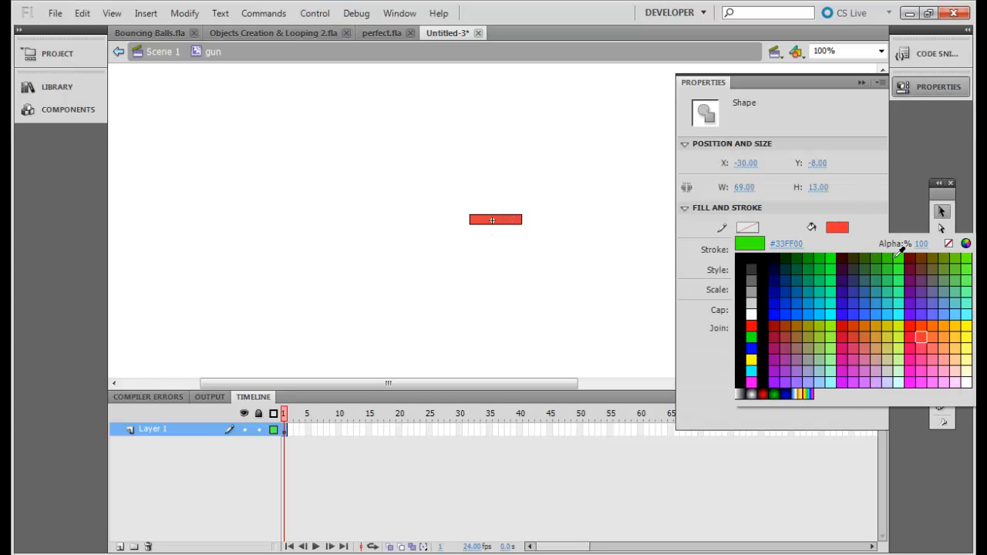
click(922, 337)
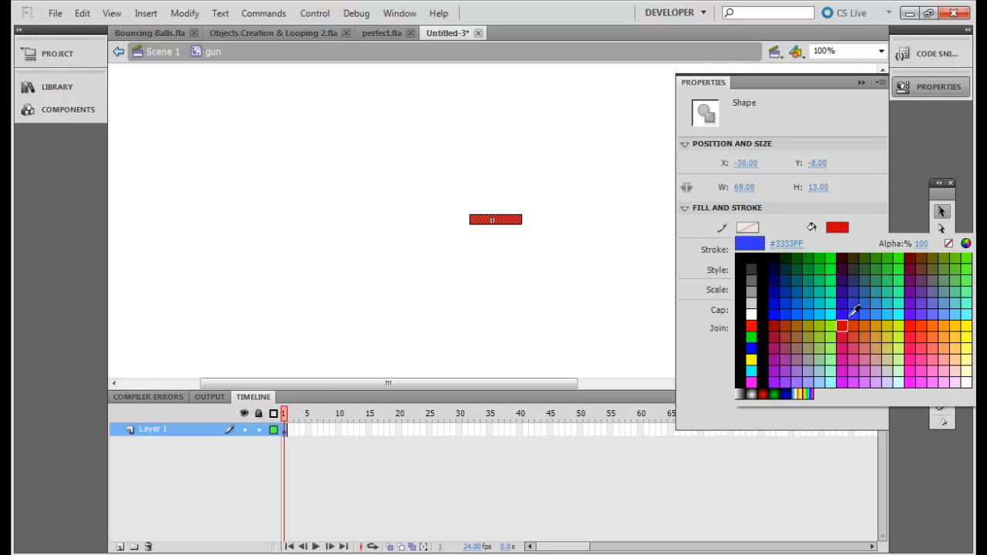
click(842, 327)
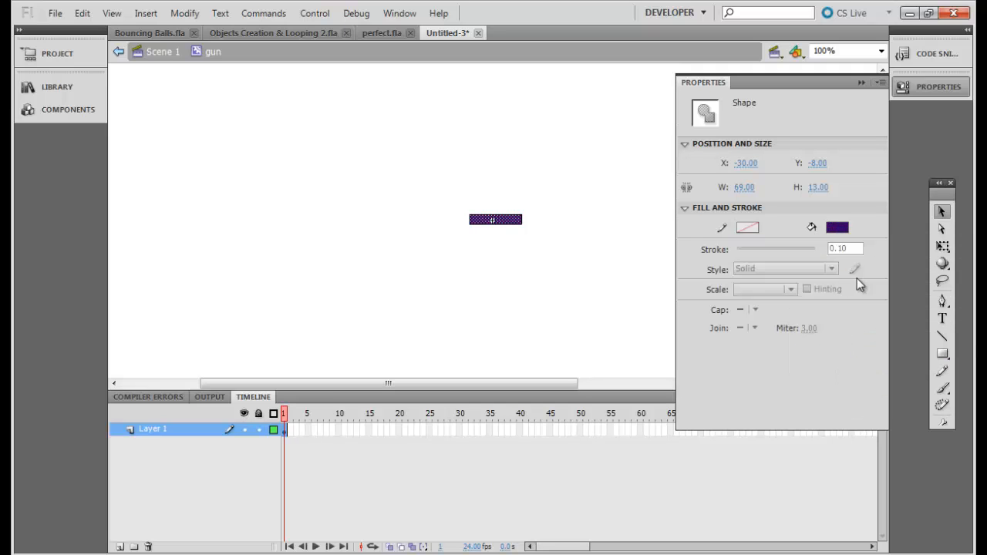
mouse_move(610, 148)
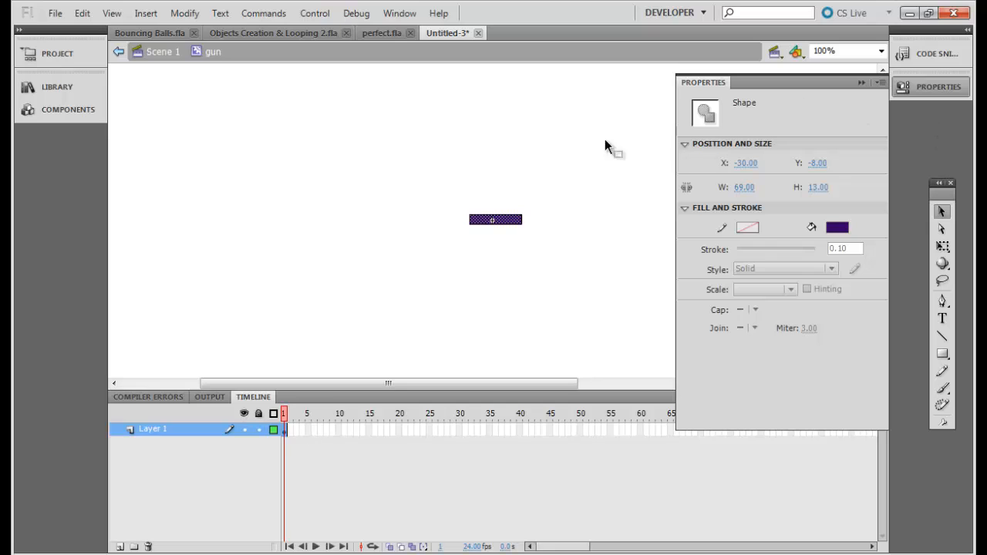
mouse_move(945, 235)
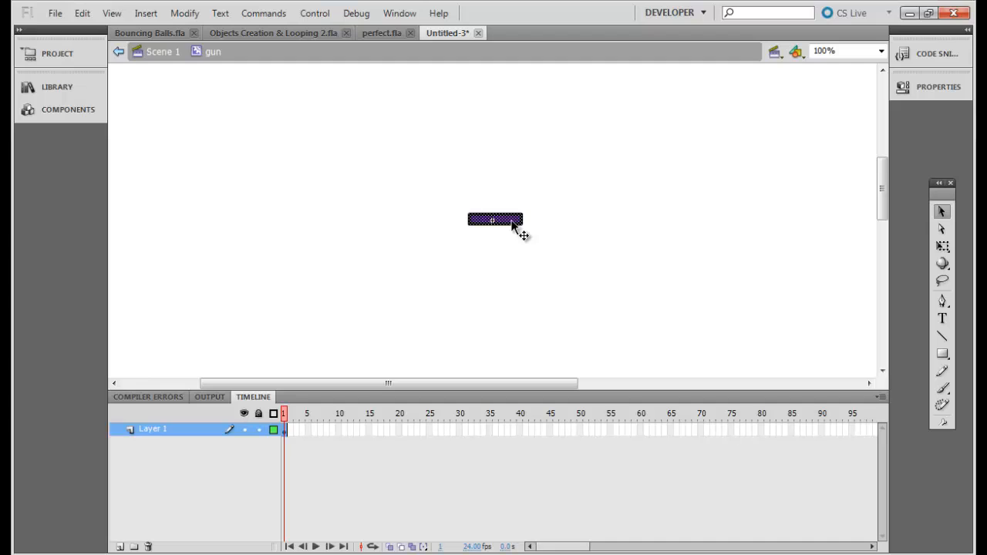
click(939, 86)
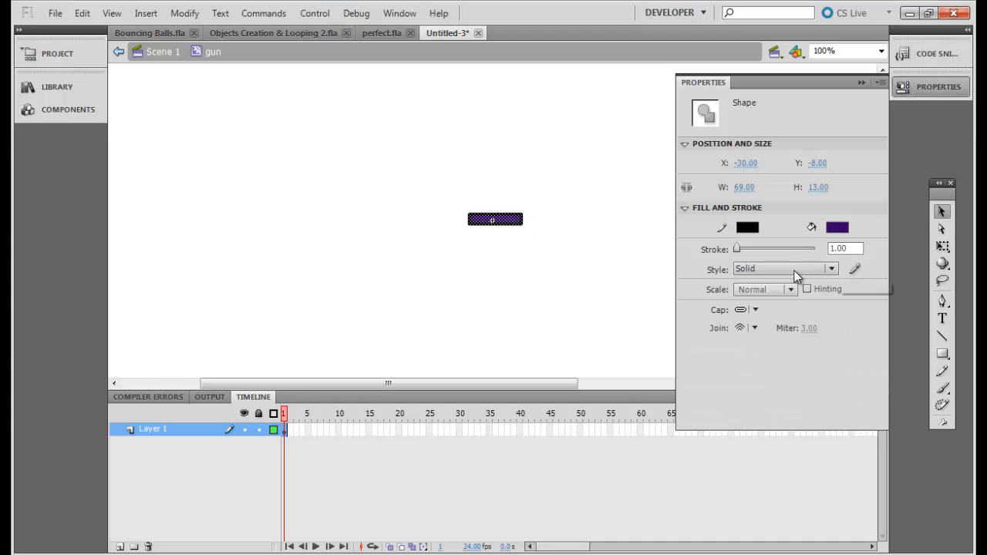
click(750, 163)
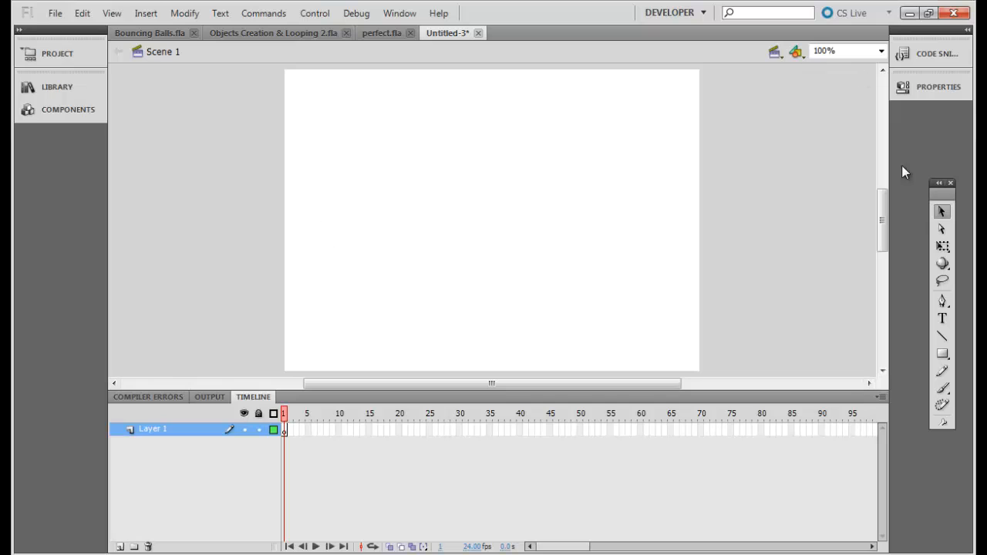
mouse_move(168, 62)
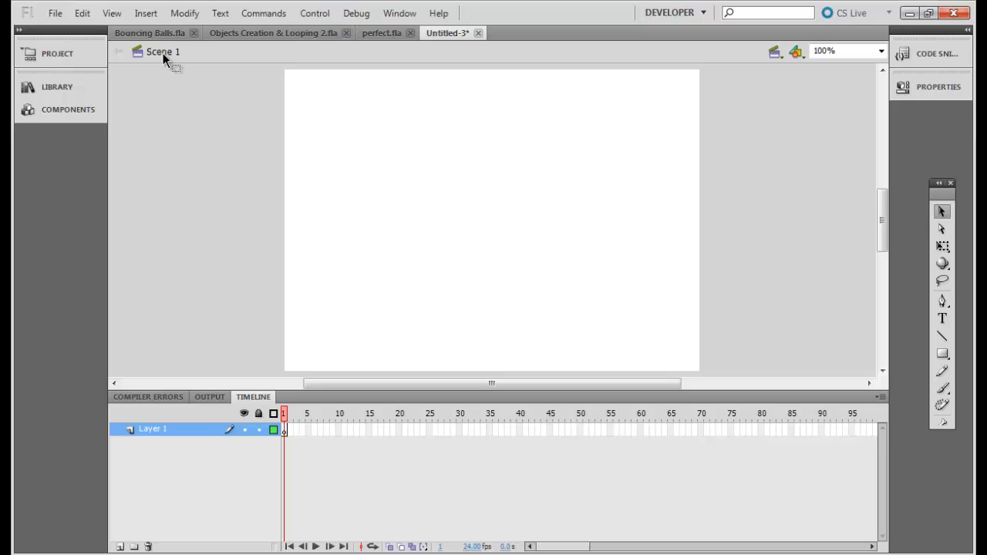
mouse_move(196, 246)
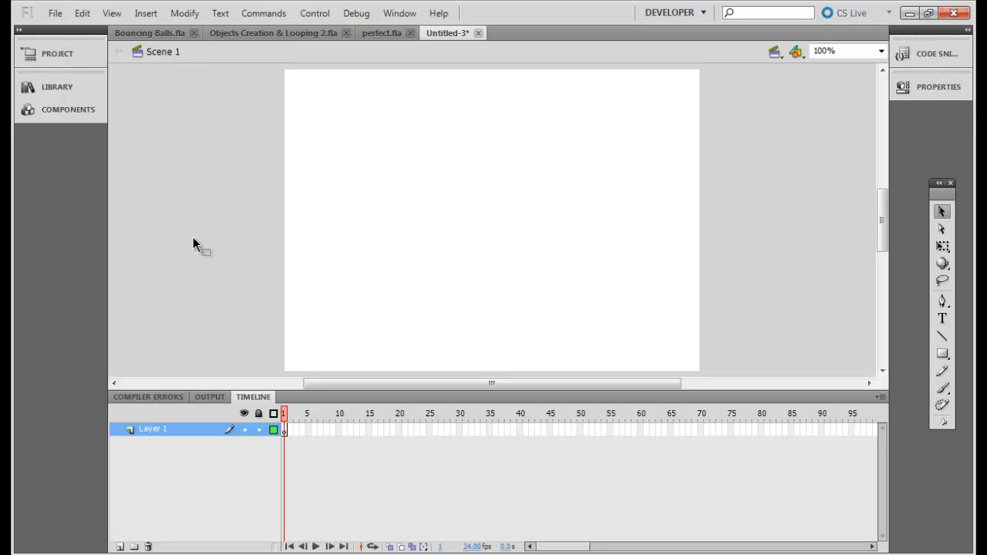
mouse_move(195, 245)
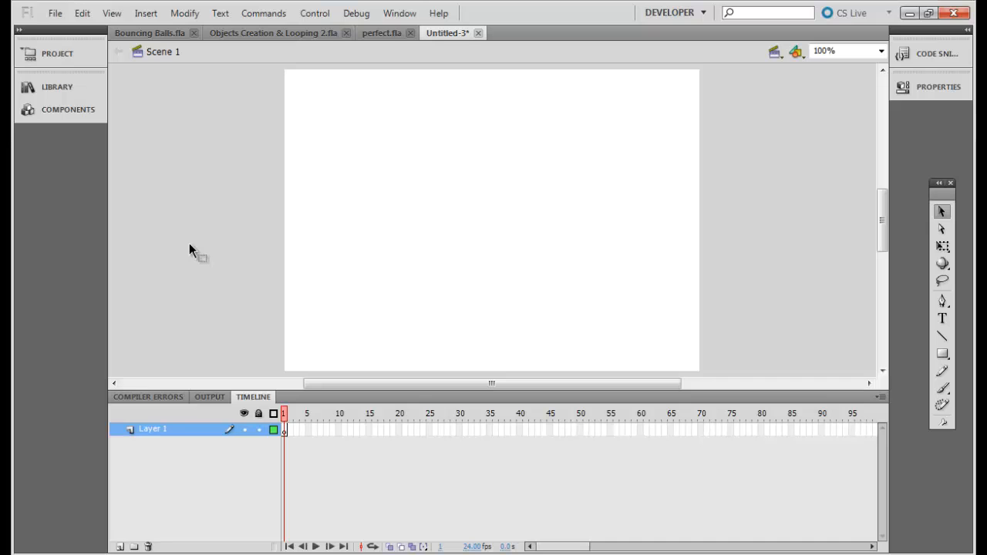
Step: Create a 'bullet' movie clip symbol with Export for ActionScript ticked, accepting the class warning
click(146, 13)
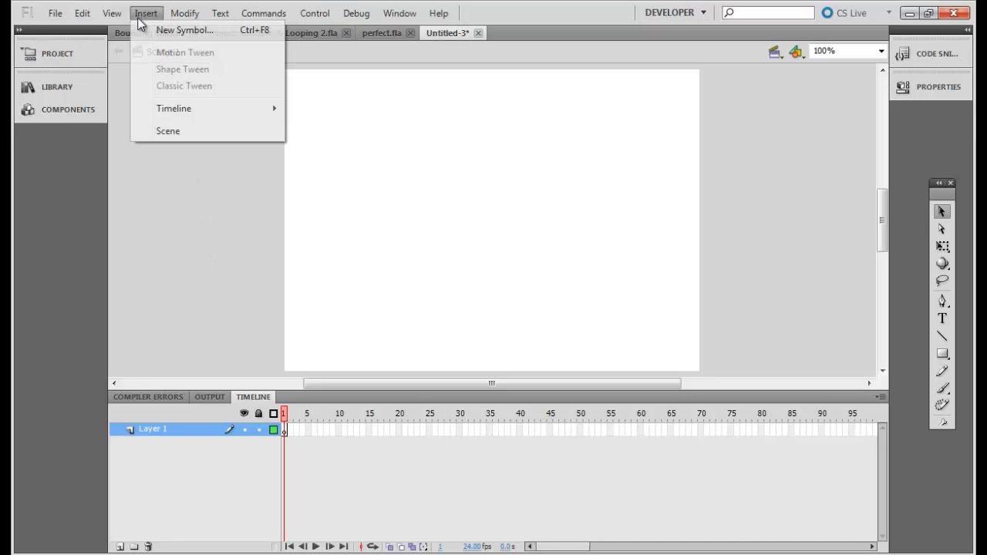
click(184, 29)
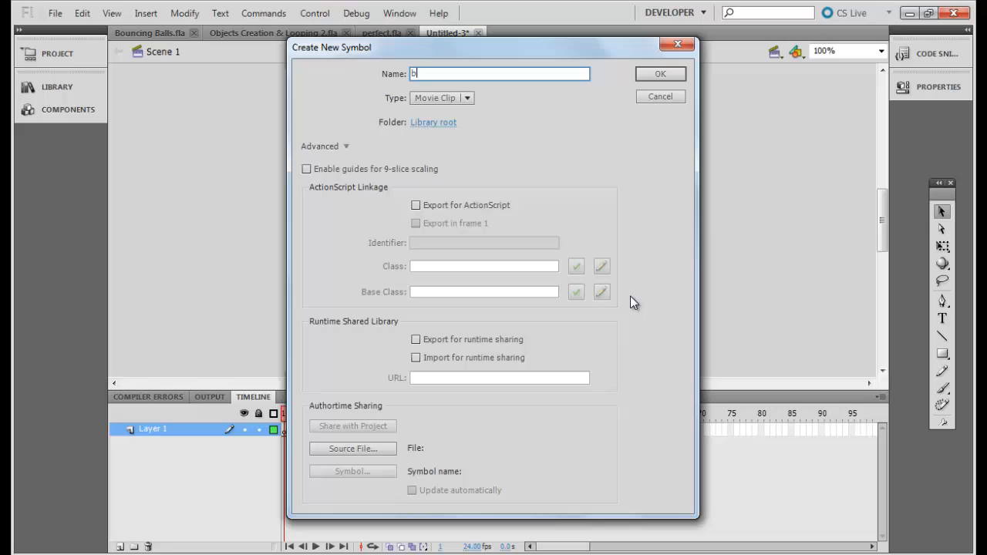
text(ullet)
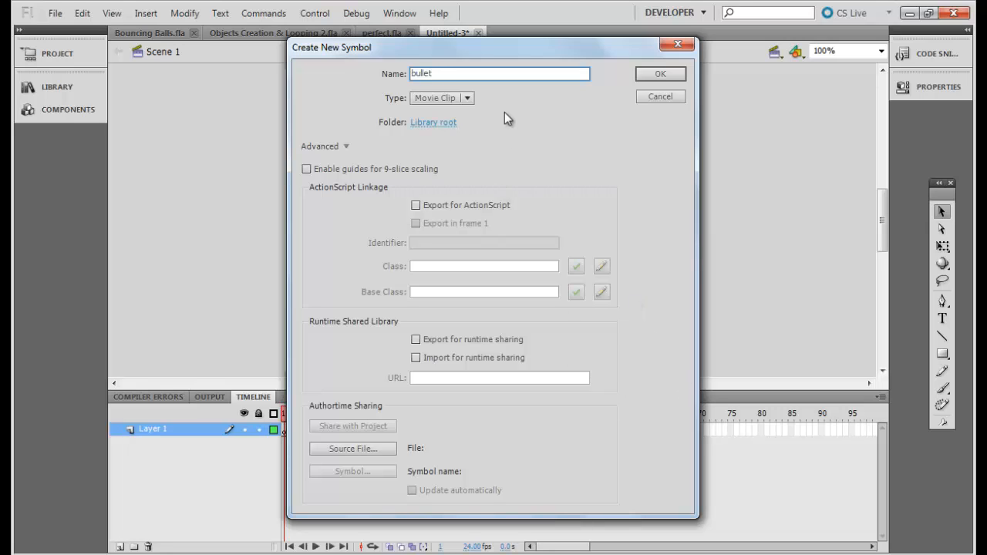
click(416, 204)
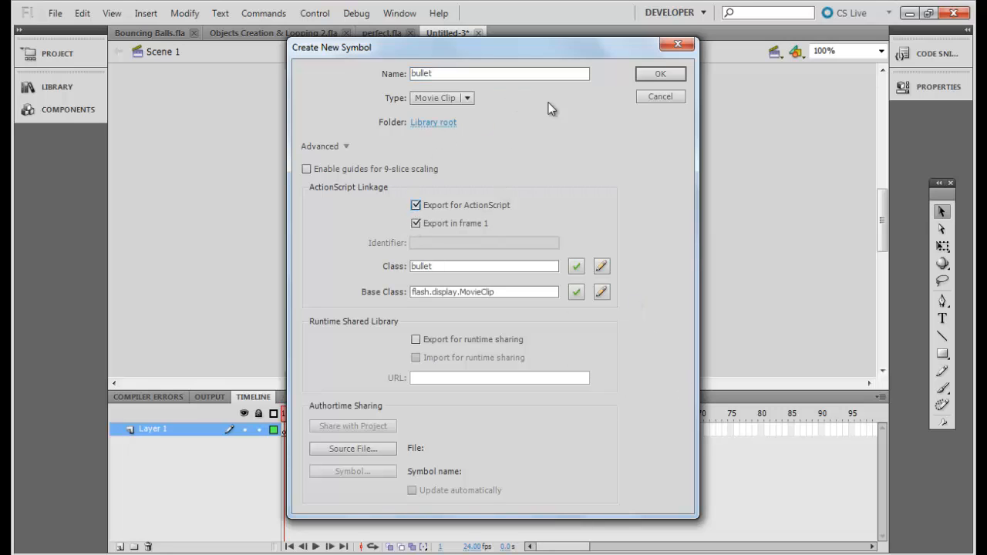
click(660, 74)
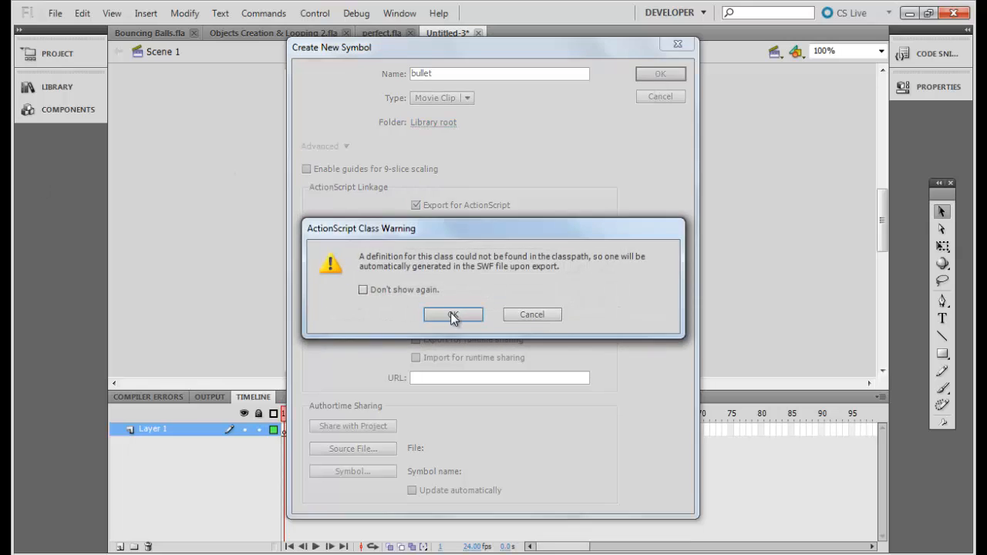
click(453, 314)
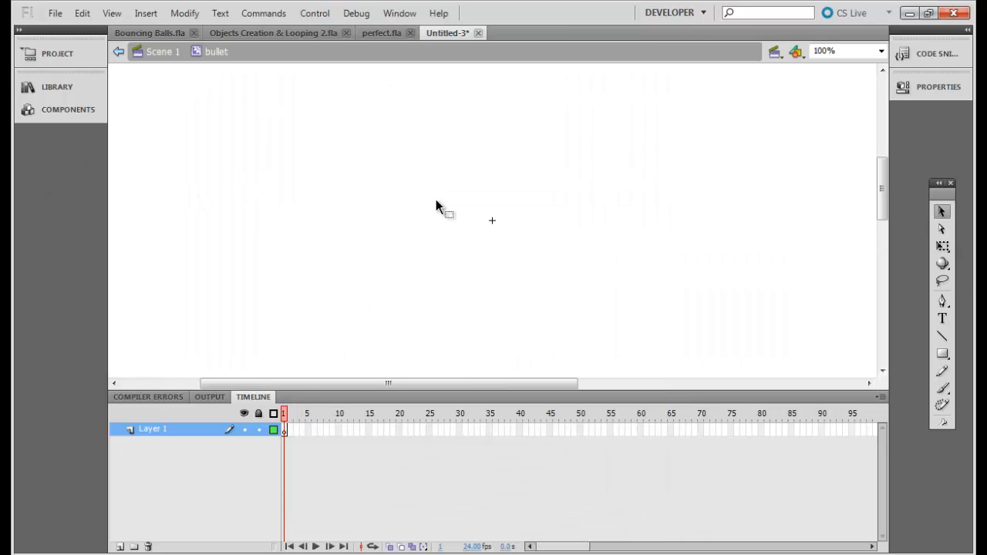
mouse_move(199, 91)
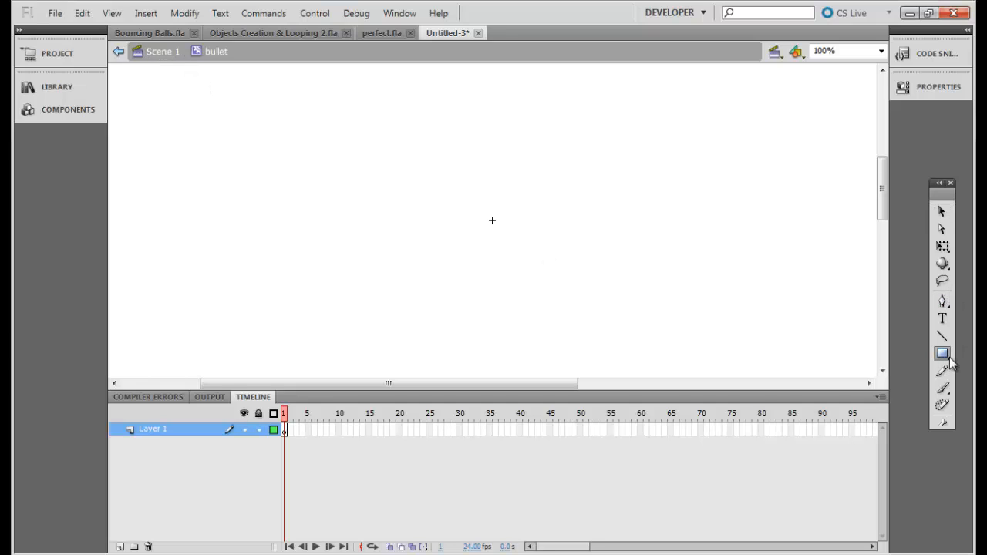
Step: Check the oval fill and stroke settings and draw a tiny green oval at the registration point
click(943, 353)
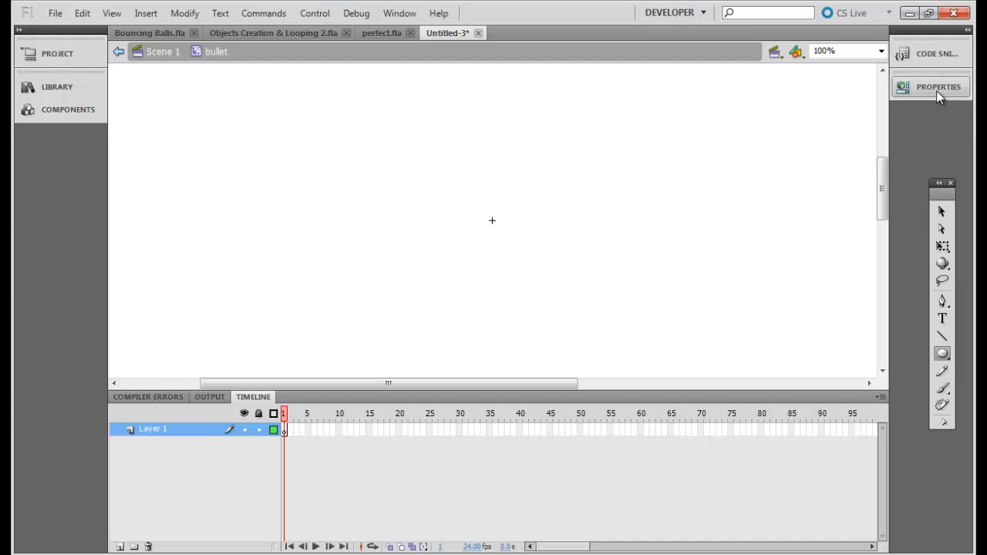
click(939, 86)
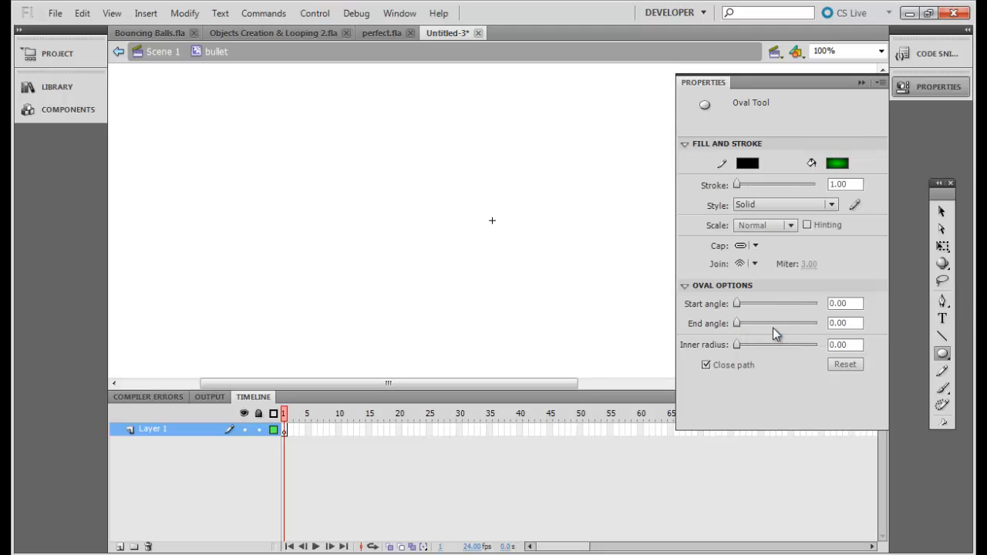
mouse_move(488, 217)
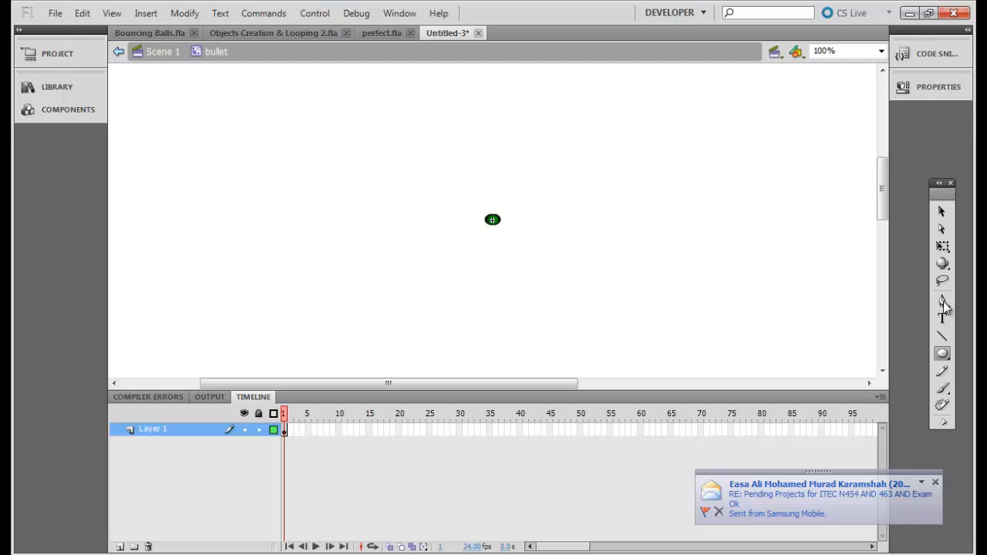
click(942, 318)
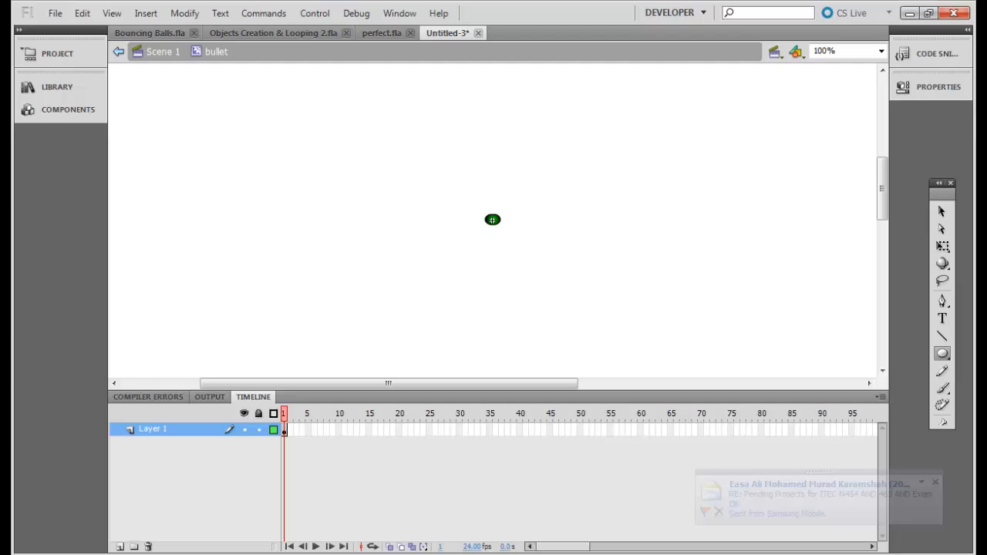
click(120, 546)
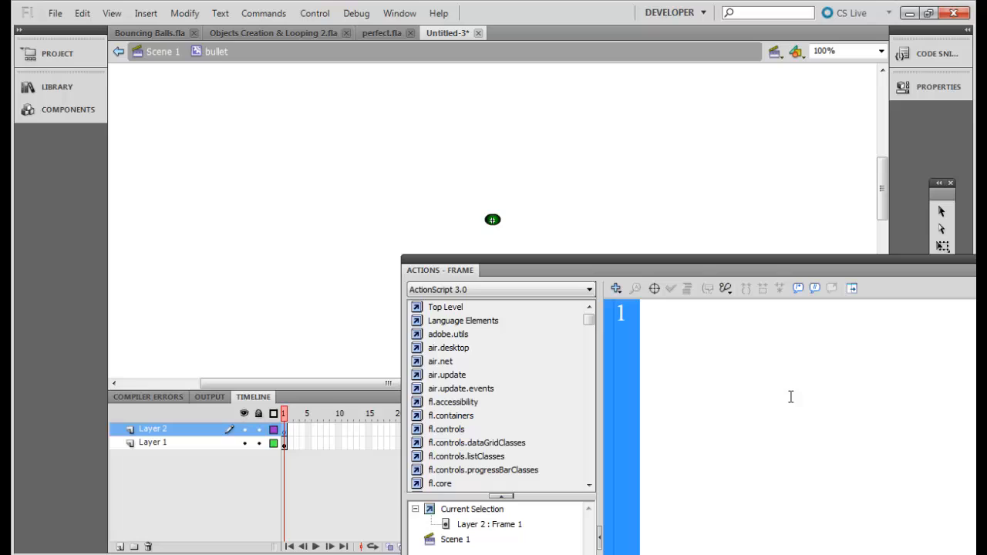
Step: Write frame 1's script: this.x = root.mouseX; this.y = root.mouseY;
text(this.x)
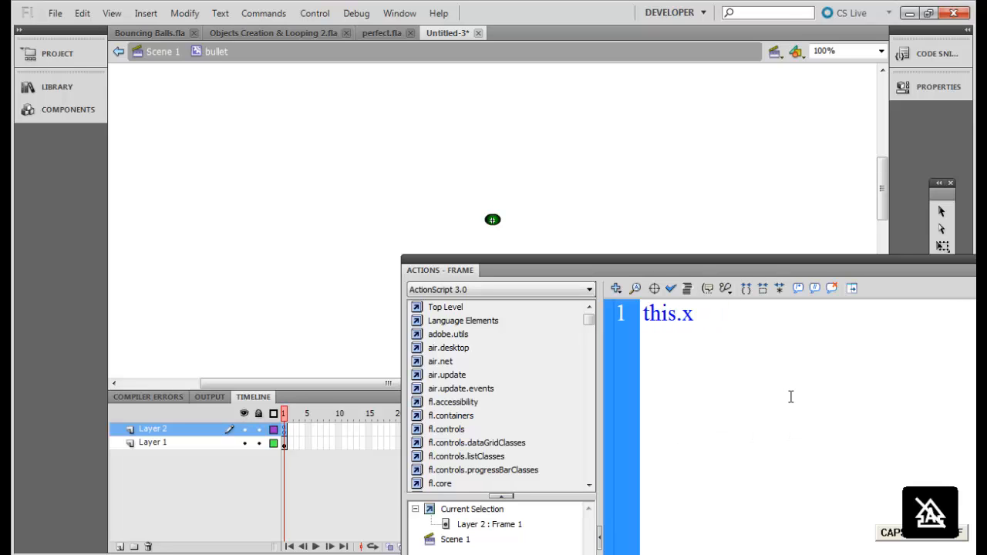
text(= root.mouseX;)
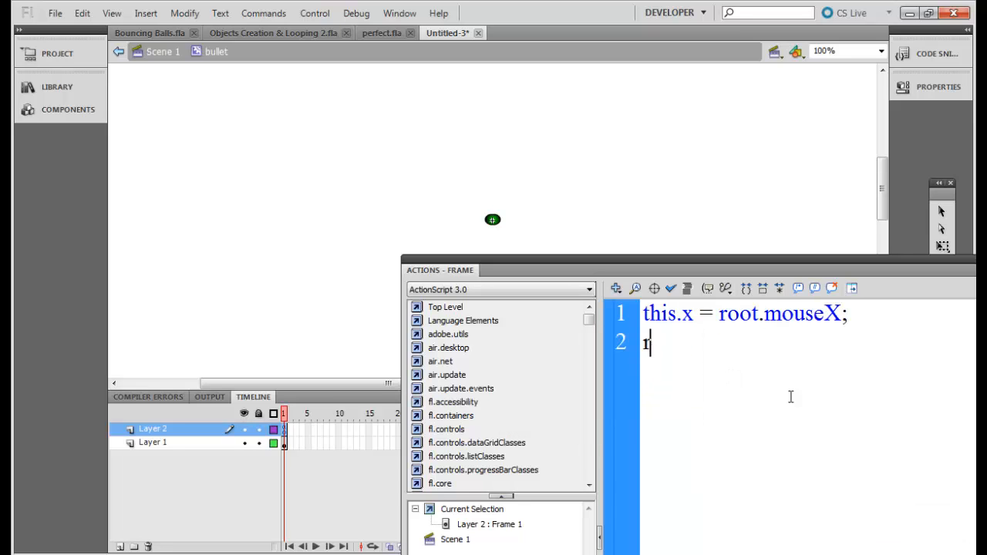
text(his.y = root.mous)
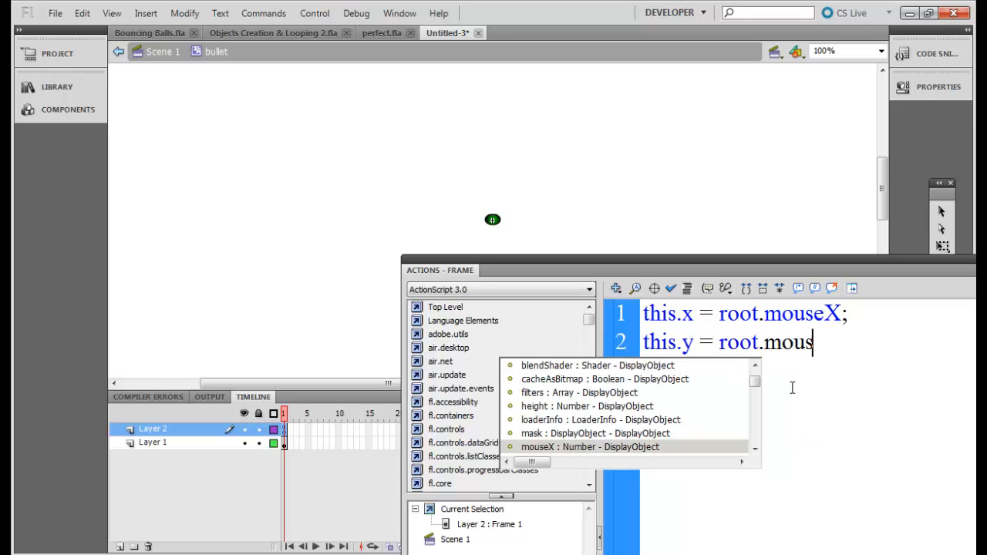
text(eY;)
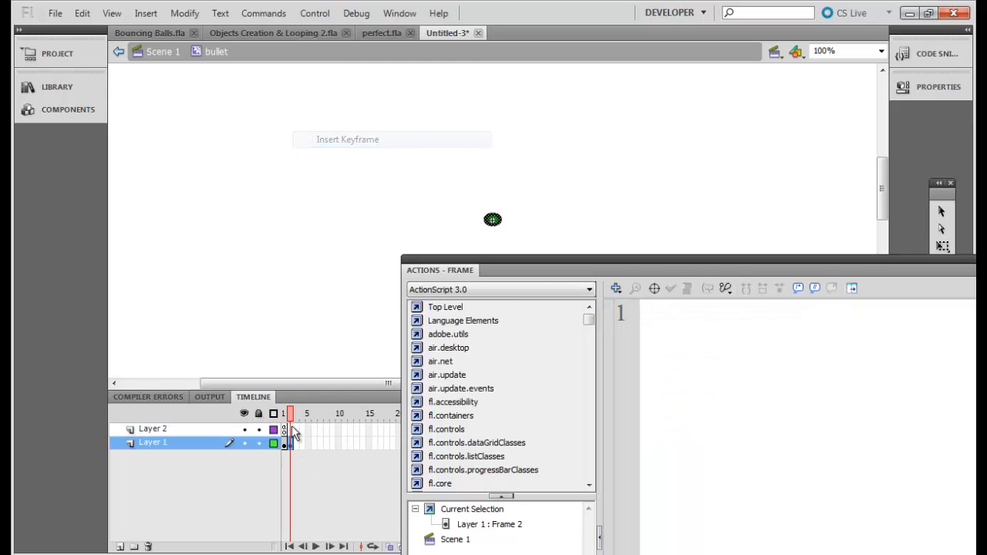
Step: Insert a keyframe at frame 3 and give it the script gotoAndPlay(2);
right_click(287, 442)
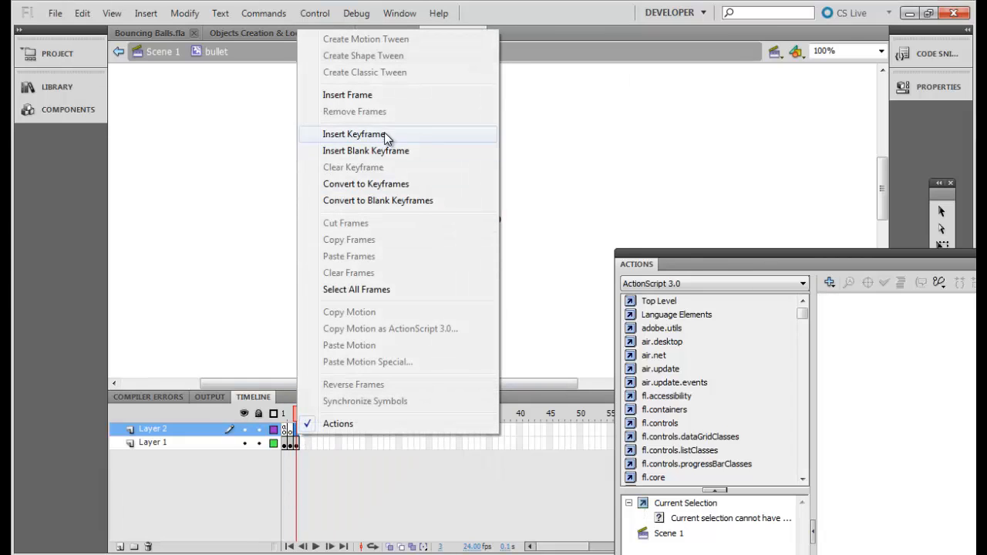
click(354, 134)
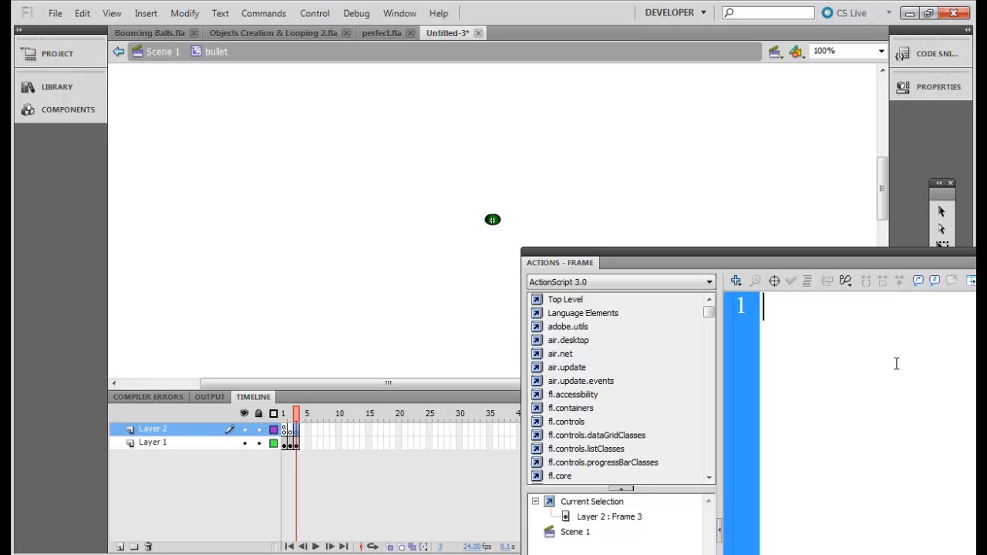
text(gotoAndPlay)
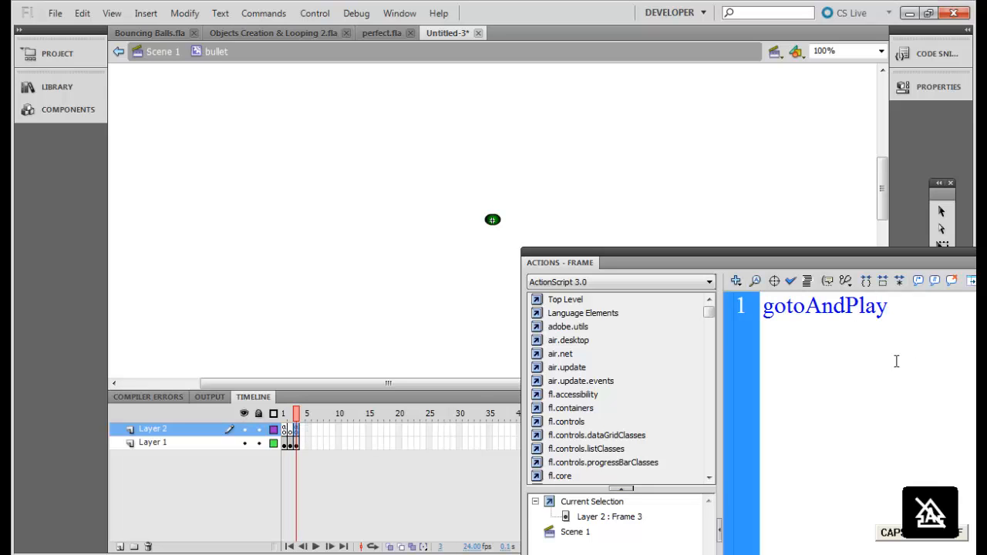
text((2);)
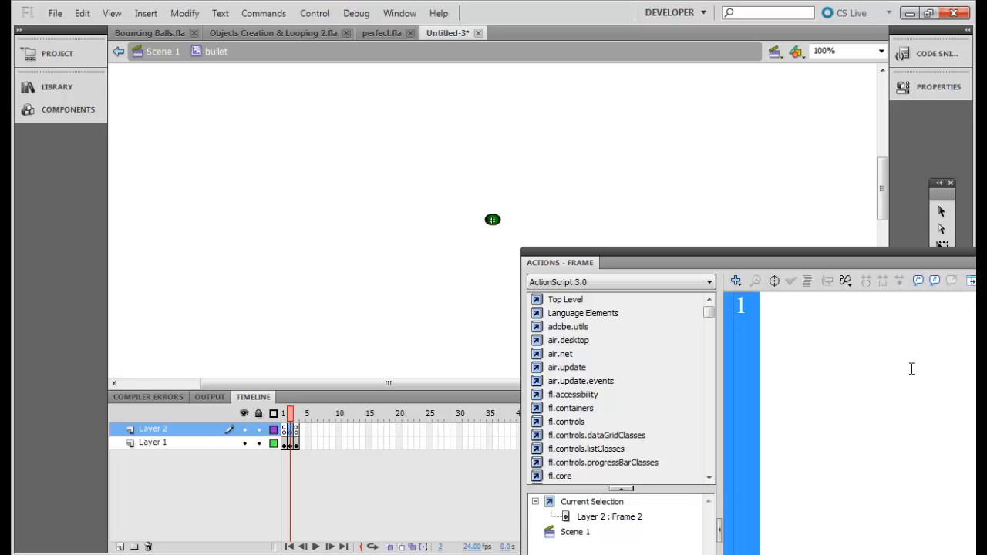
Step: Script frame 2 with this.y = this.y+4; to move the bullet down
text(this.)
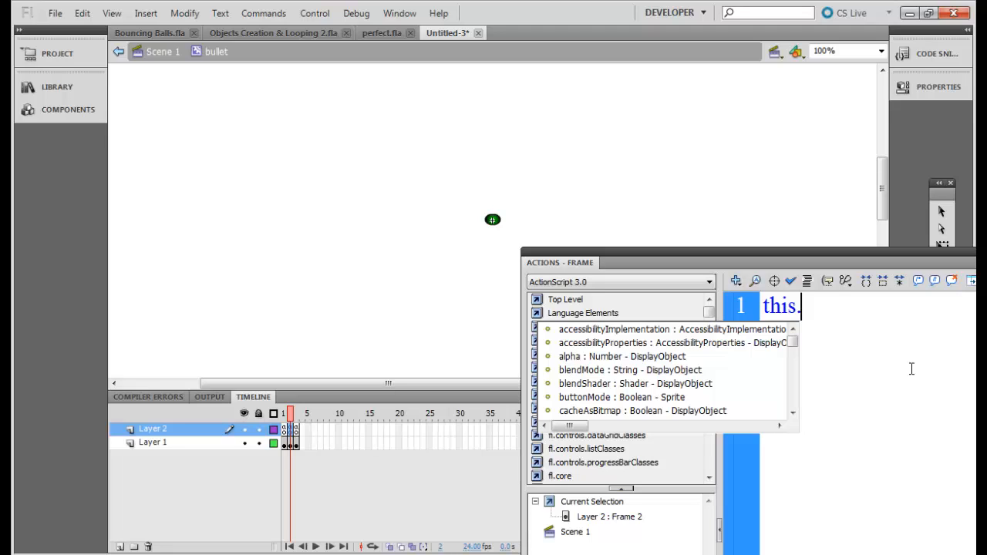
text(y)
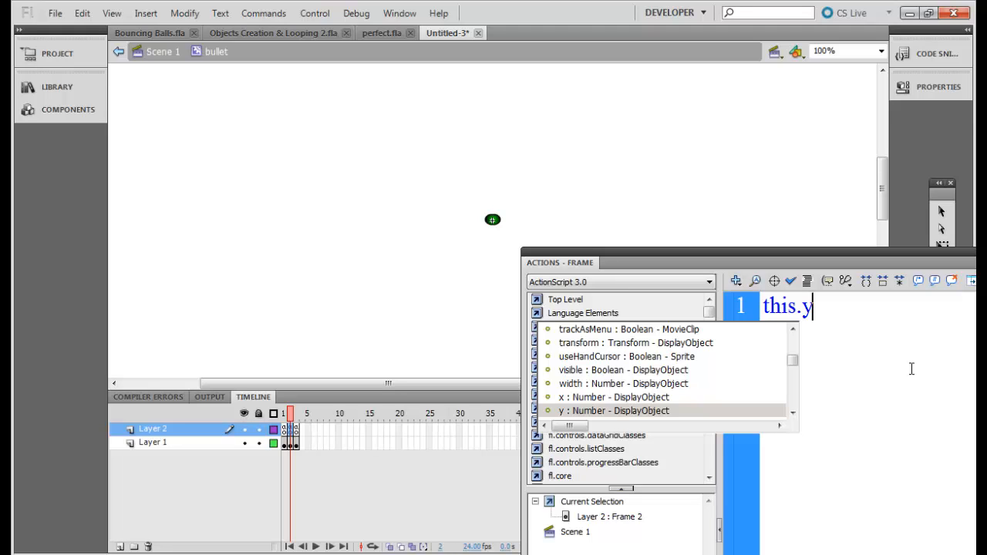
text(++;)
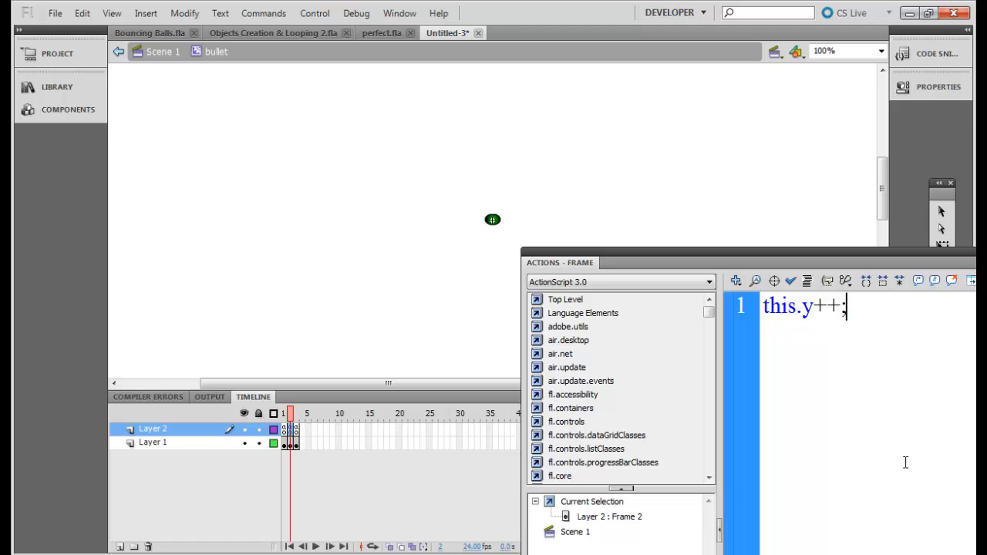
key(BackSpace)
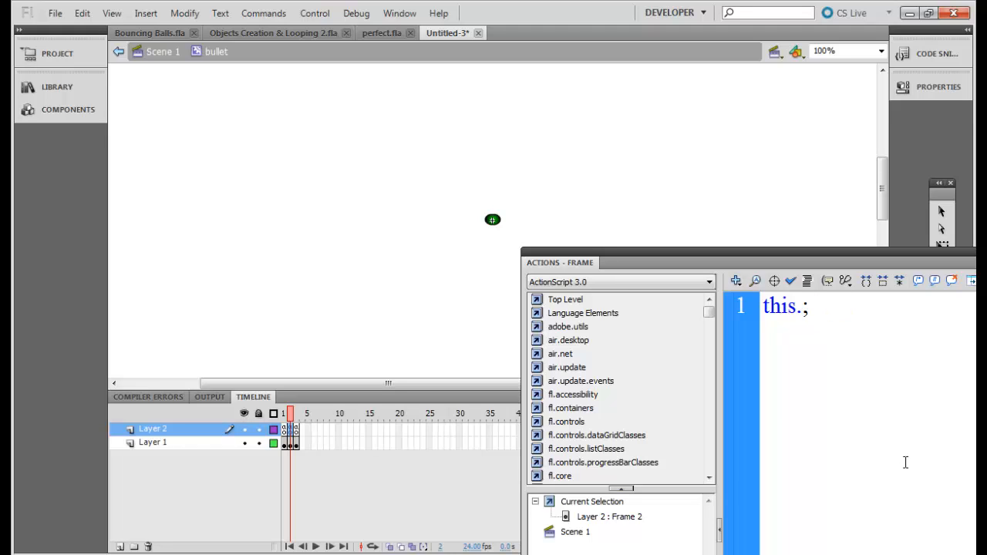
text(y =)
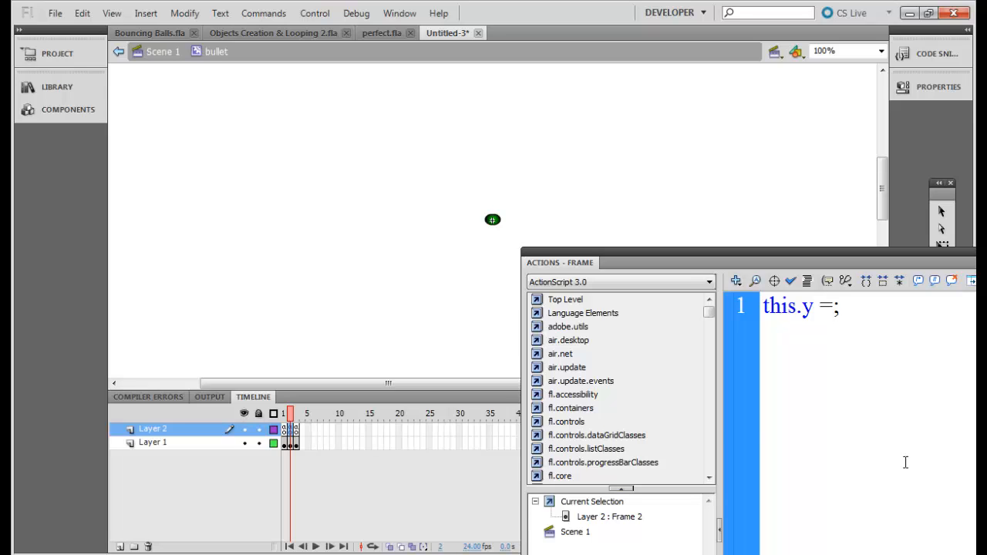
text(this.y+2)
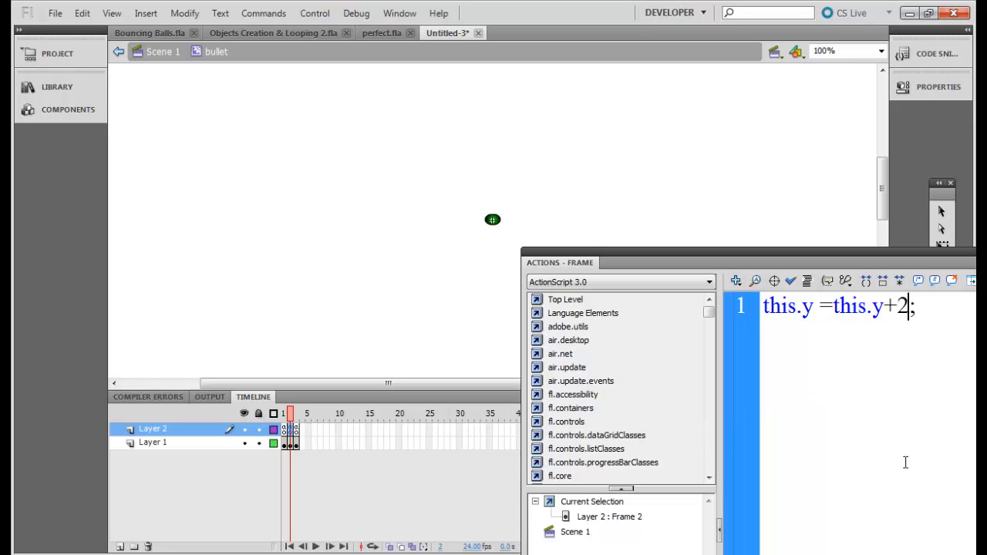
text(4)
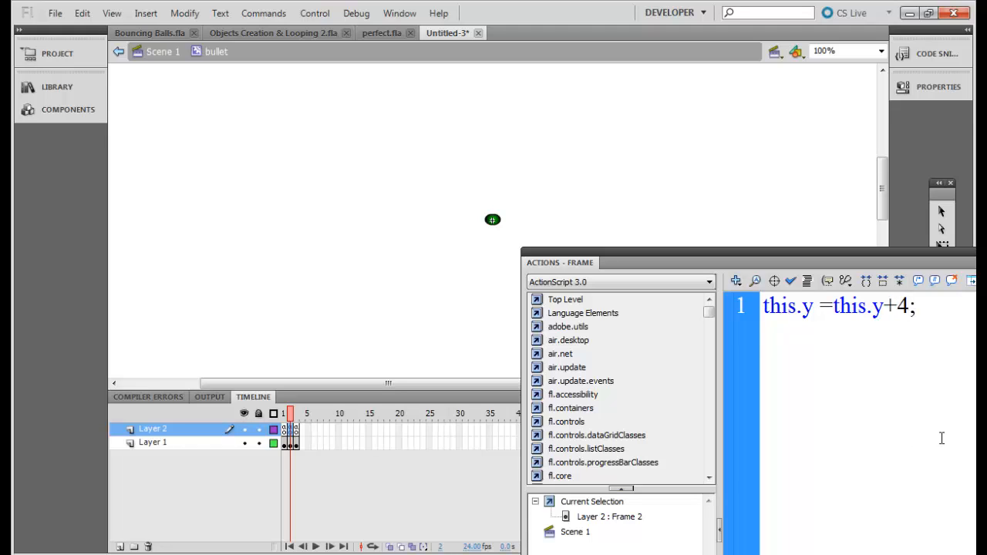
Step: Add a fire-effect comment above the code and return to Scene 1
text(//M)
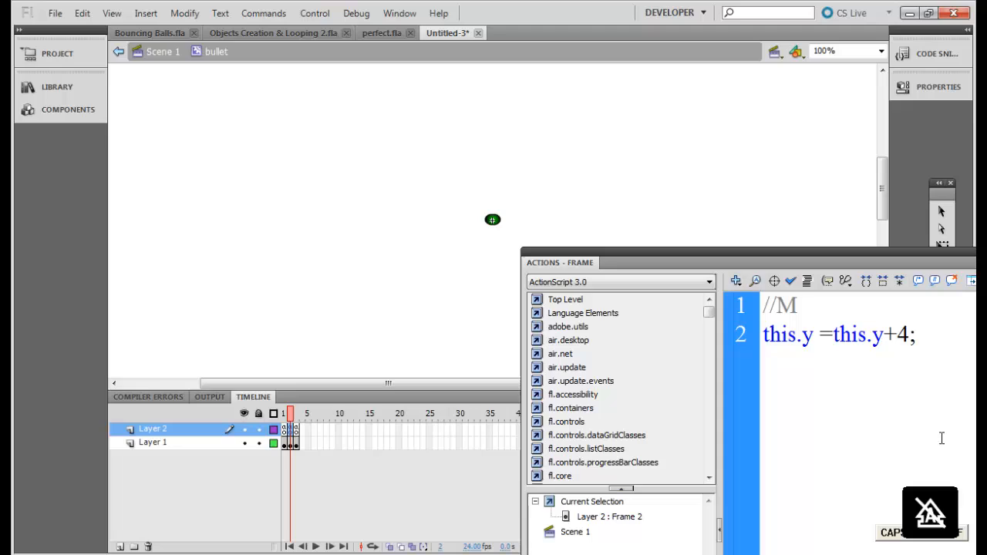
key(Backspace)
text(Fire effect f)
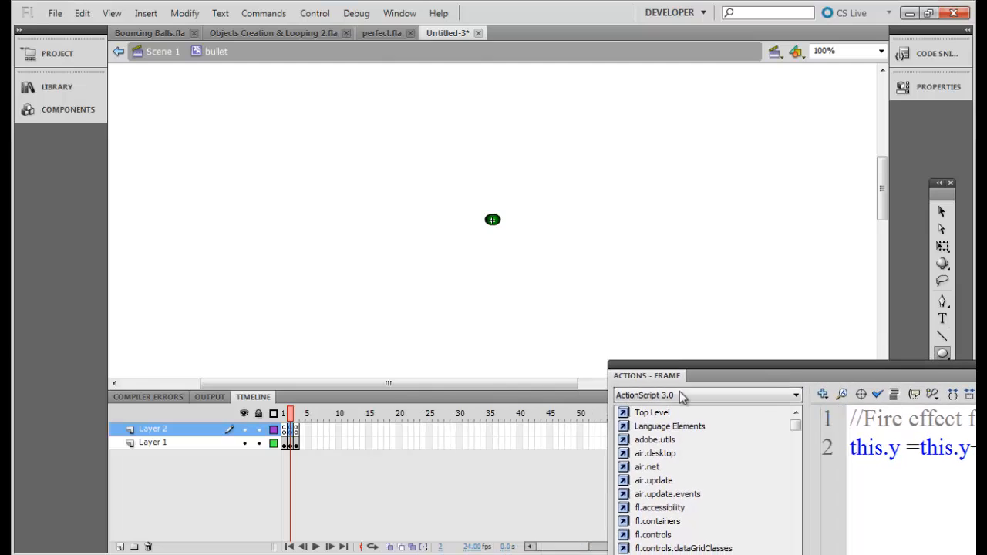
click(295, 414)
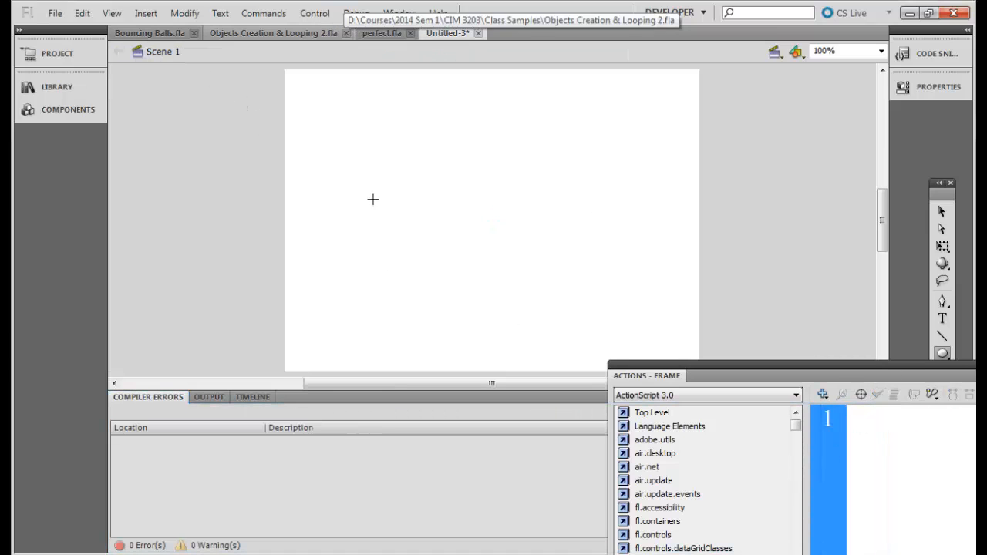
Step: Show the Library and the timeline, and select frame 1 of Layer 1
click(57, 87)
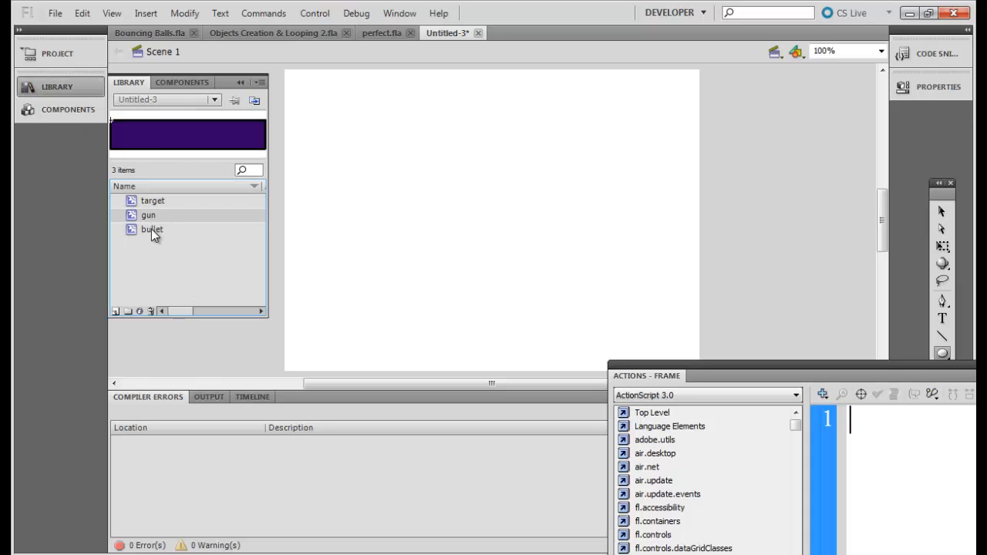
click(148, 216)
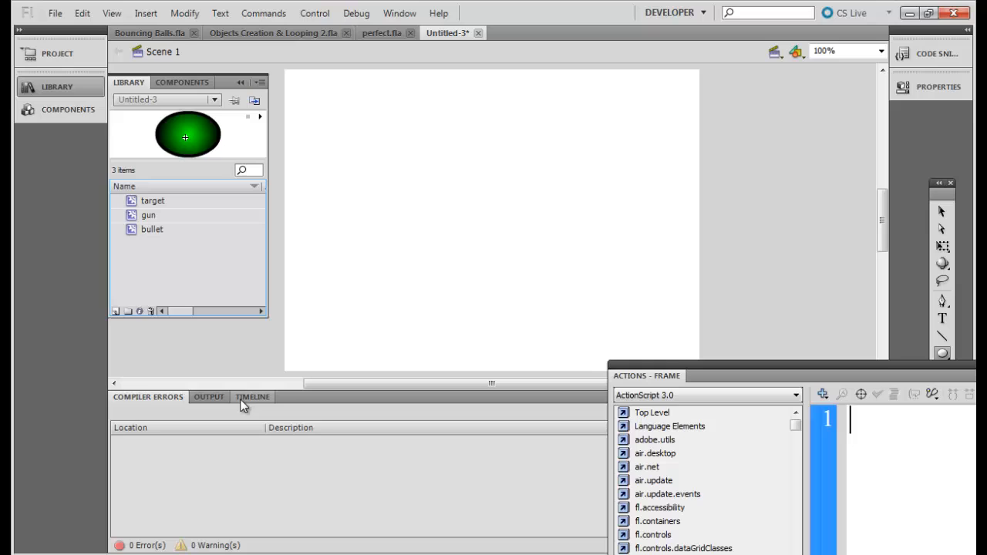
click(252, 397)
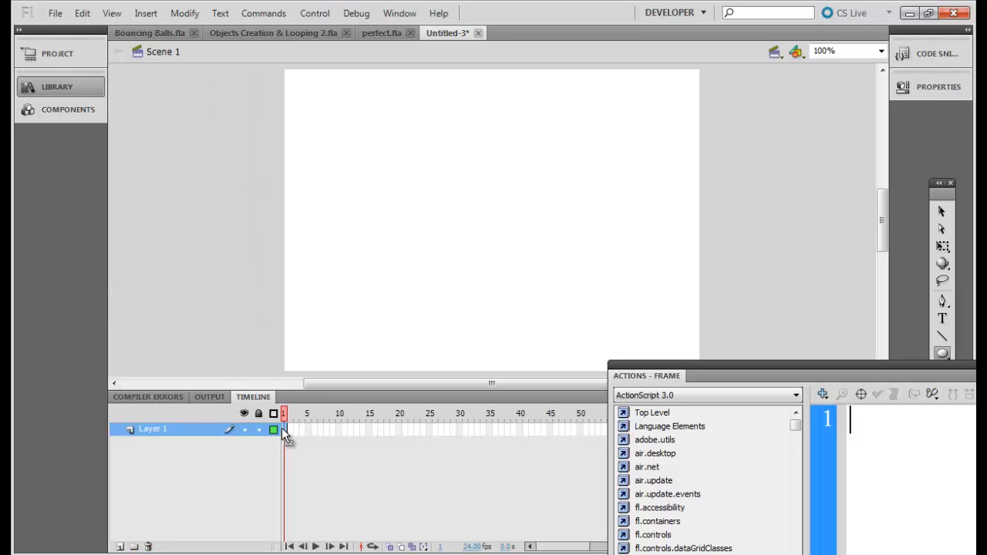
mouse_move(292, 433)
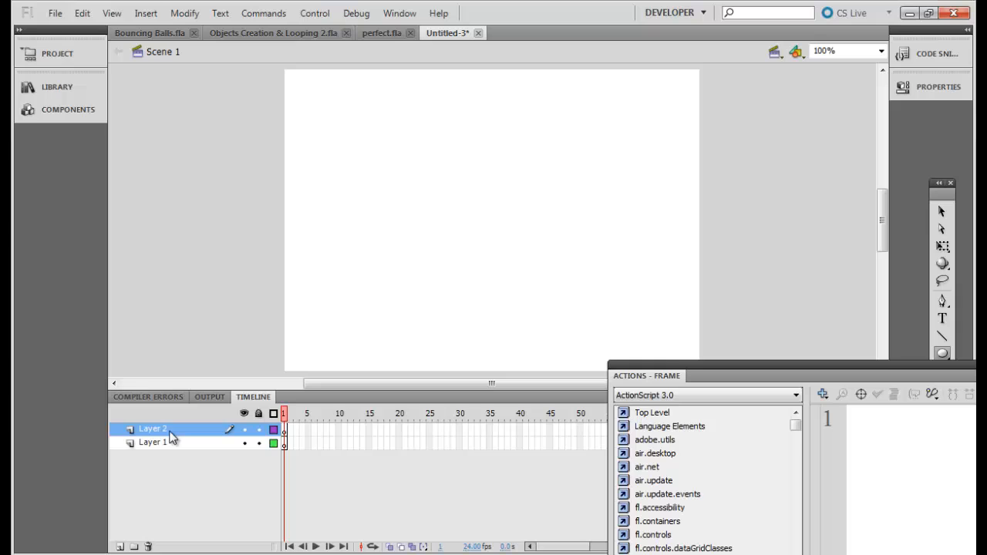
Step: Rename Layer 2 to Actions and give the gun instance the name gunMouse
double_click(153, 429)
text(Actions)
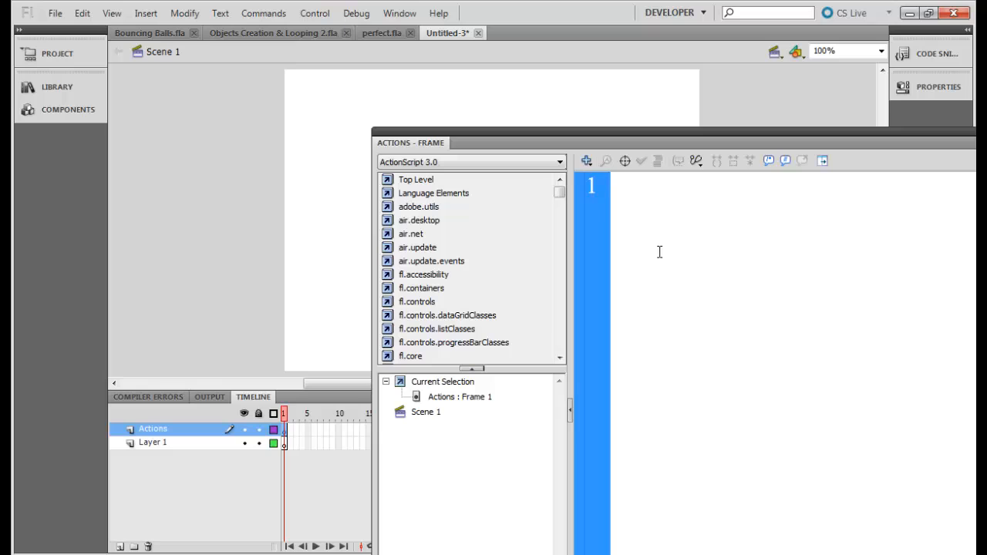
mouse_move(191, 446)
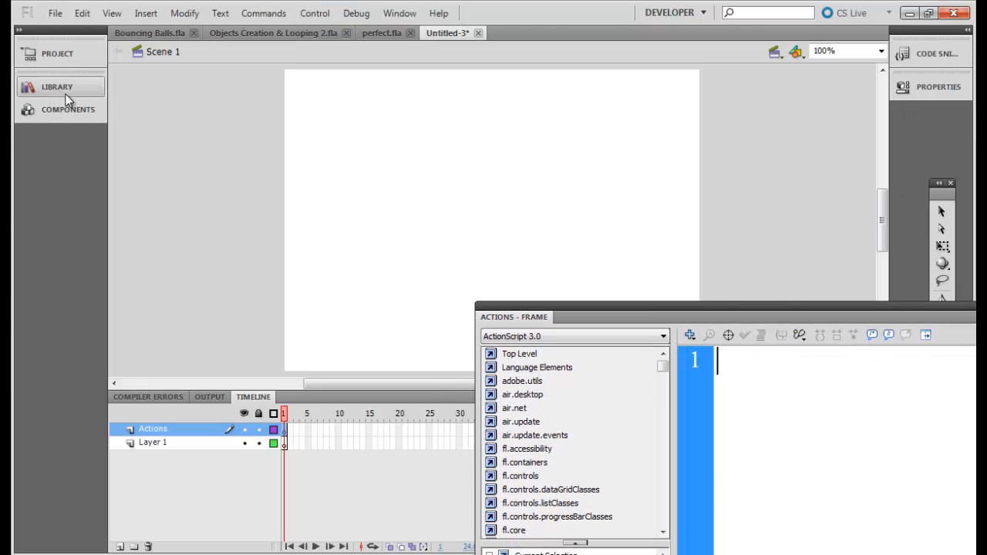
click(57, 87)
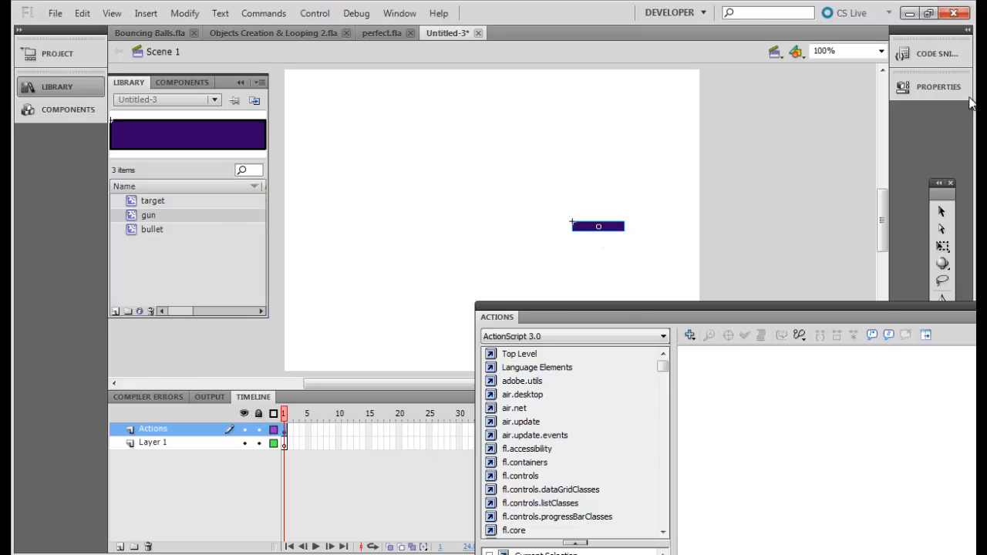
click(939, 87)
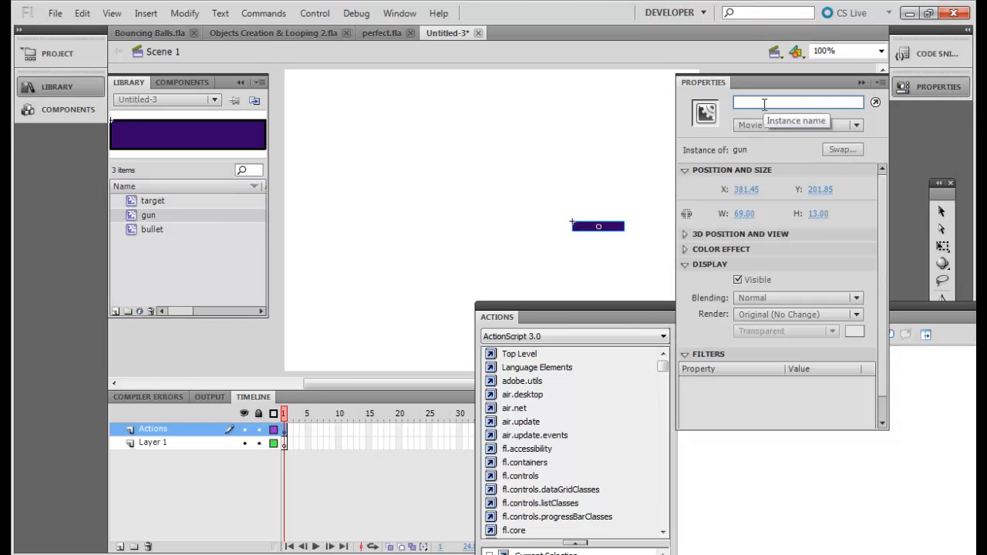
text(gu)
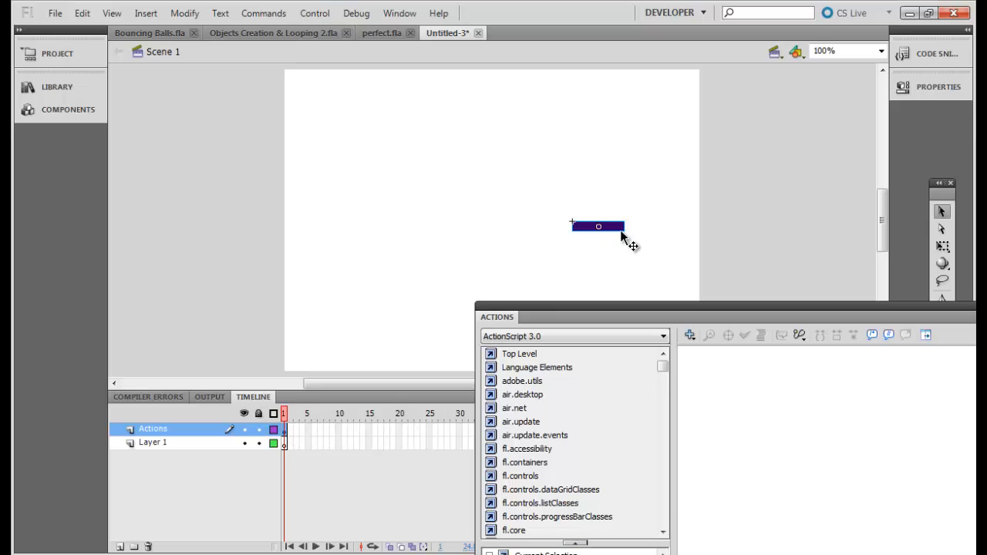
mouse_move(793, 249)
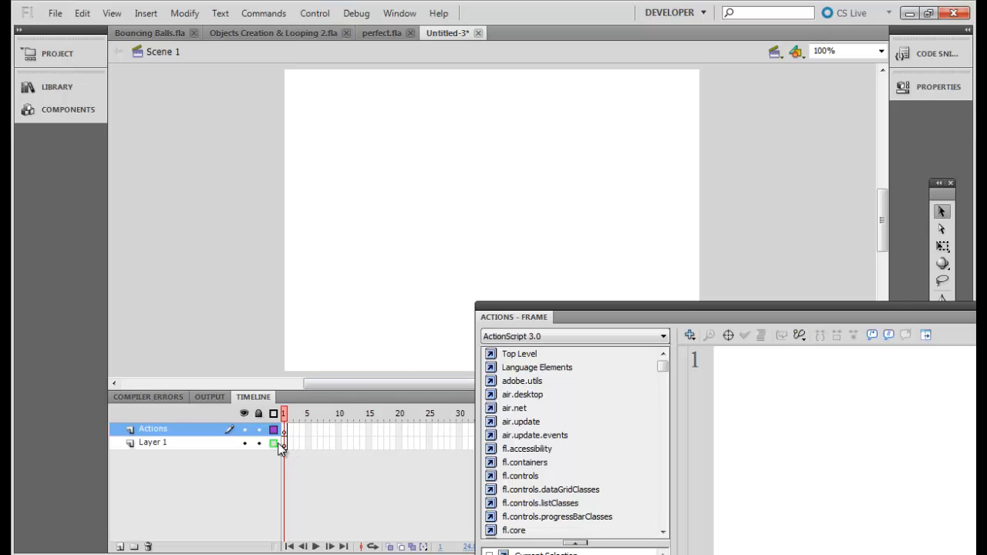
click(152, 442)
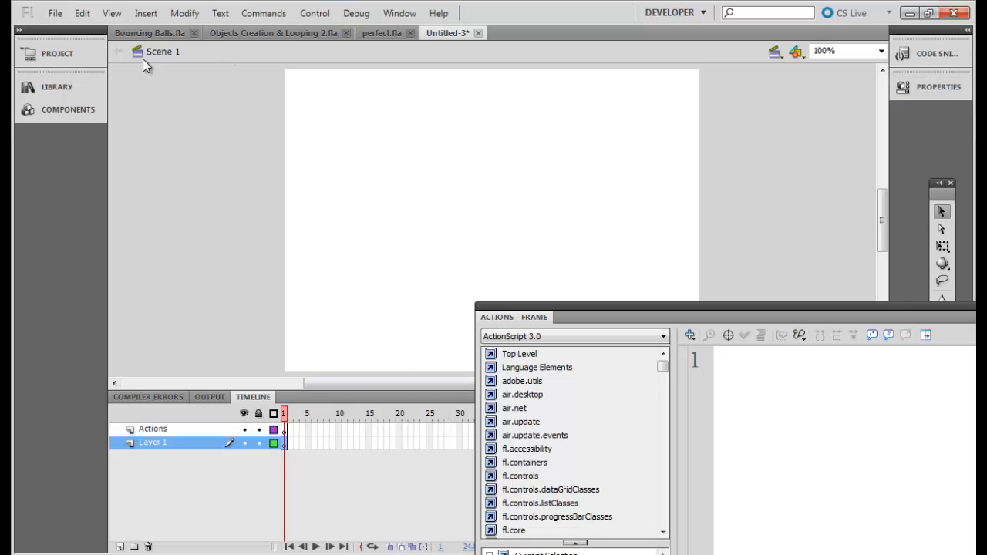
click(57, 87)
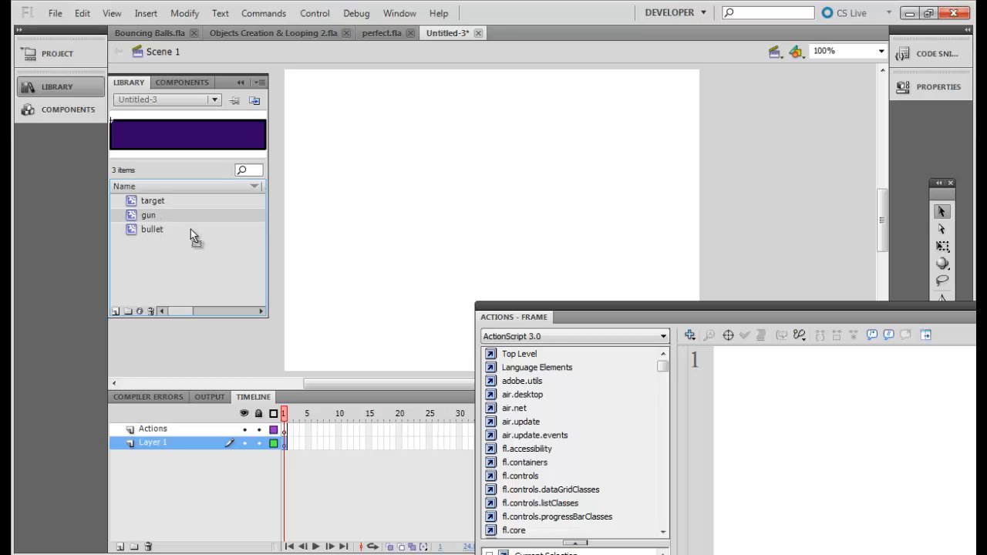
drag(148, 214, 604, 219)
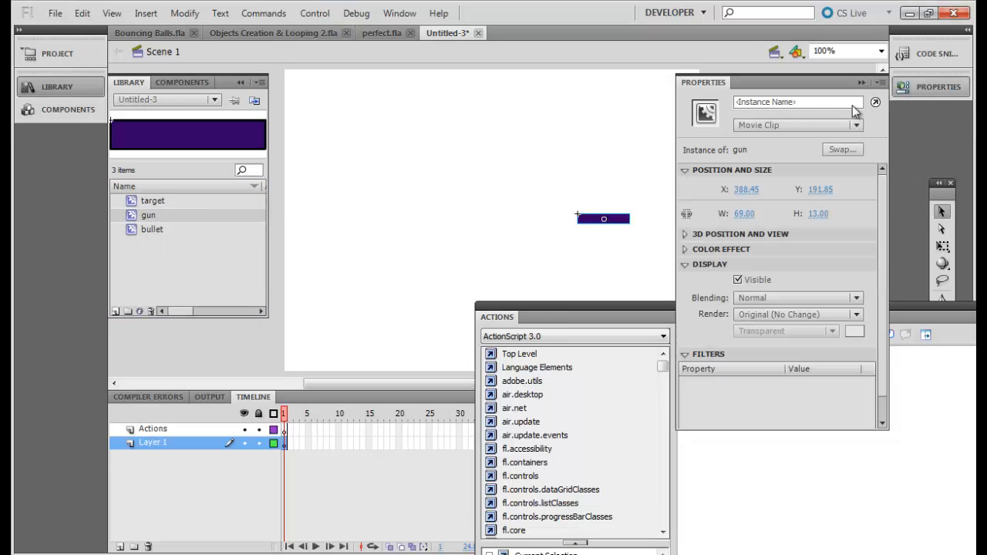
text(gunMo)
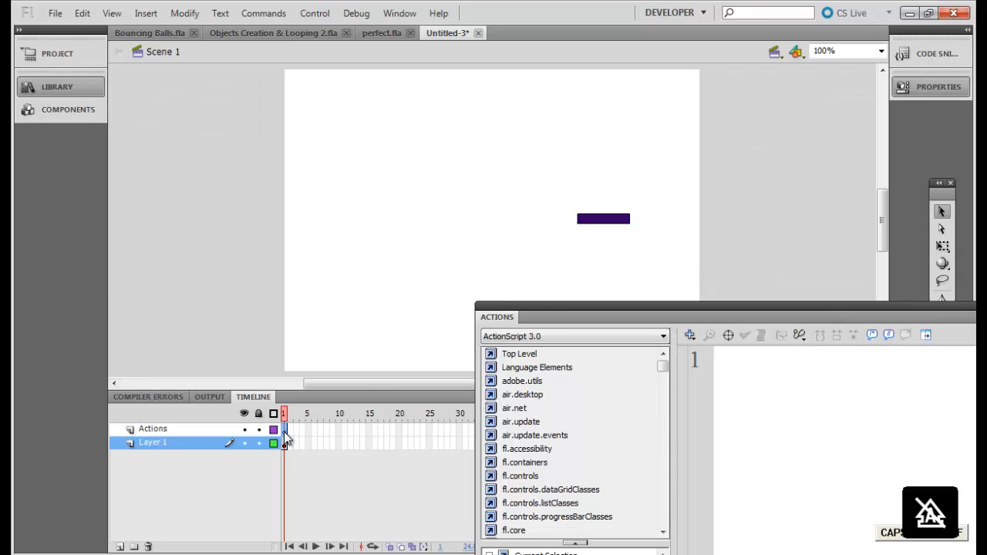
Step: Script Actions frame 1 to add gunMouse to the stage and follow the mouse
click(153, 429)
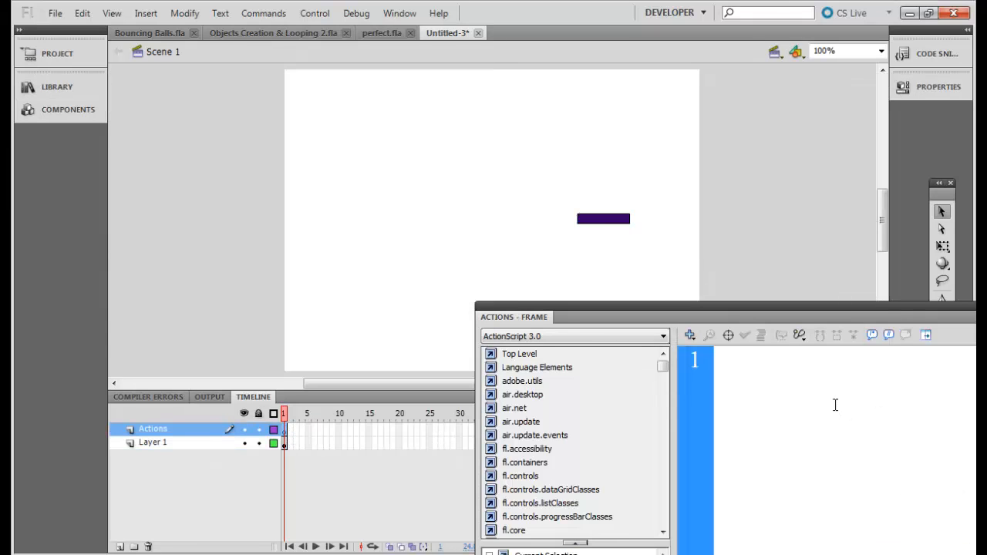
text(stage.addc)
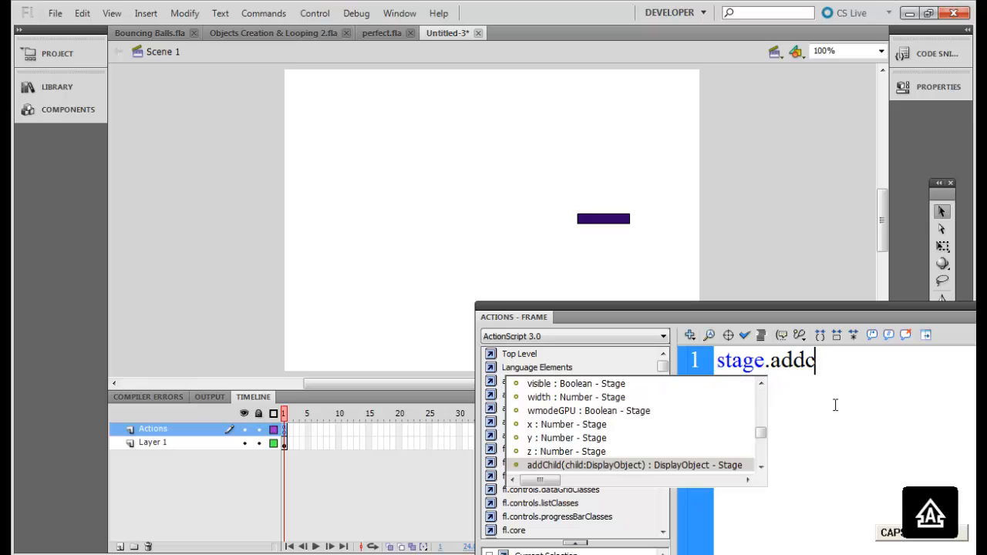
text(Child(gunMouse);)
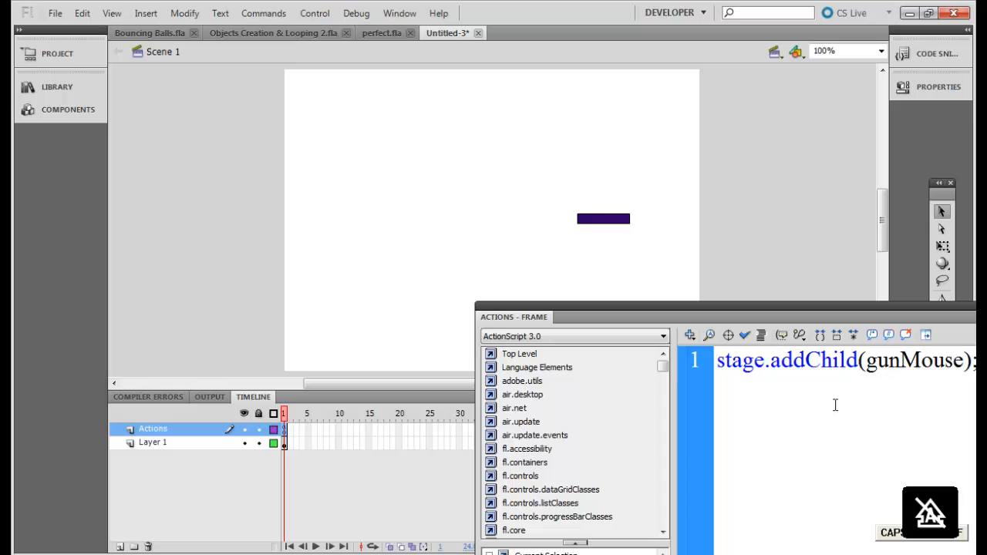
drag(514, 317, 438, 304)
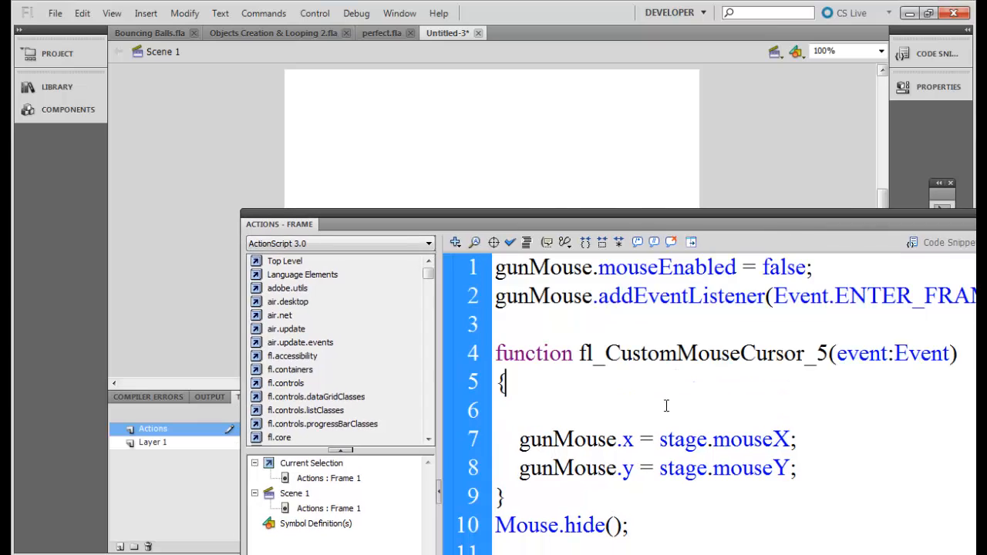
Step: Bracket the gun script with '//Tie the gun to the mouse. Start' and 'End' comments
double_click(523, 267)
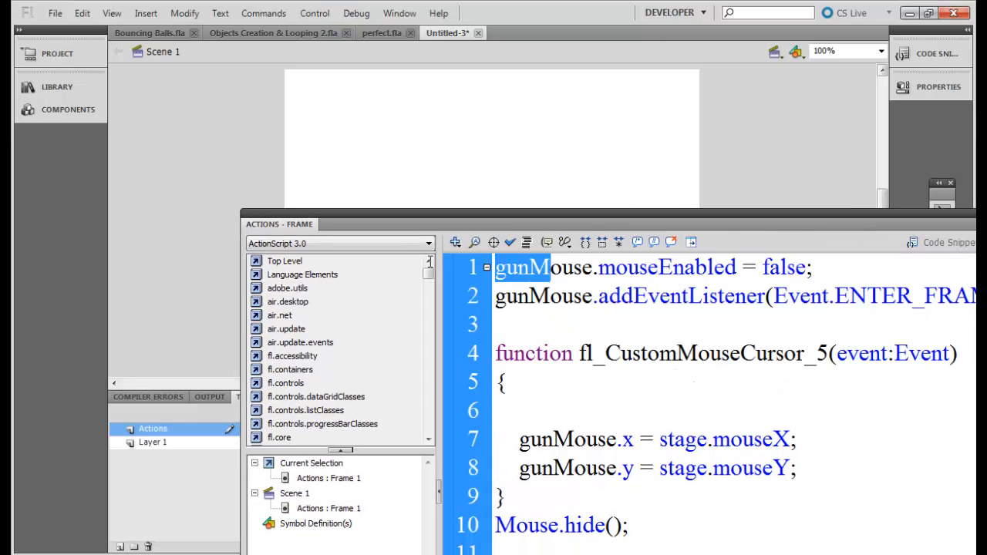
double_click(546, 267)
text(//)
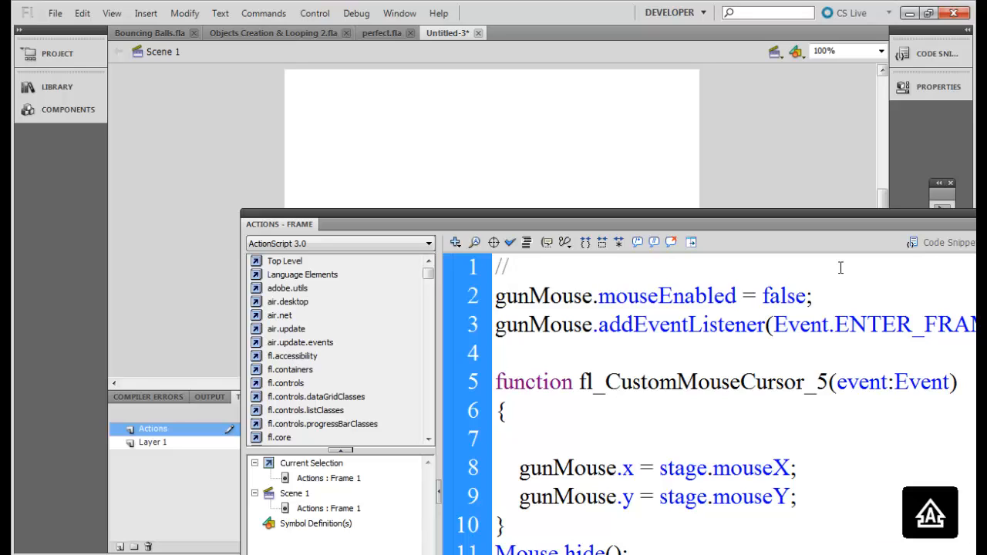
text(Tie the gun)
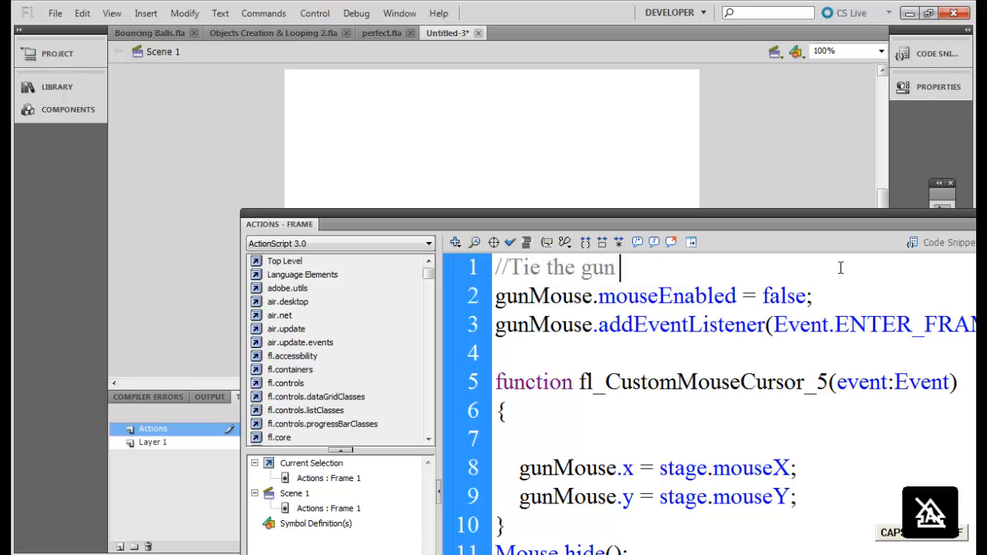
text(to the mouse.)
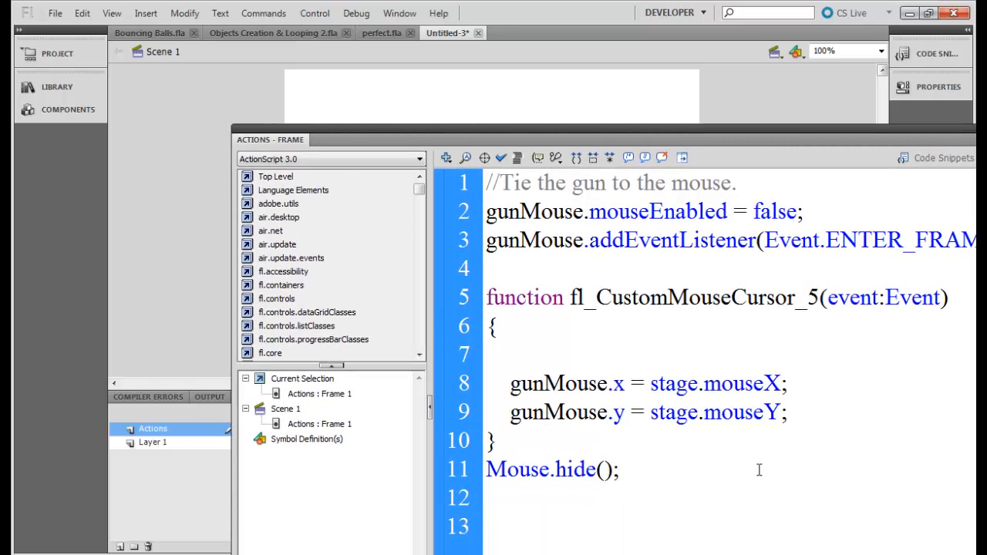
text(//Tie the gun to the mouse.)
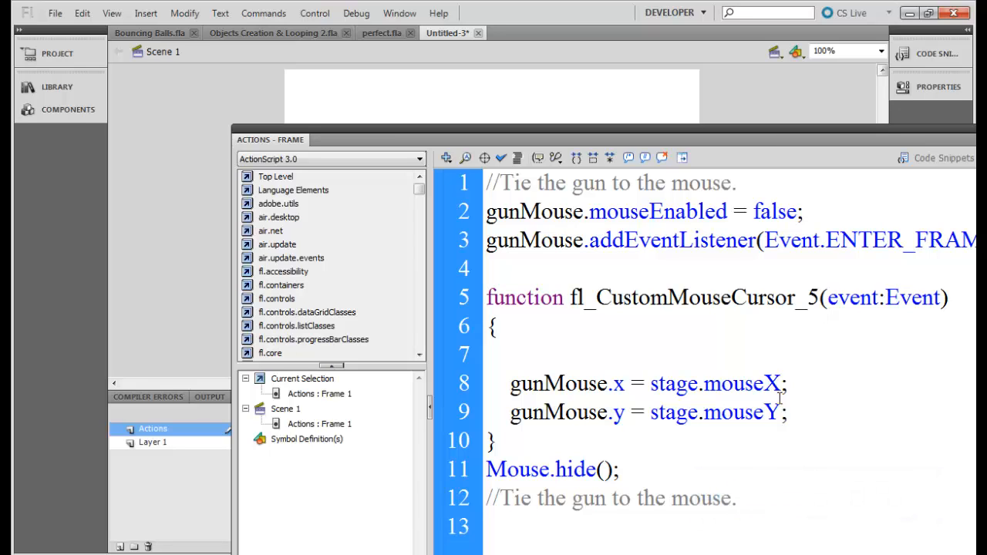
click(739, 498)
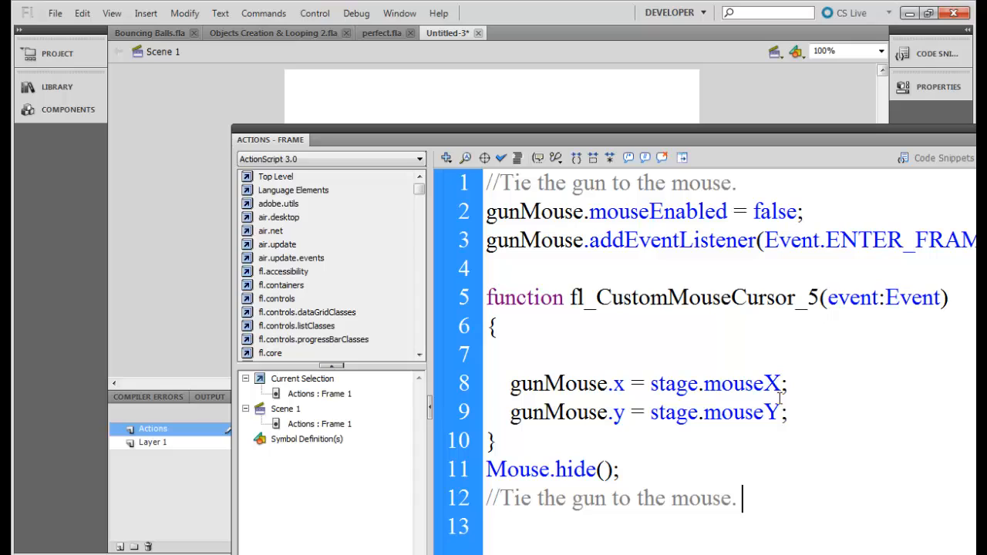
mouse_move(858, 189)
text( Start)
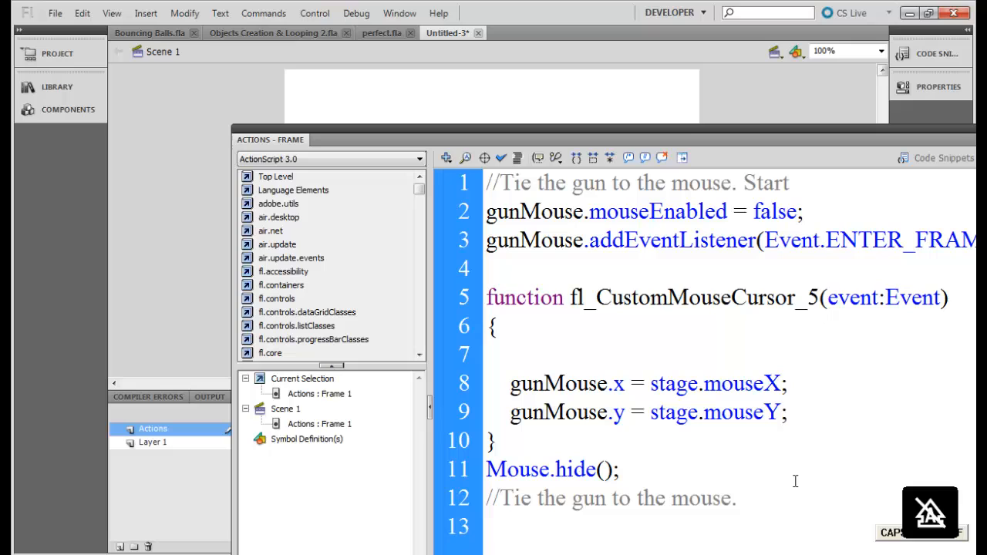
text(End)
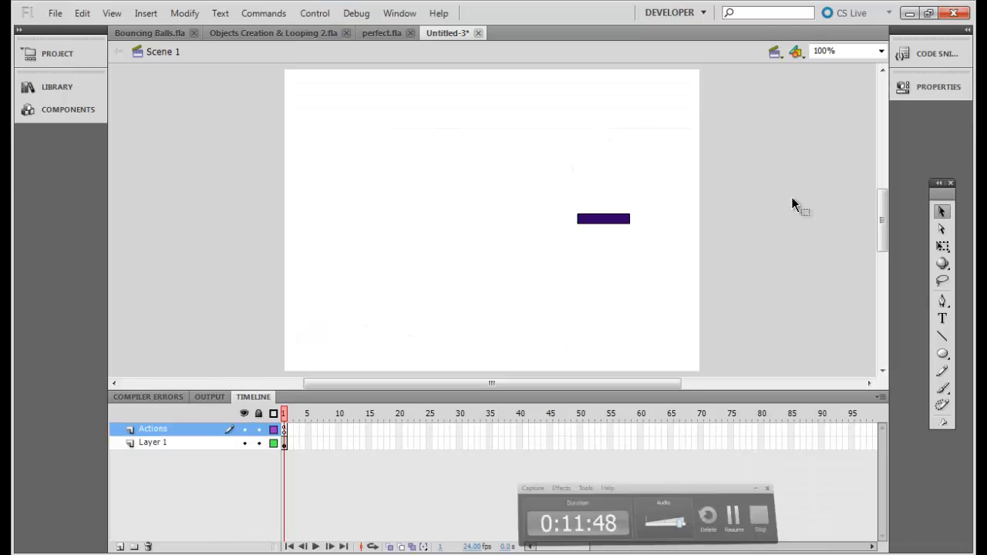
Step: Select the gun instance, confirm its gunMouse name, and add the Mouse Click Event snippet
click(153, 442)
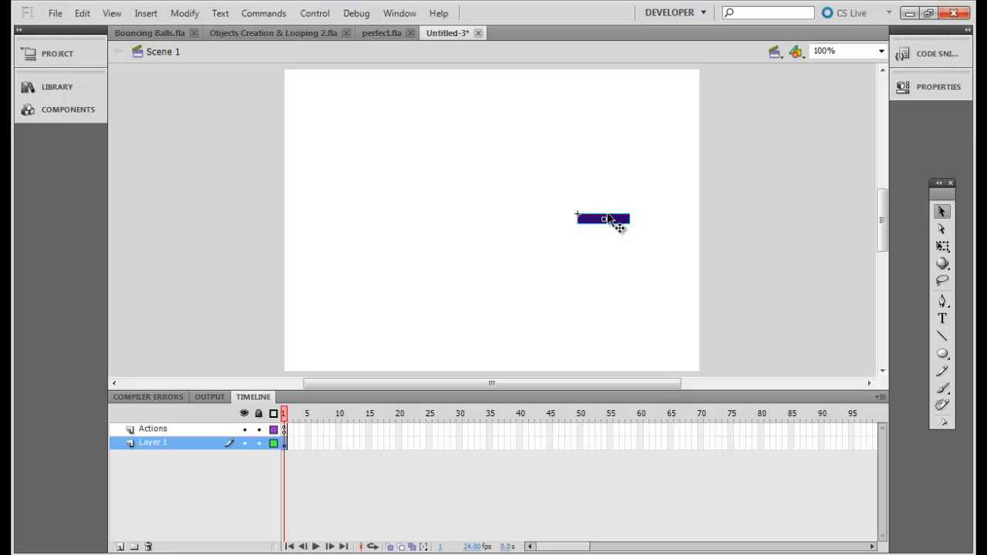
mouse_move(609, 231)
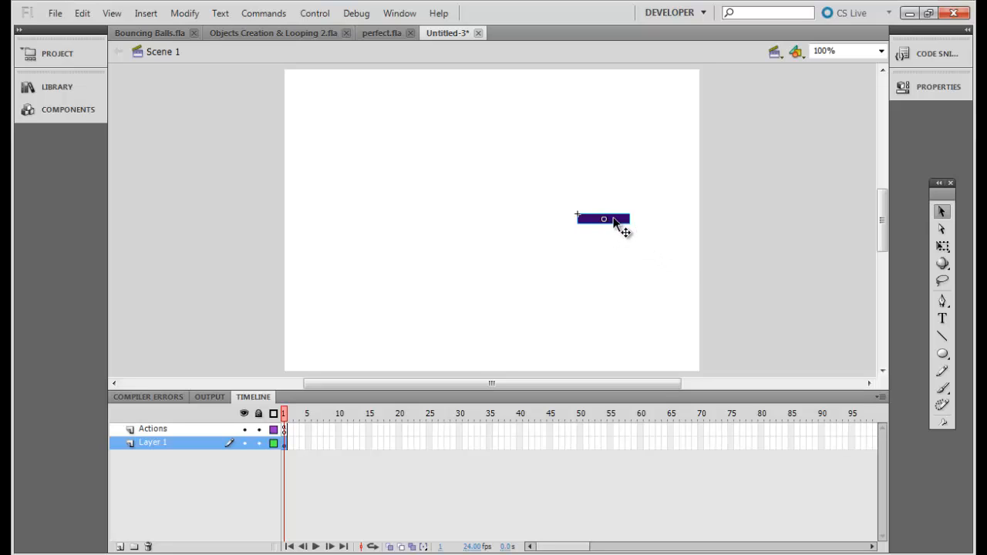
click(930, 86)
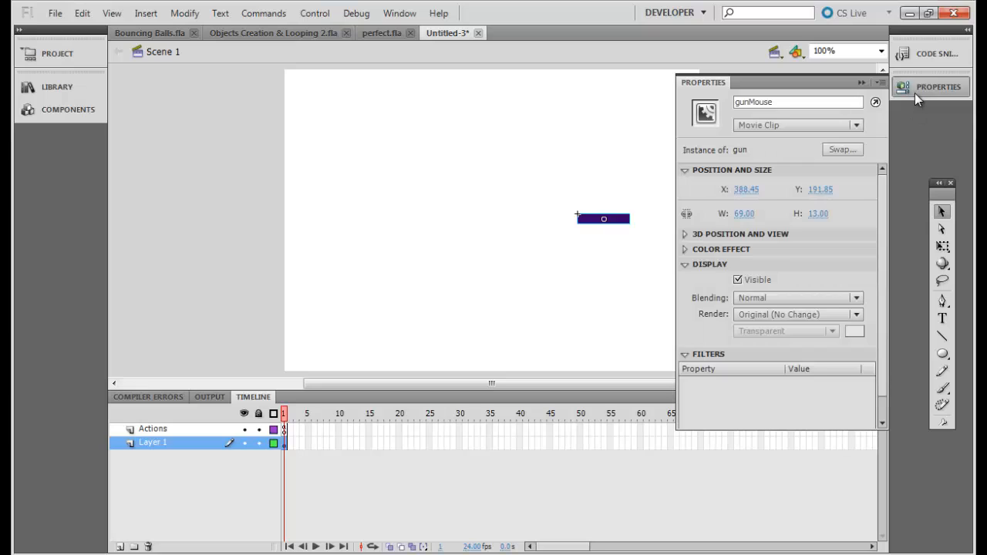
click(939, 87)
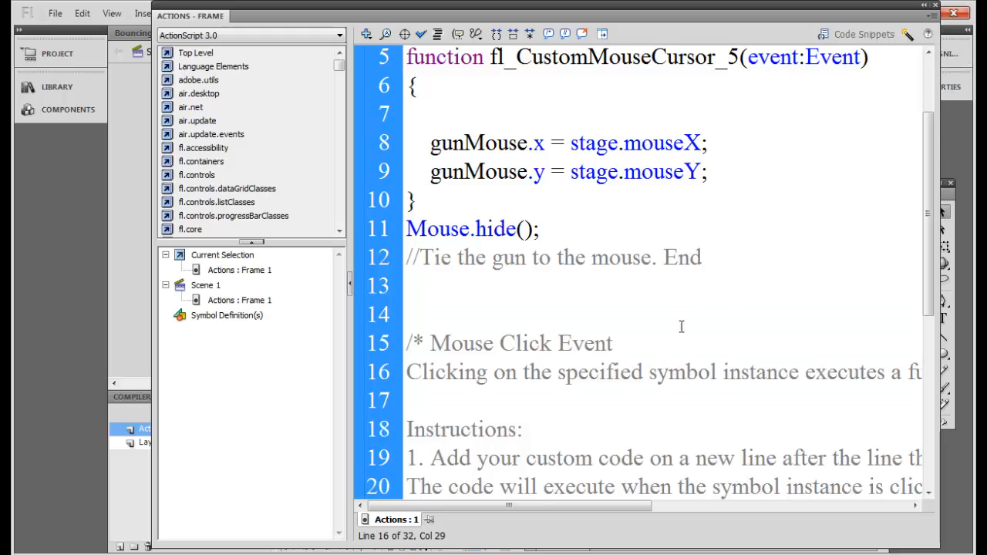
Step: Replace the snippet placeholder lines with var bulletObj:bullet = new bullet();
scroll(down, 3)
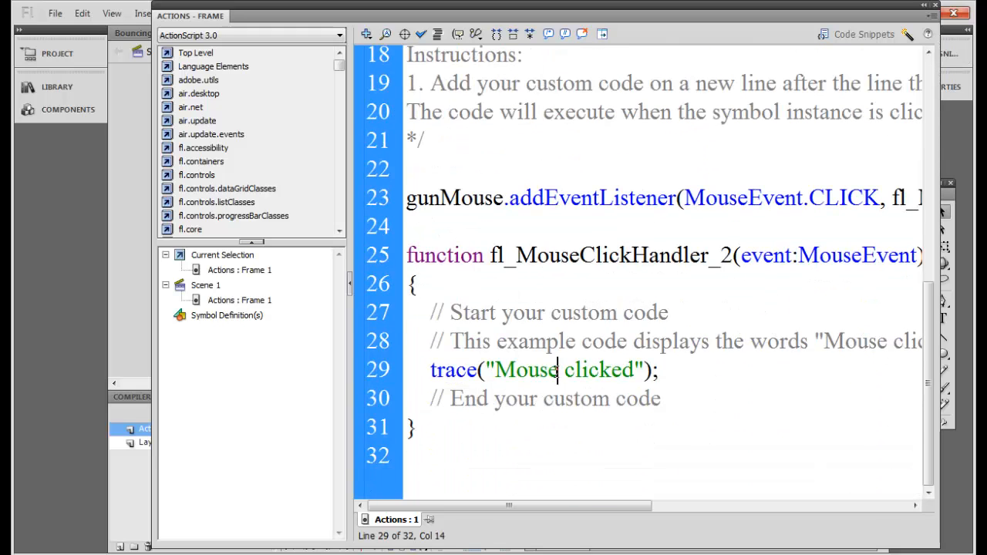
drag(479, 341, 661, 399)
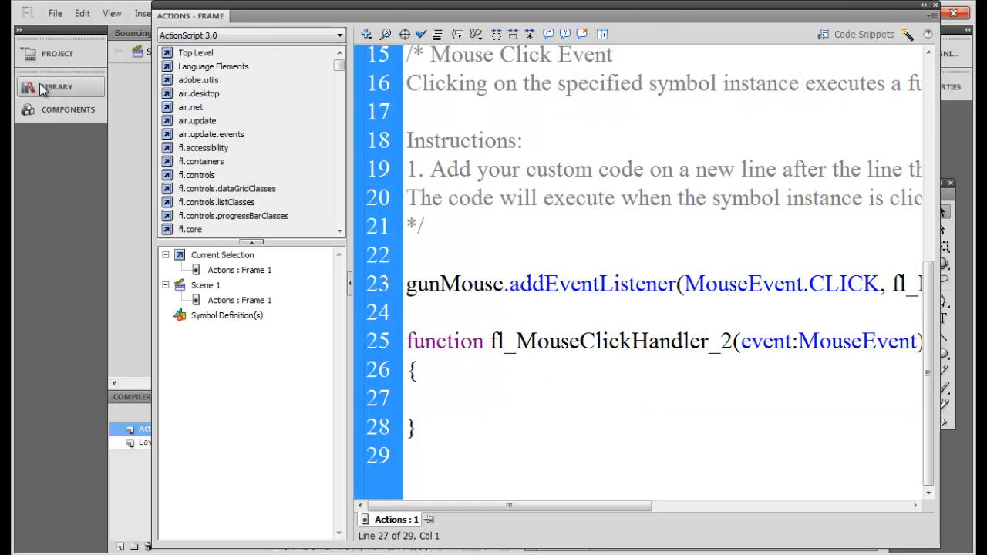
click(56, 86)
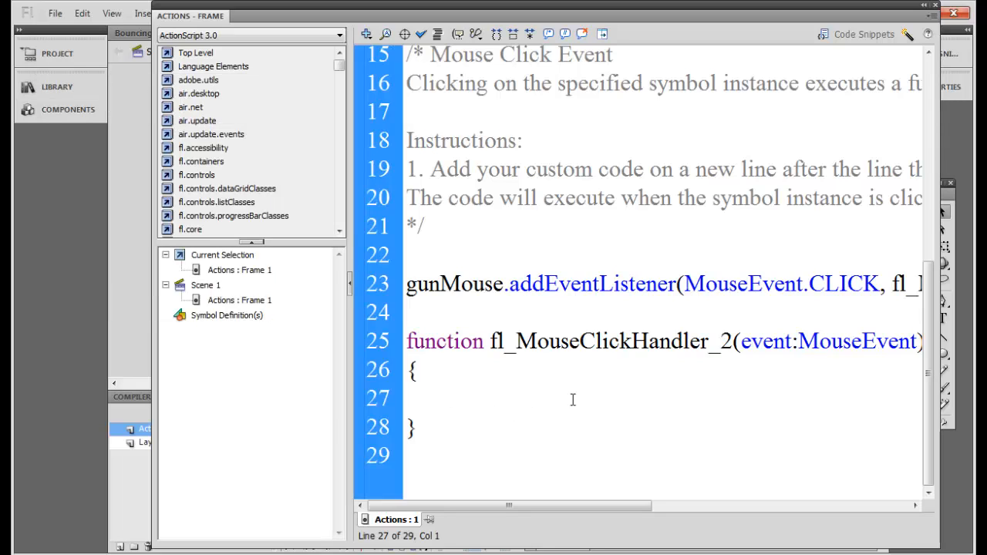
text(va)
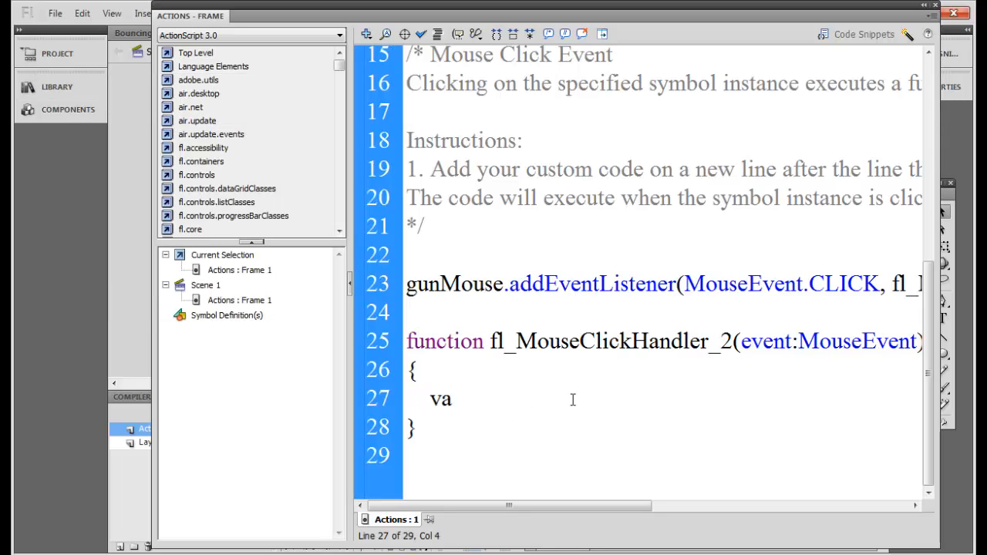
text(r)
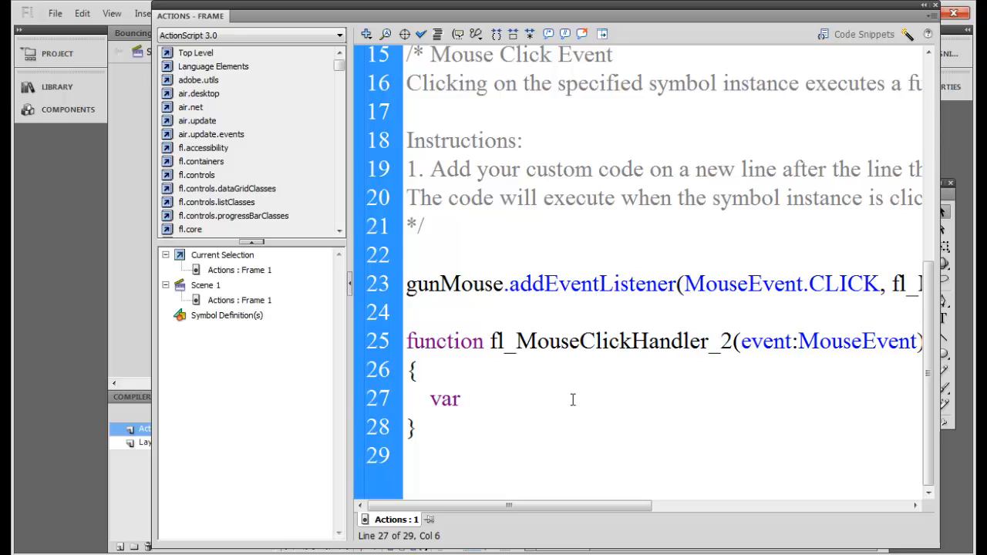
text(bulletOb)
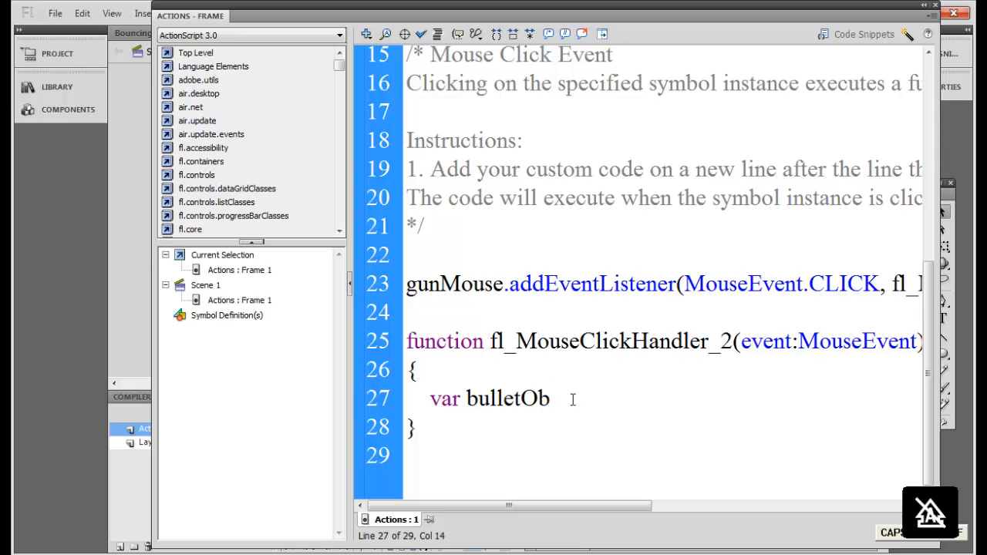
text(j:)
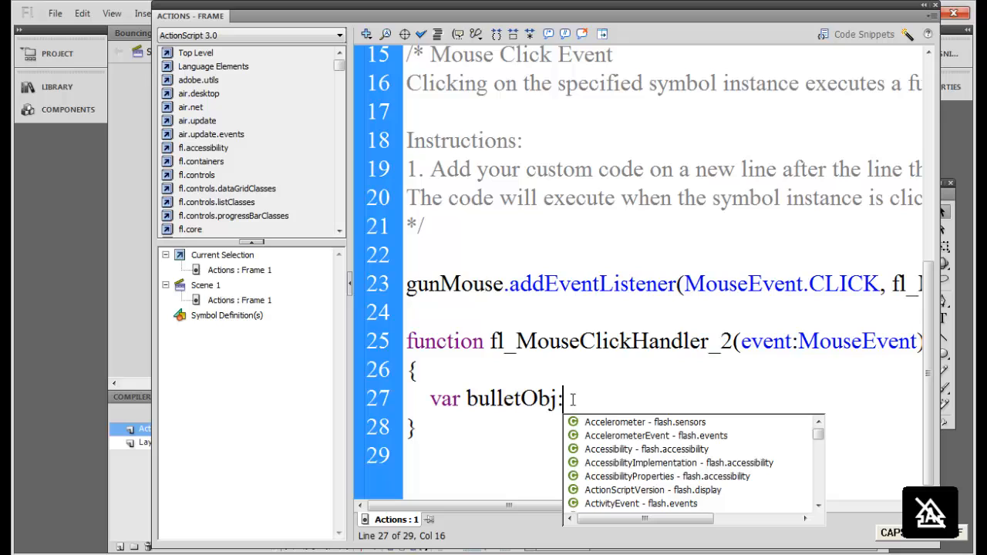
text(BULLET)
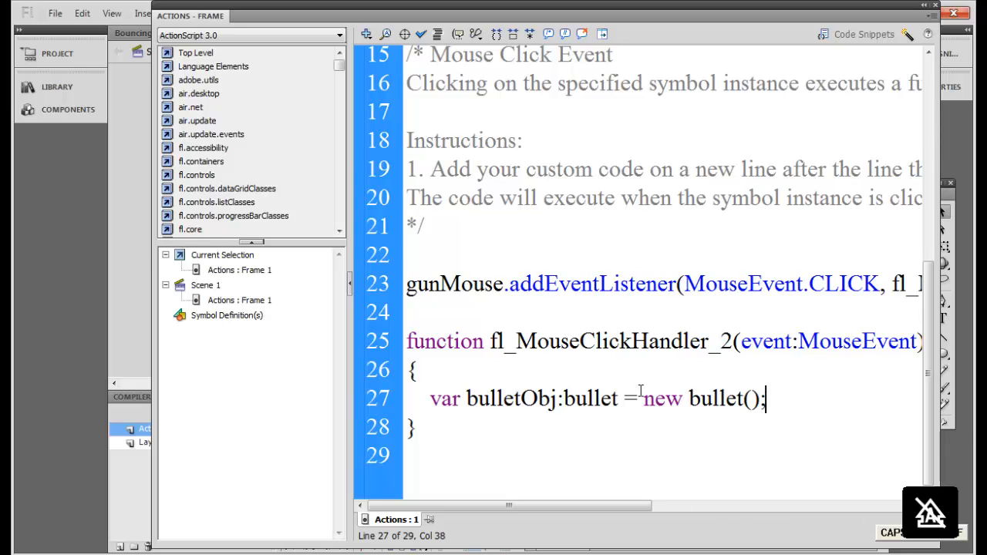
Step: Add stage.addChild(bulletObj); and bulletObj.play(); to the click handler
text(stage)
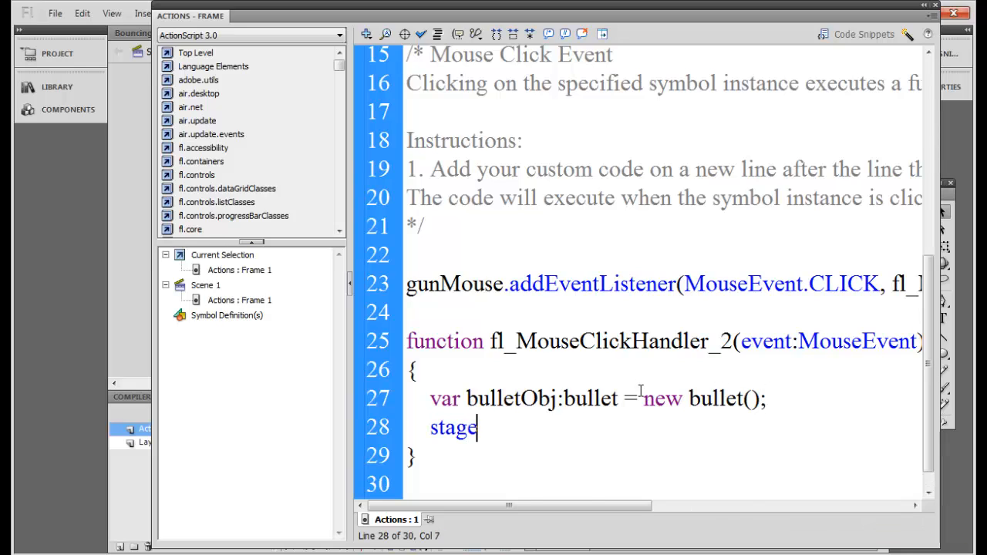
text(.addChild()
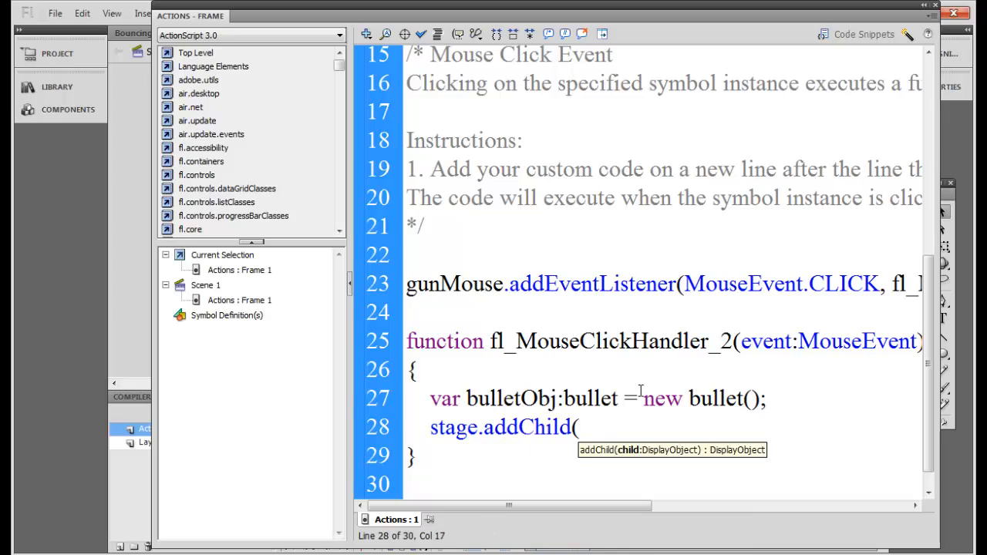
text(bulletObj)
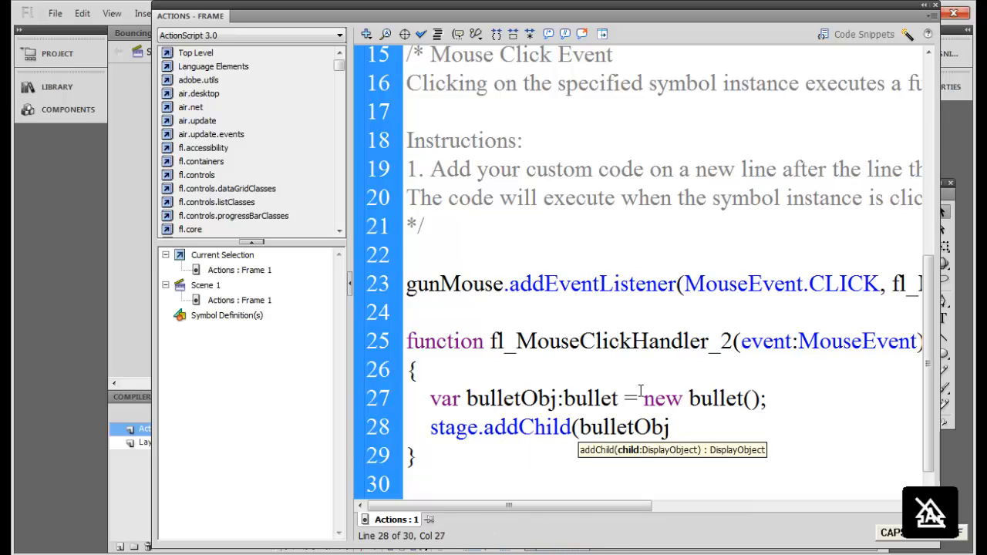
text();)
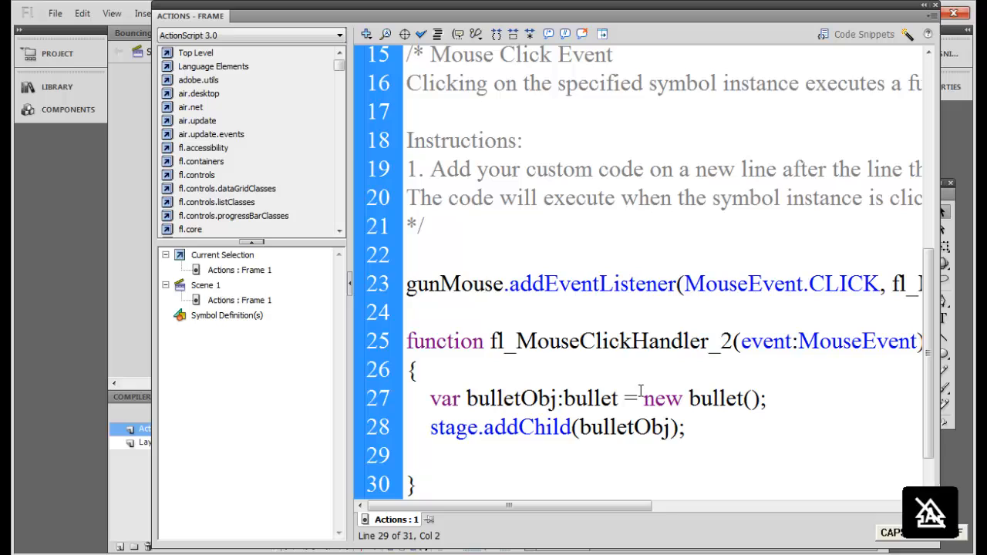
text(bulletObj.play)
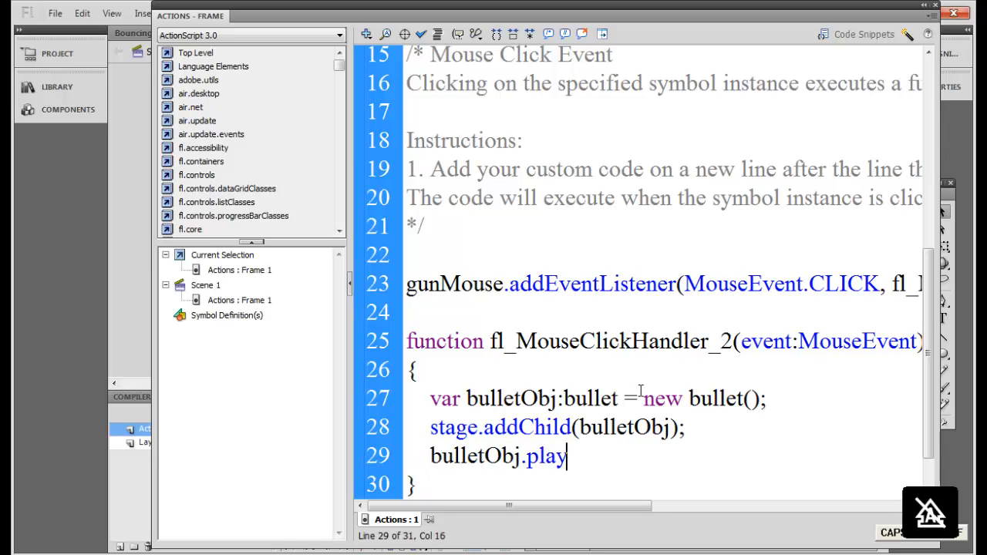
text(();)
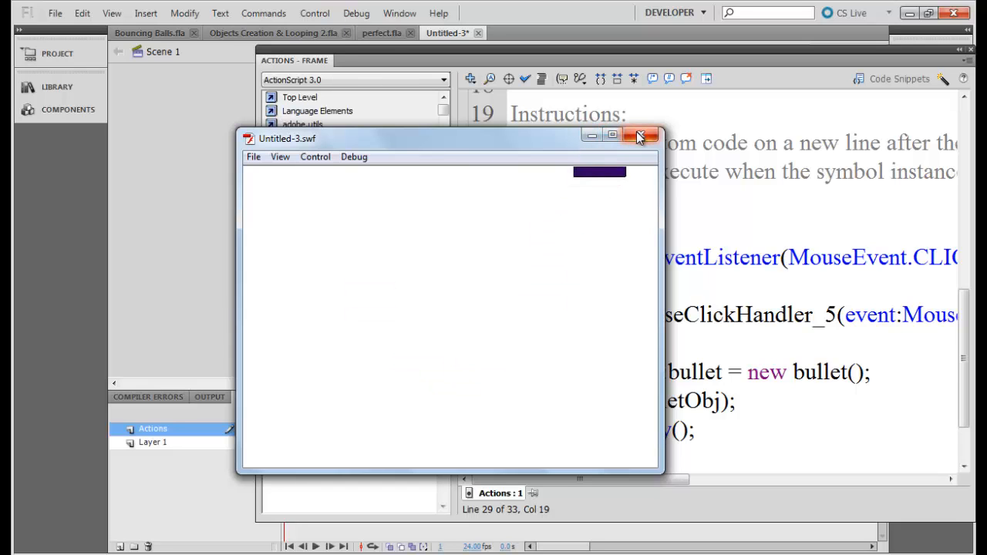
Step: Attach the click listener to stage instead of gunMouse and retest the movie
click(646, 137)
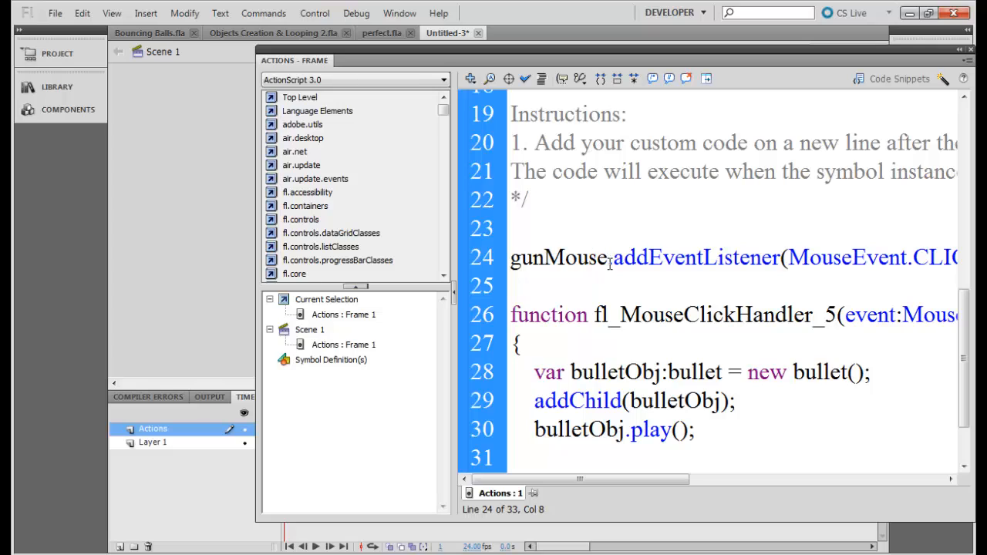
double_click(594, 257)
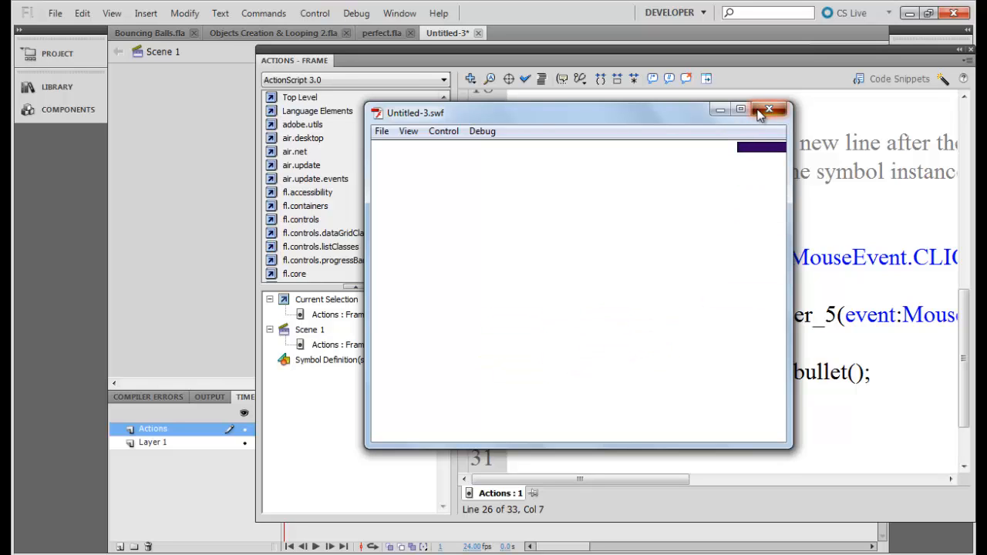
click(770, 109)
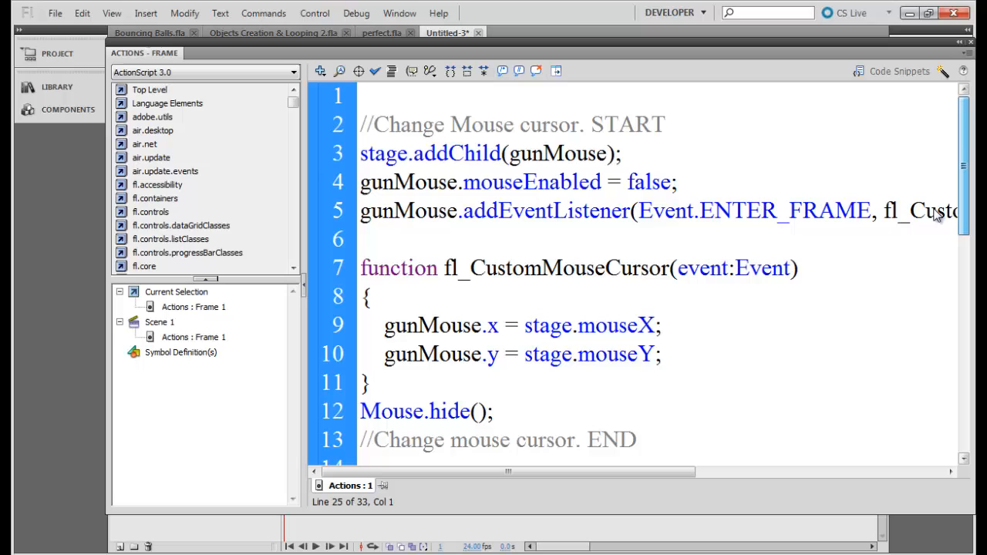
Step: Scroll through the finished gun-cursor and bullet click script
scroll(down, 3)
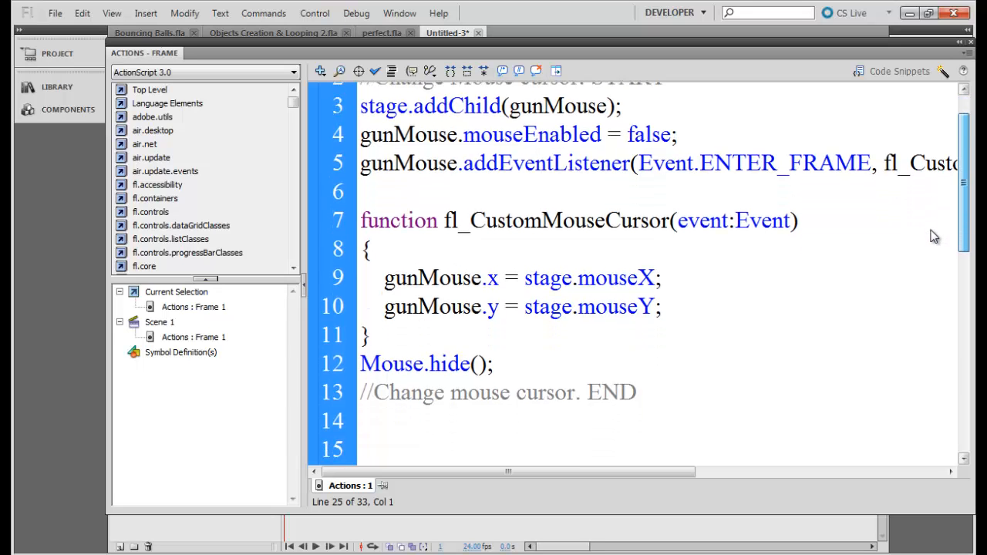
scroll(down, 3)
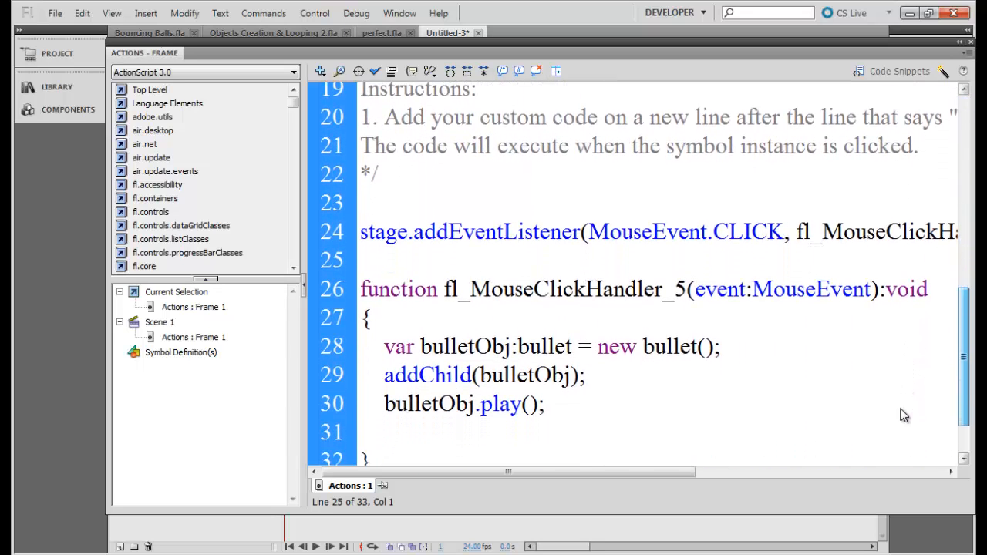
scroll(down, 3)
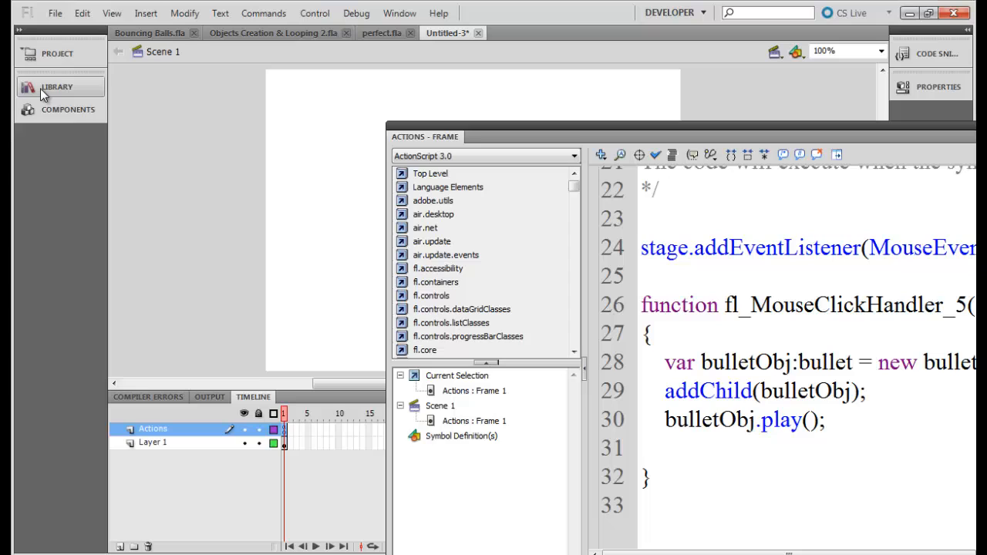
Step: Open the gun symbol from the Library and move the Actions panel down
click(56, 87)
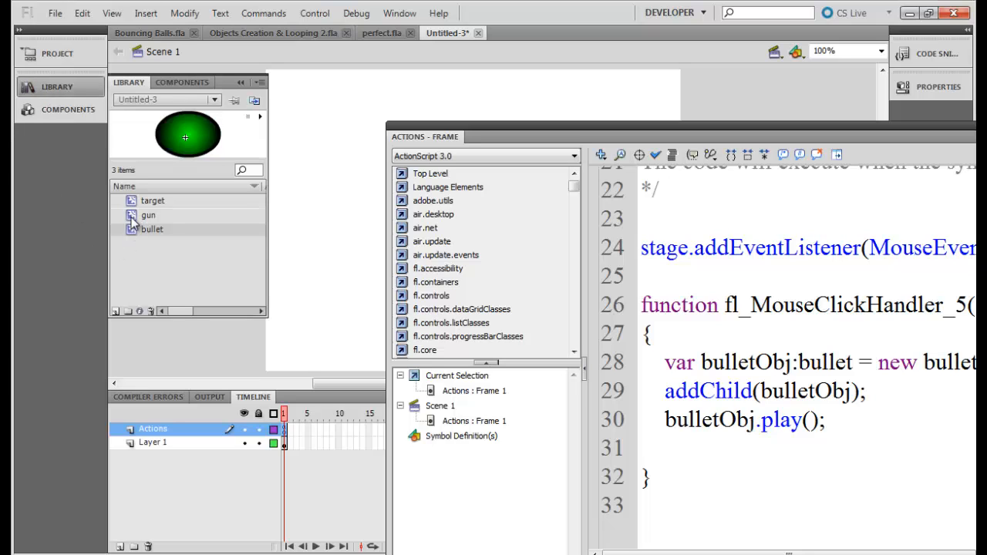
double_click(148, 215)
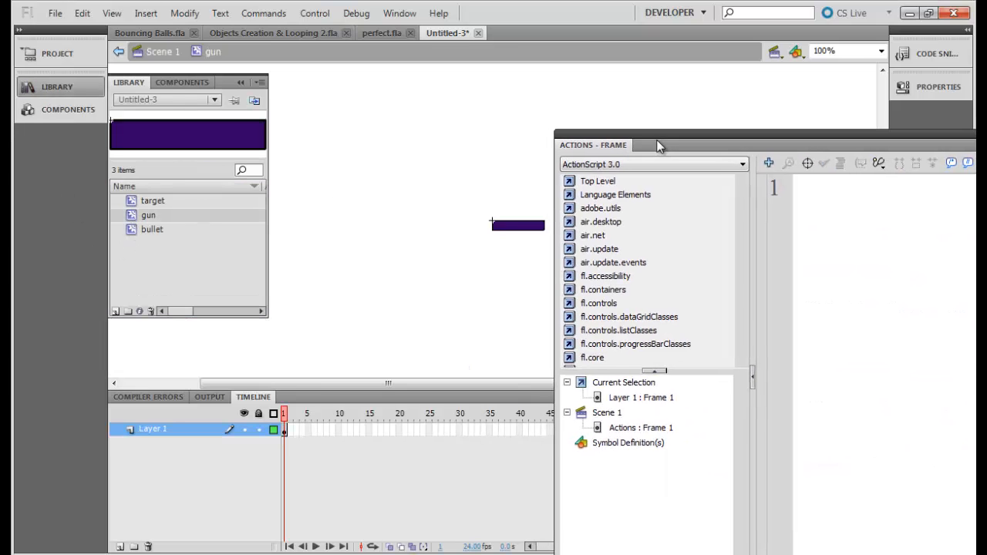
drag(593, 145, 607, 250)
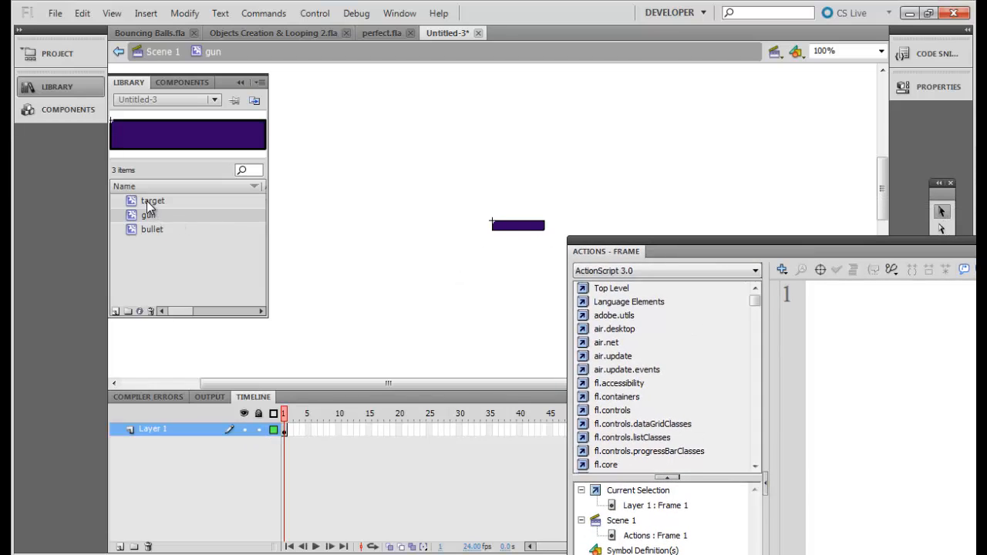
click(153, 200)
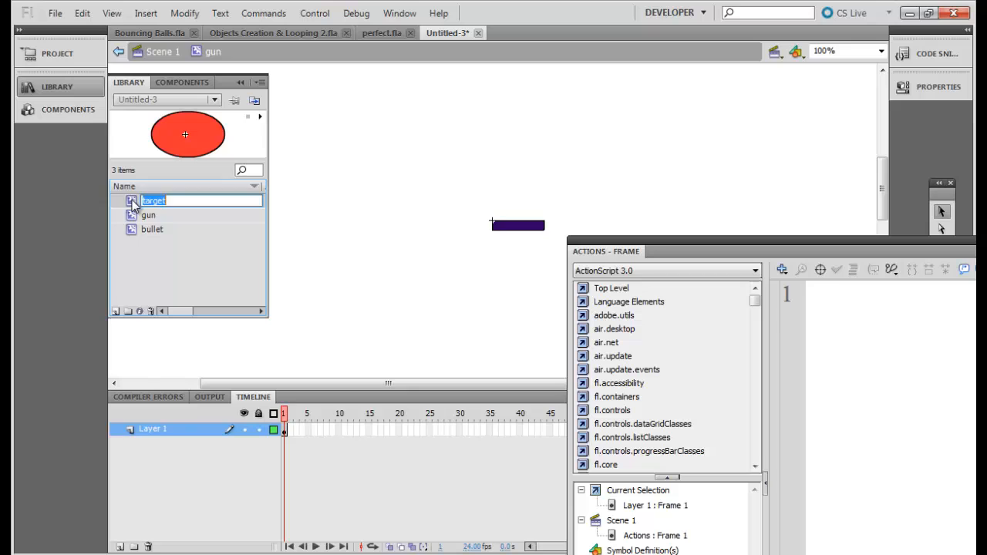